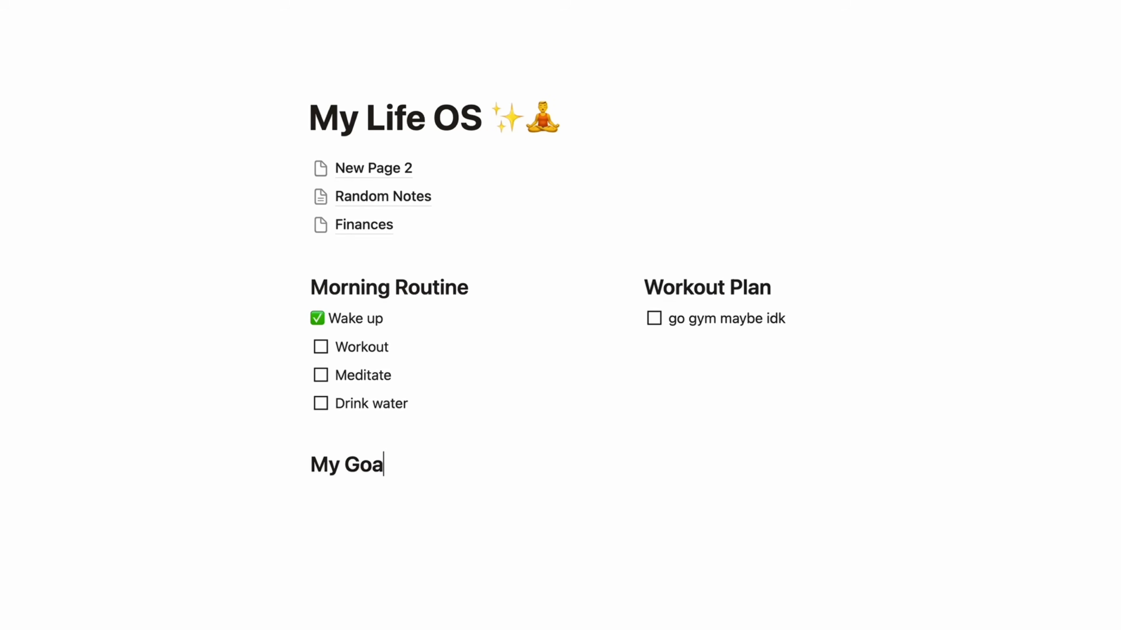
Add a My Goals heading with a to-do block, then bring up the Life Reset OS dashboard.
{"action": "type", "text": "/c"}
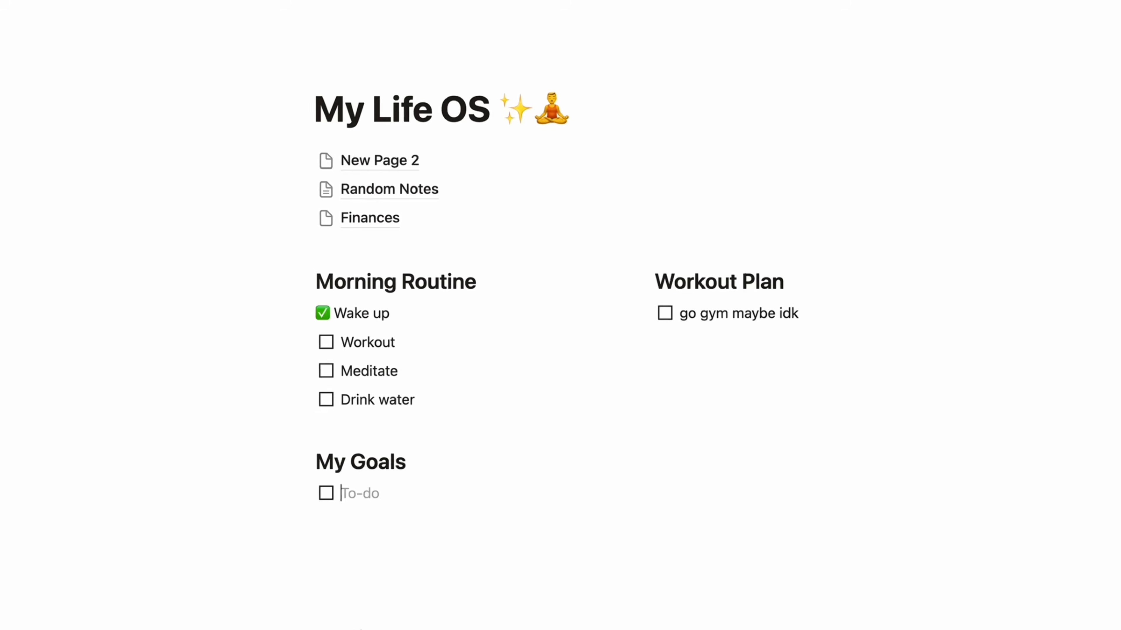
{"action": "type", "text": "🤔😢"}
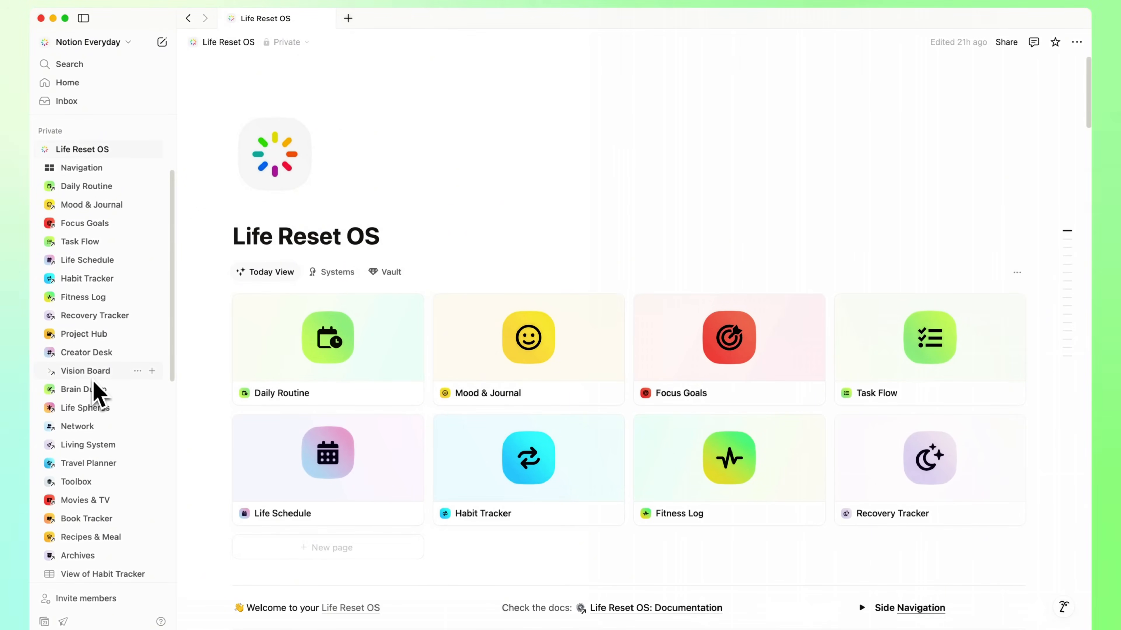
{"action": "left_click", "coordinate": [336, 272]}
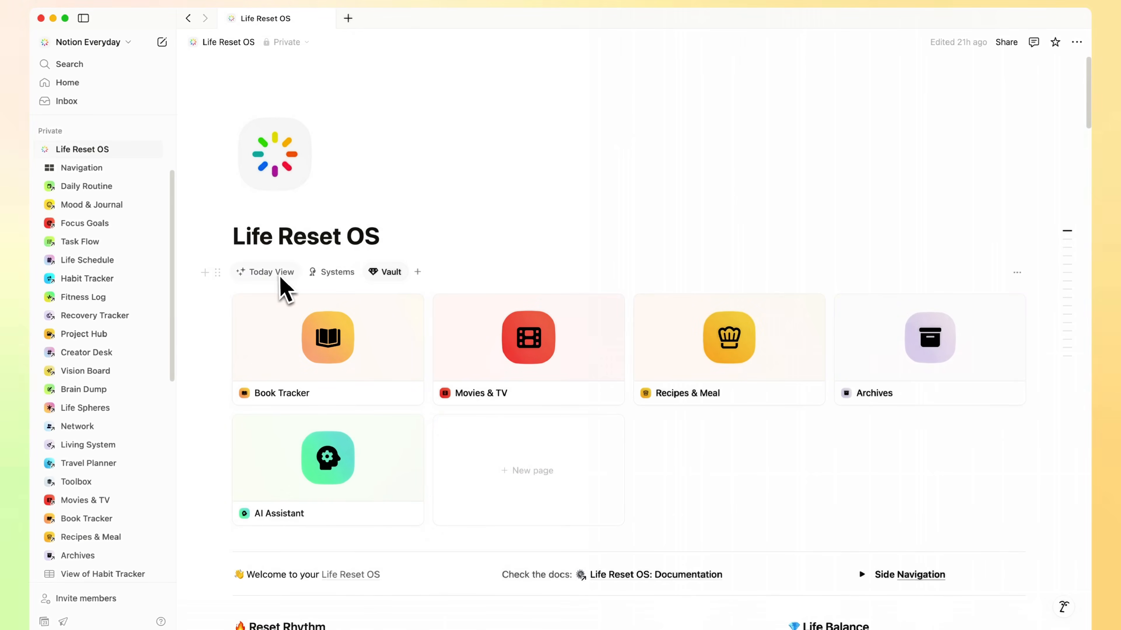
{"action": "left_click", "coordinate": [270, 271]}
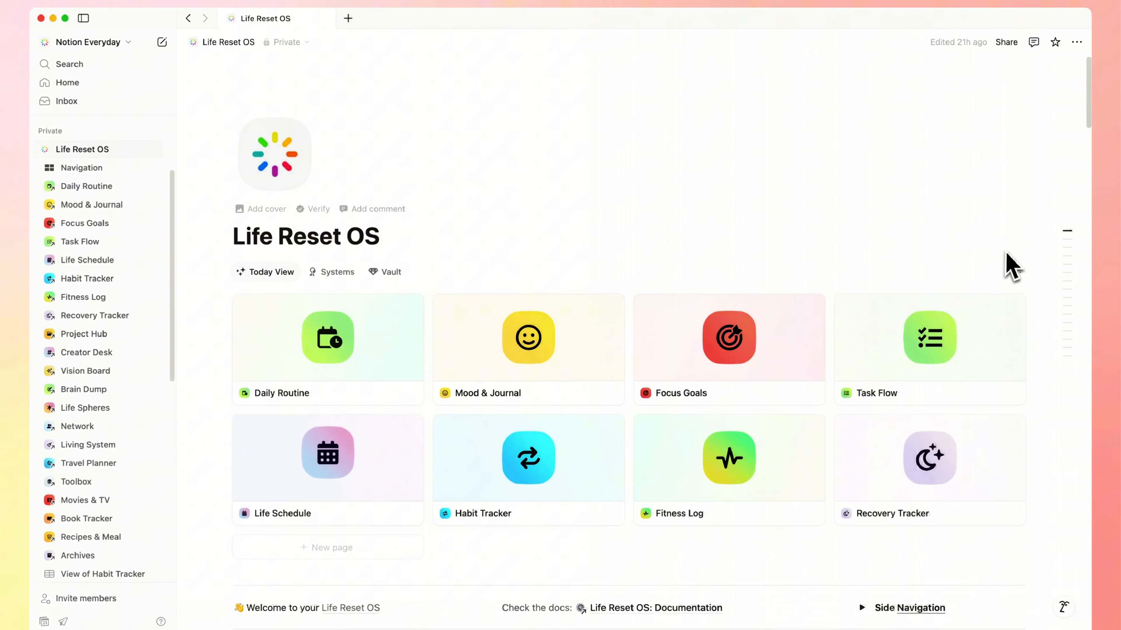
{"action": "scroll", "scroll_direction": "down", "scroll_amount": 3}
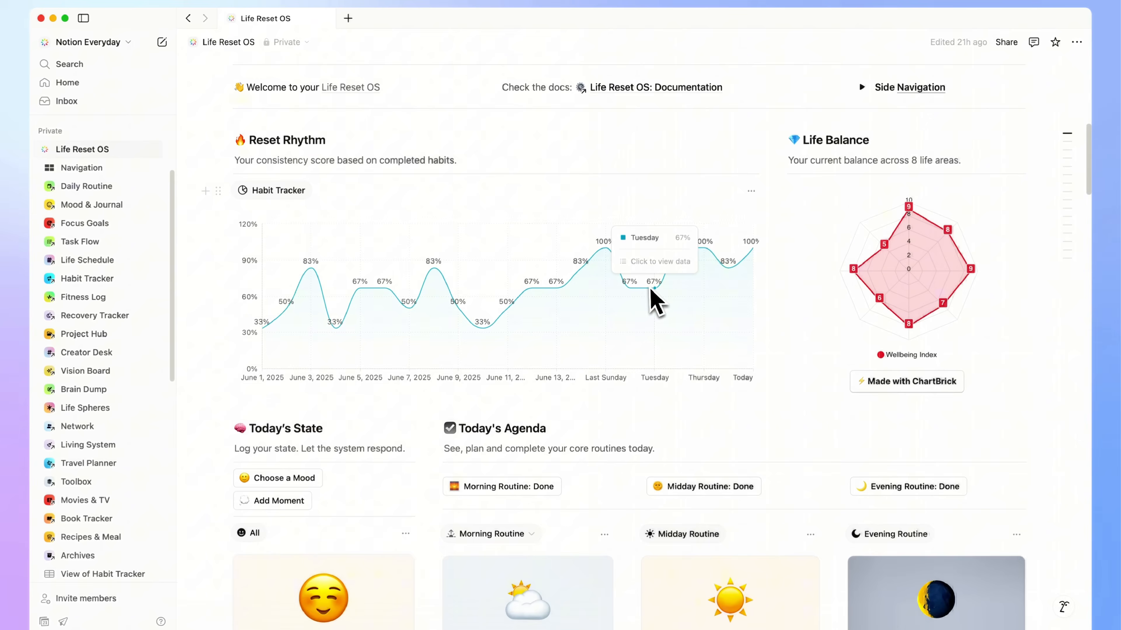
{"action": "mouse_move", "coordinate": [706, 286]}
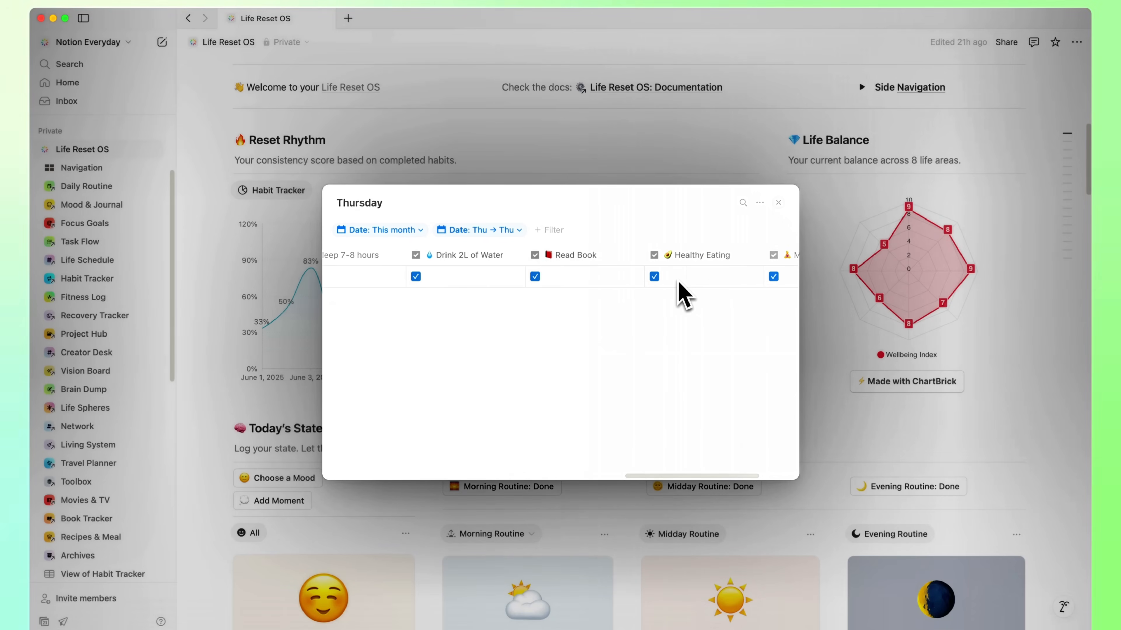
{"action": "left_click", "coordinate": [778, 202]}
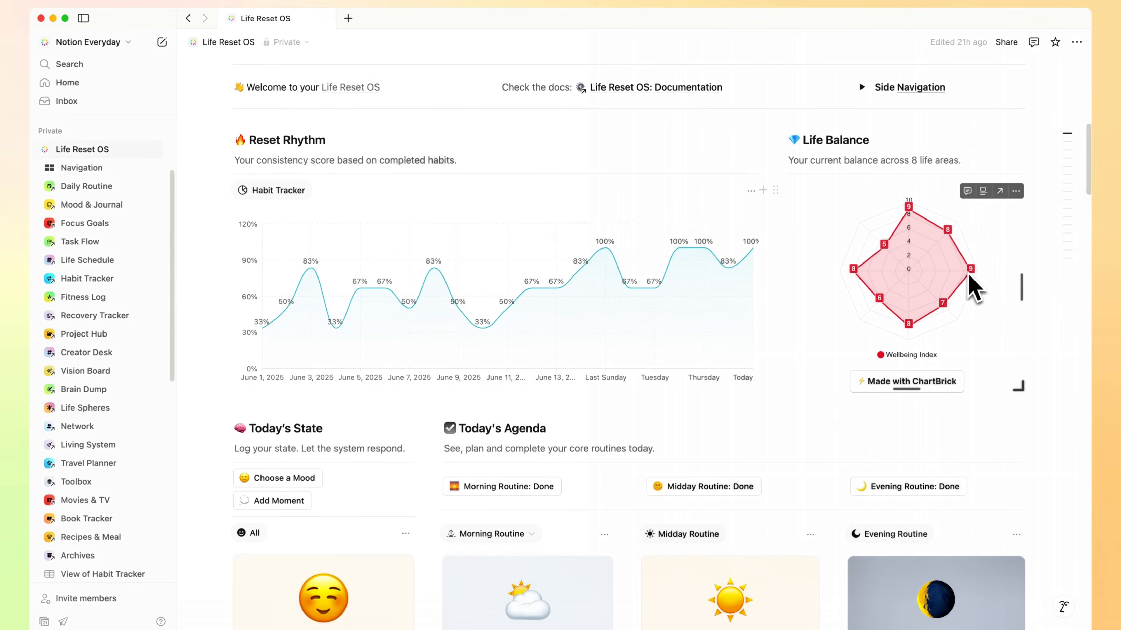
{"action": "mouse_move", "coordinate": [943, 314]}
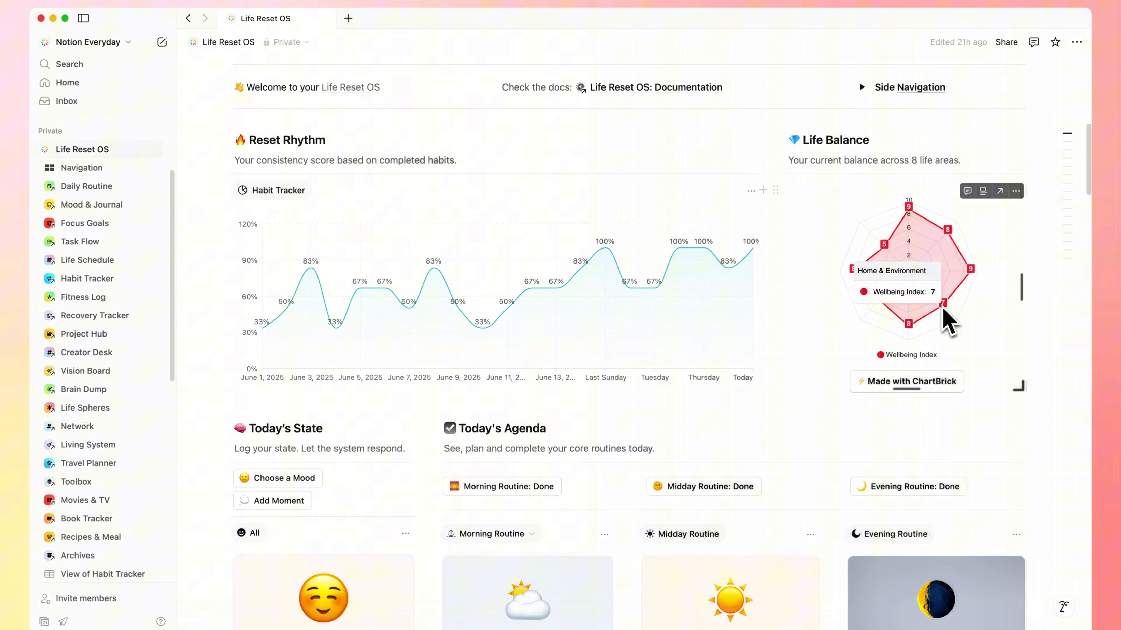
{"action": "scroll", "scroll_direction": "down", "scroll_amount": 3}
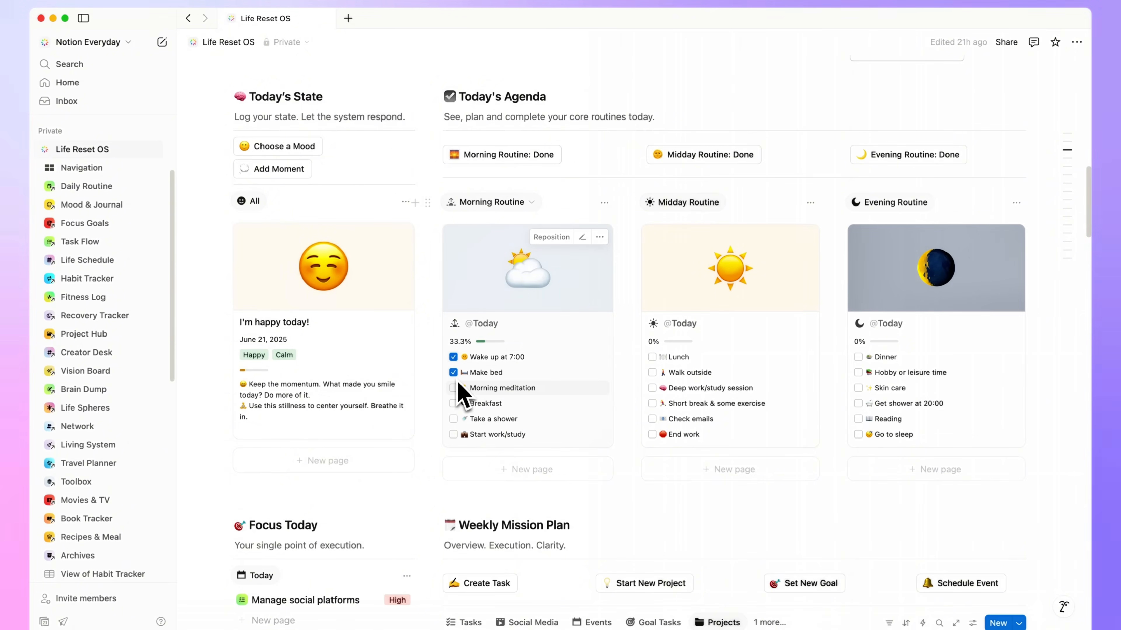
Mark Morning meditation and the Midday Routine tasks done so midday reads 100%.
{"action": "left_click", "coordinate": [453, 388]}
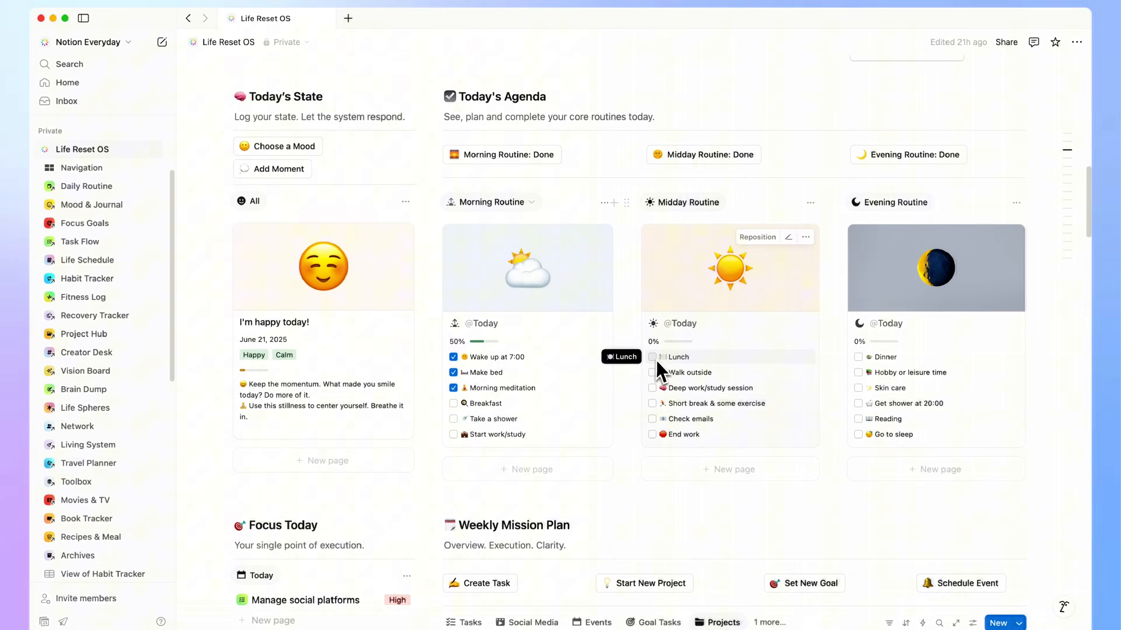
{"action": "left_click", "coordinate": [651, 357]}
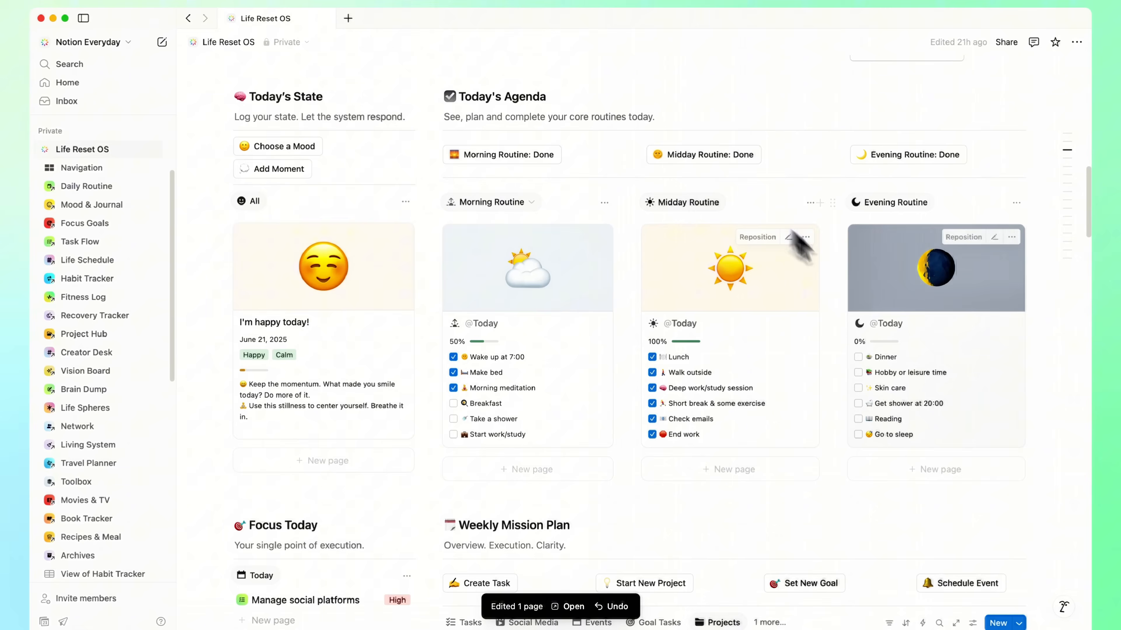
{"action": "scroll", "scroll_direction": "down", "scroll_amount": 3}
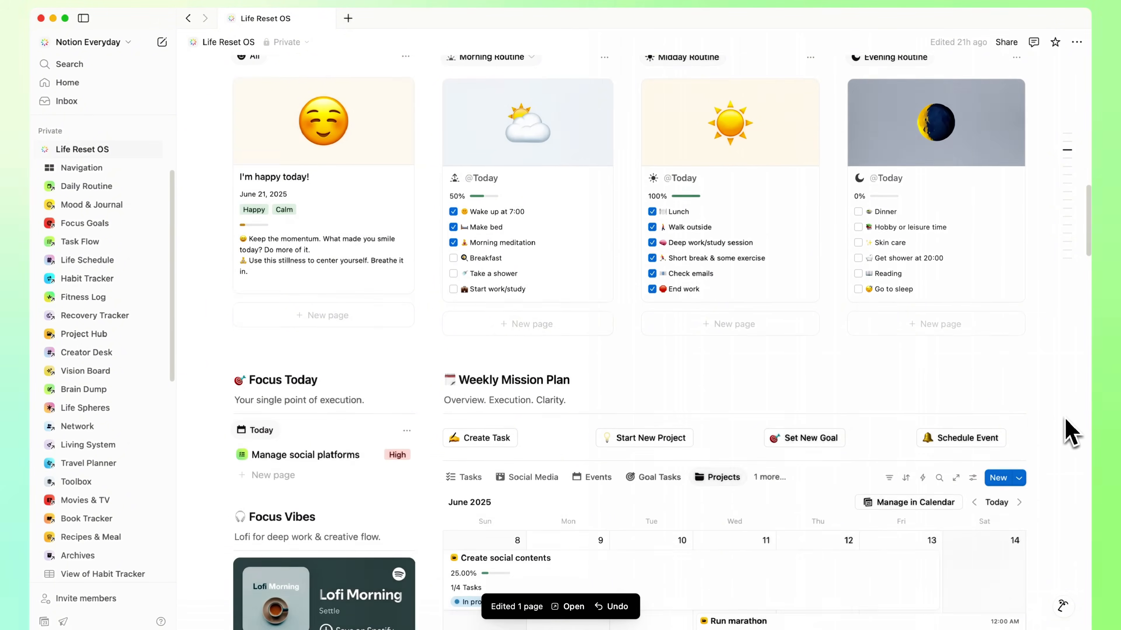
{"action": "scroll", "scroll_direction": "down", "scroll_amount": 3}
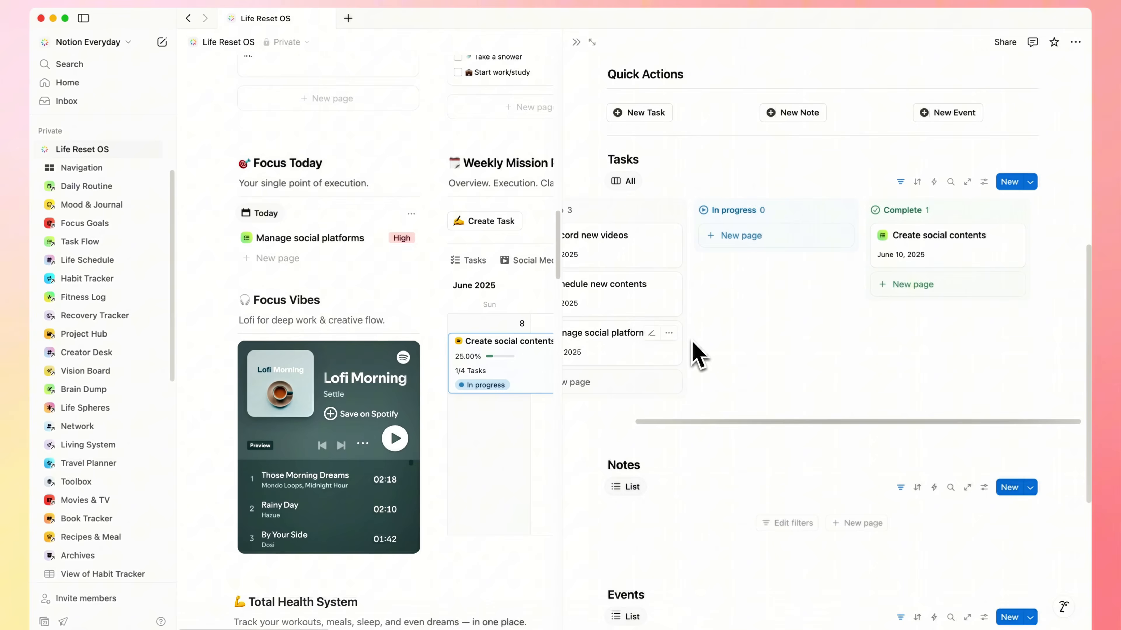
{"action": "scroll", "scroll_direction": "down", "scroll_amount": 3}
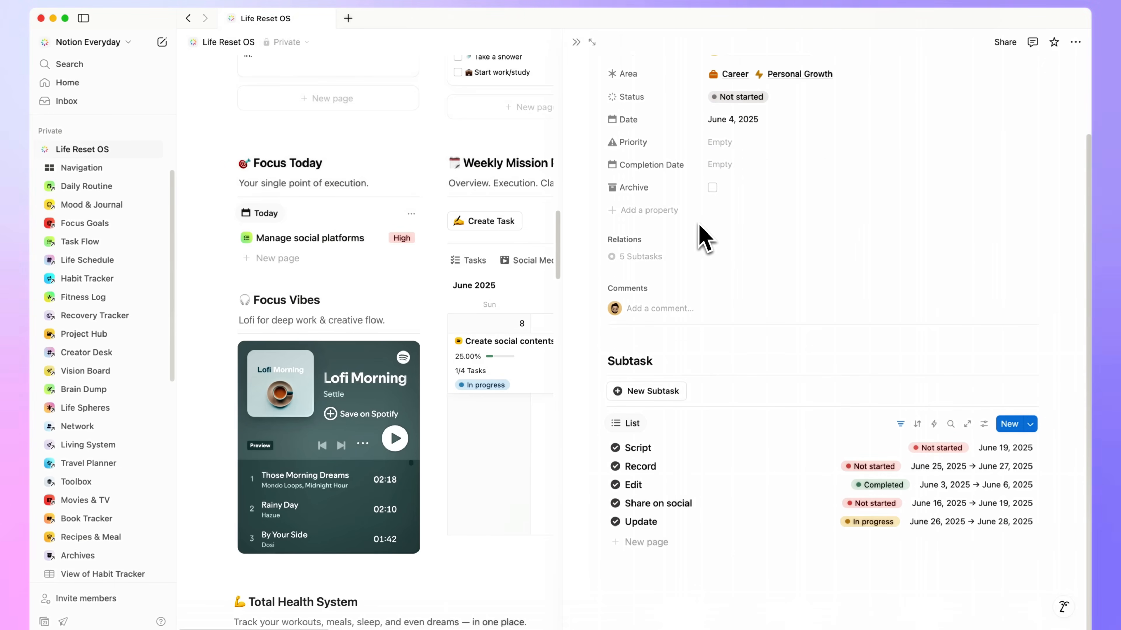
{"action": "left_click", "coordinate": [577, 42]}
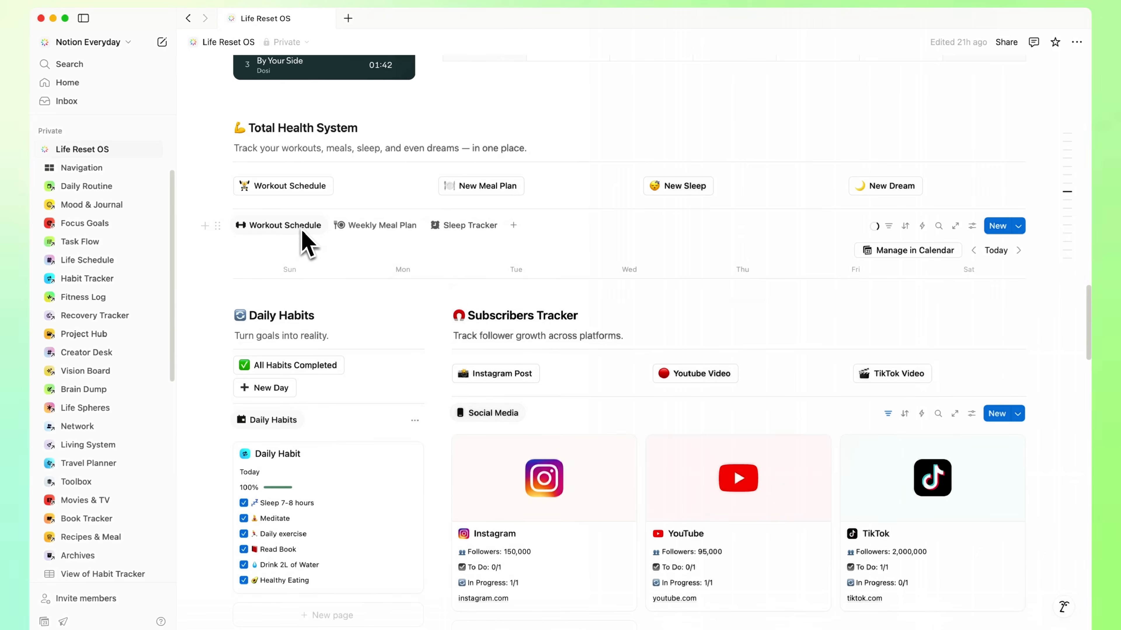
Switch Total Health System to the Weekly Meal Plan and reach the Subscribers Tracker's Instagram card.
{"action": "left_click", "coordinate": [382, 226]}
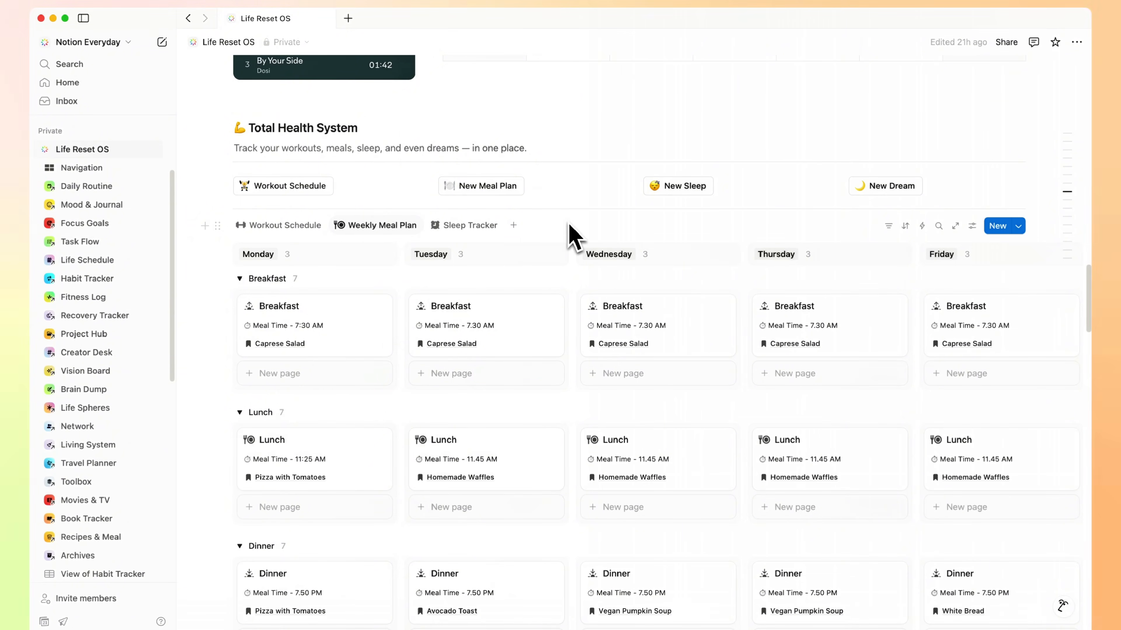
{"action": "scroll", "scroll_direction": "down", "scroll_amount": 3}
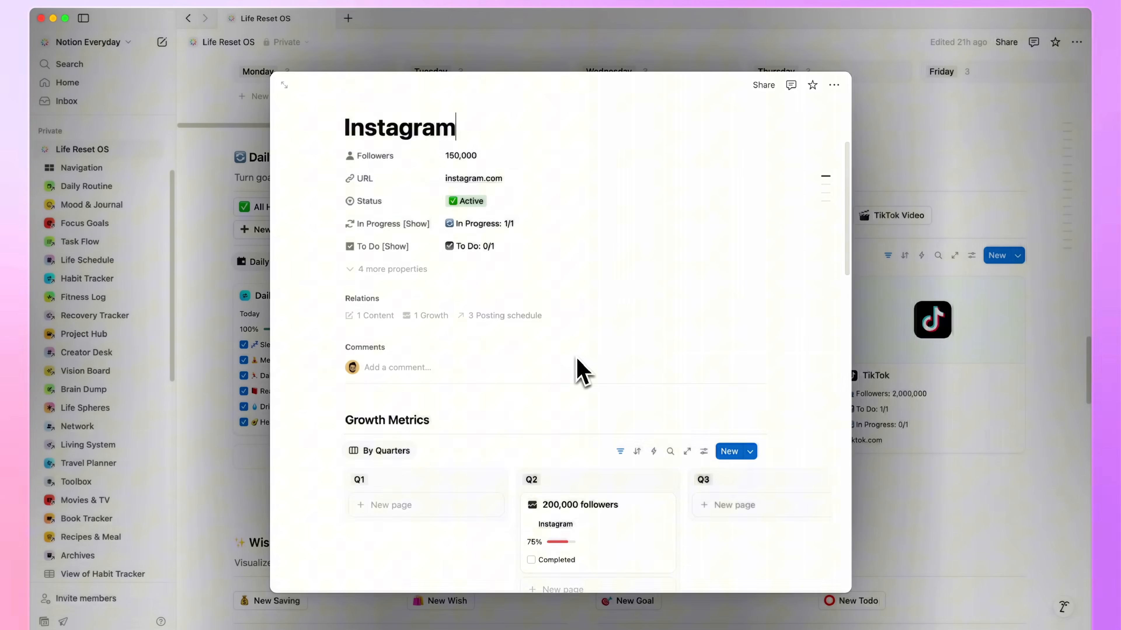
Scroll through the Instagram page's metrics and content tracker, then return to the dashboard.
{"action": "scroll", "scroll_direction": "down", "scroll_amount": 3}
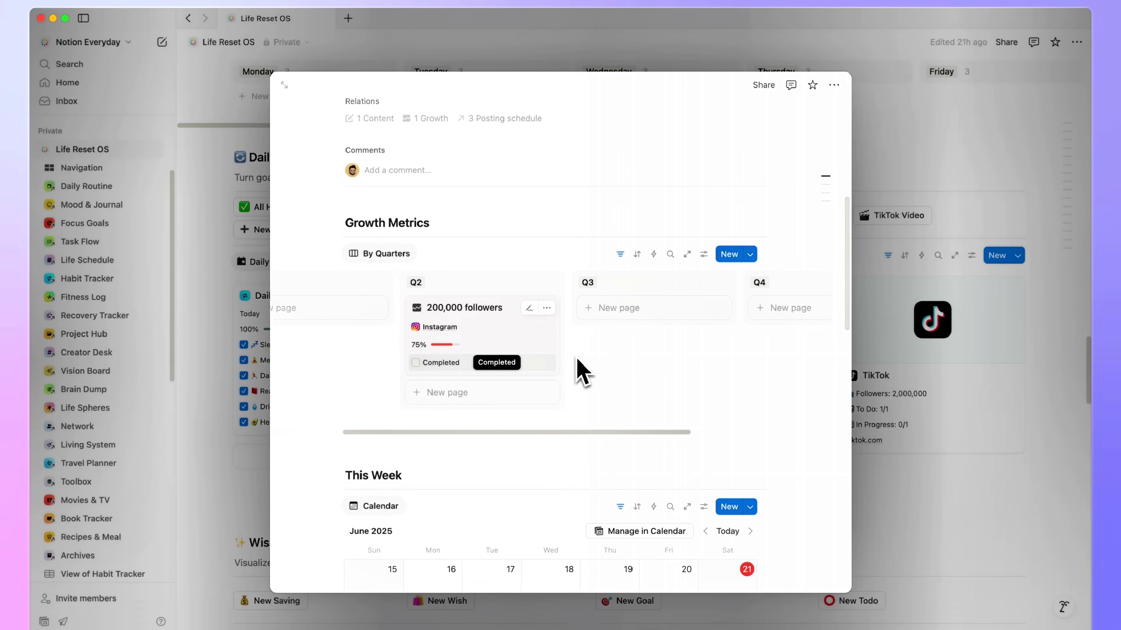
{"action": "scroll", "scroll_direction": "down", "scroll_amount": 3}
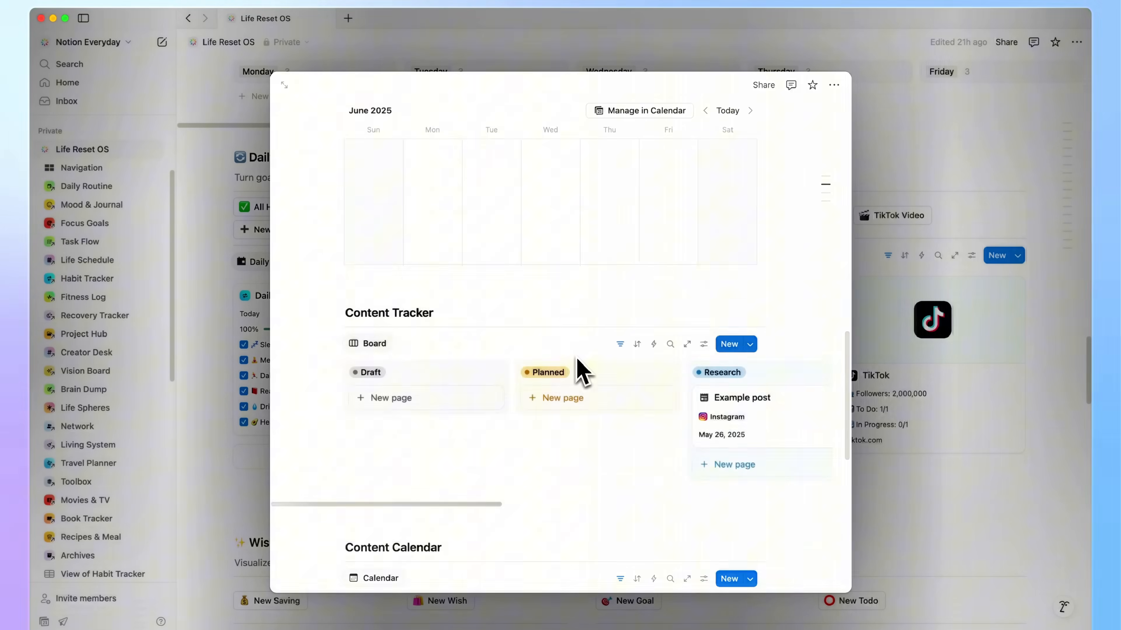
{"action": "scroll", "scroll_direction": "down", "scroll_amount": 3}
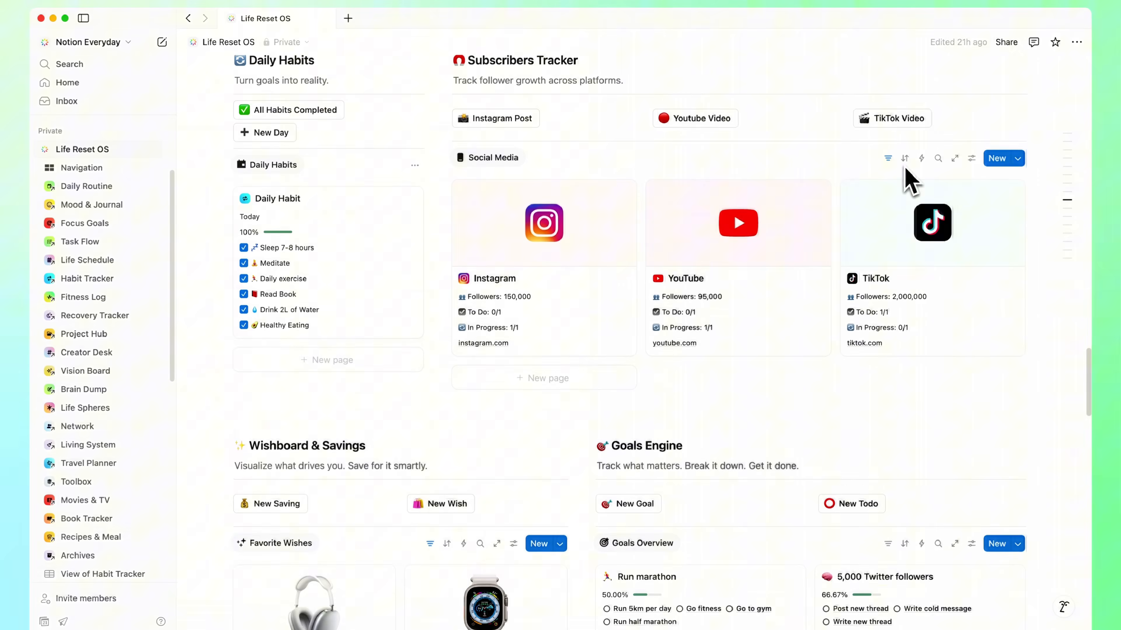
{"action": "scroll", "scroll_direction": "down", "scroll_amount": 3}
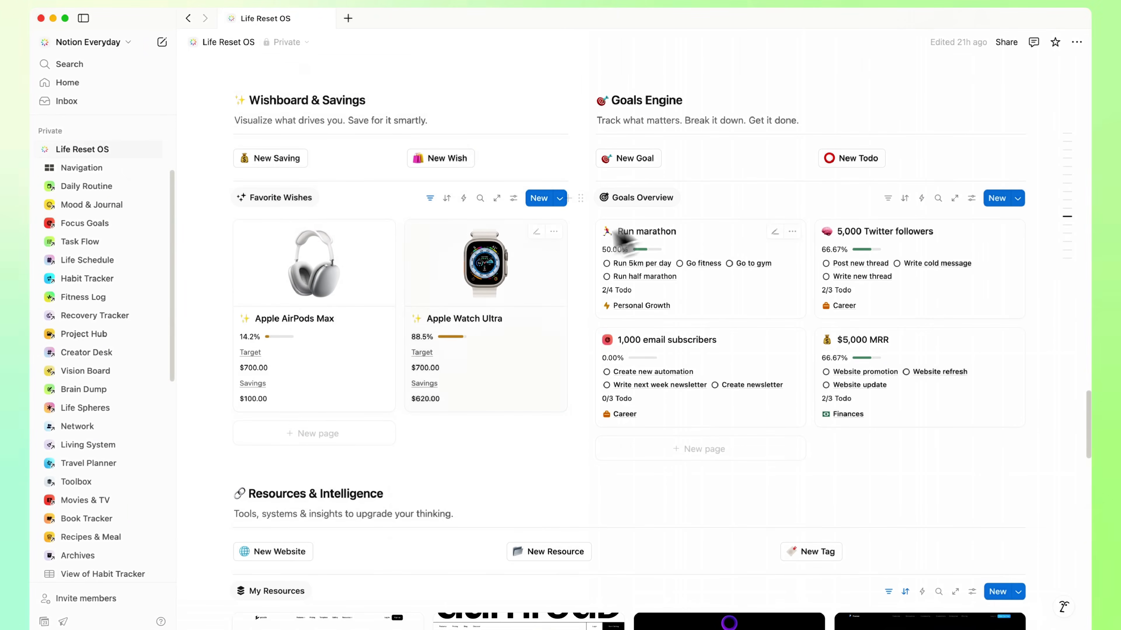
{"action": "left_click", "coordinate": [485, 264]}
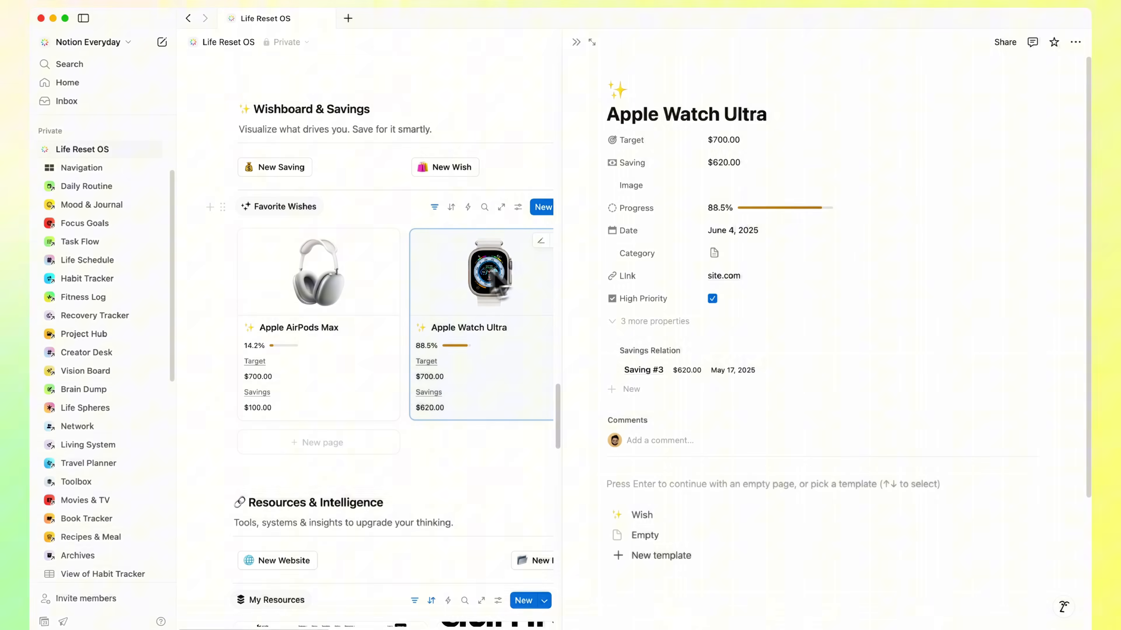
{"action": "left_click", "coordinate": [318, 271]}
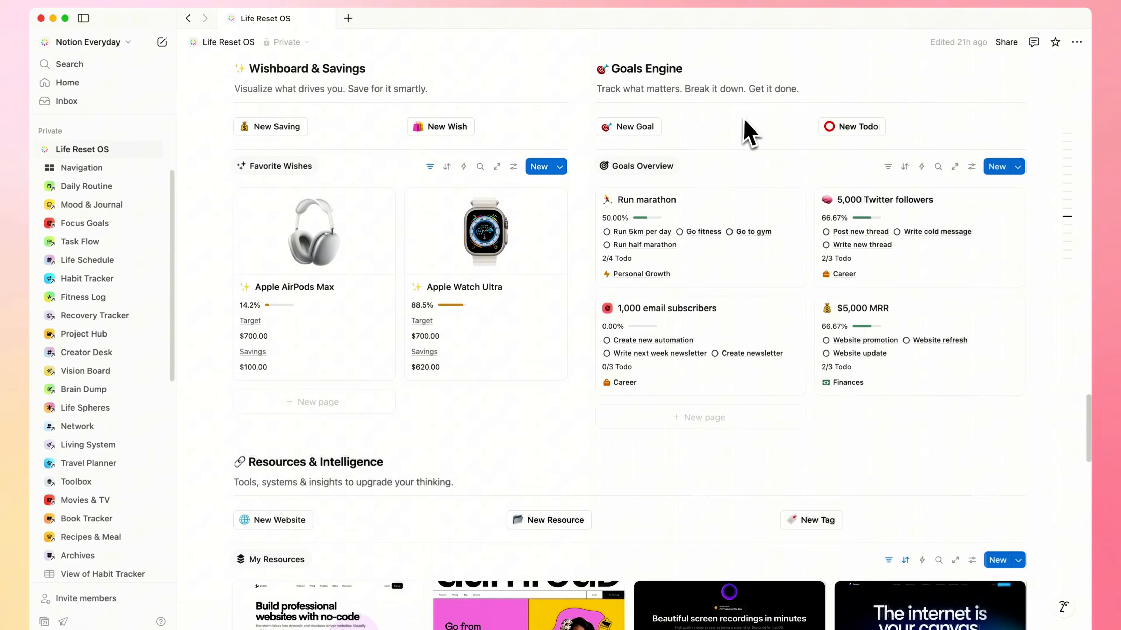
{"action": "left_click", "coordinate": [637, 200]}
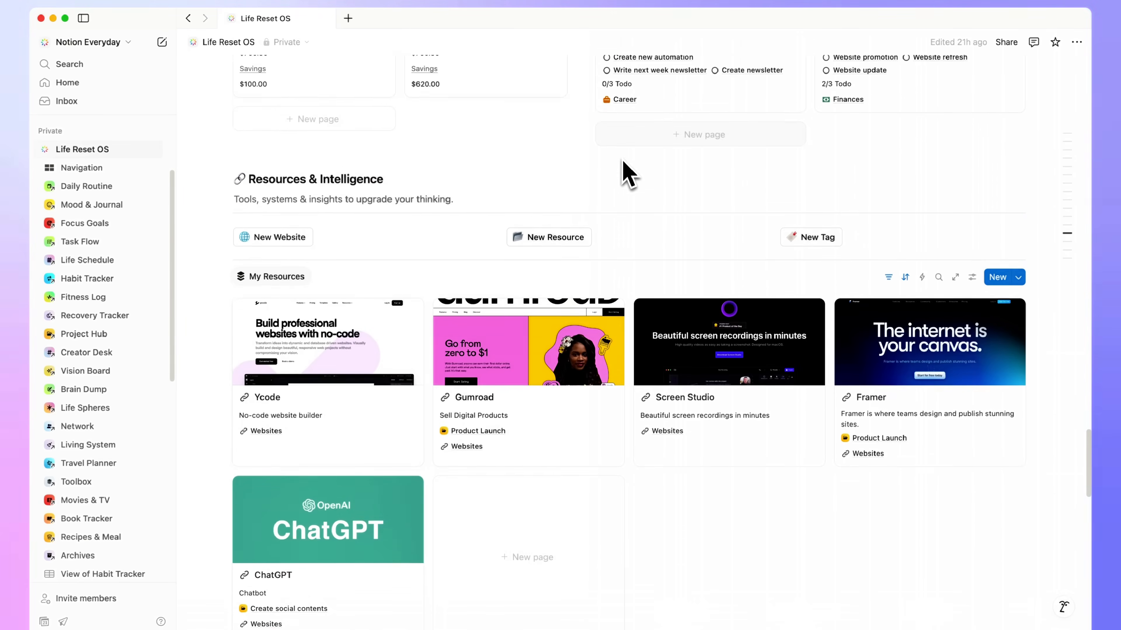
{"action": "scroll", "scroll_direction": "down", "scroll_amount": 3}
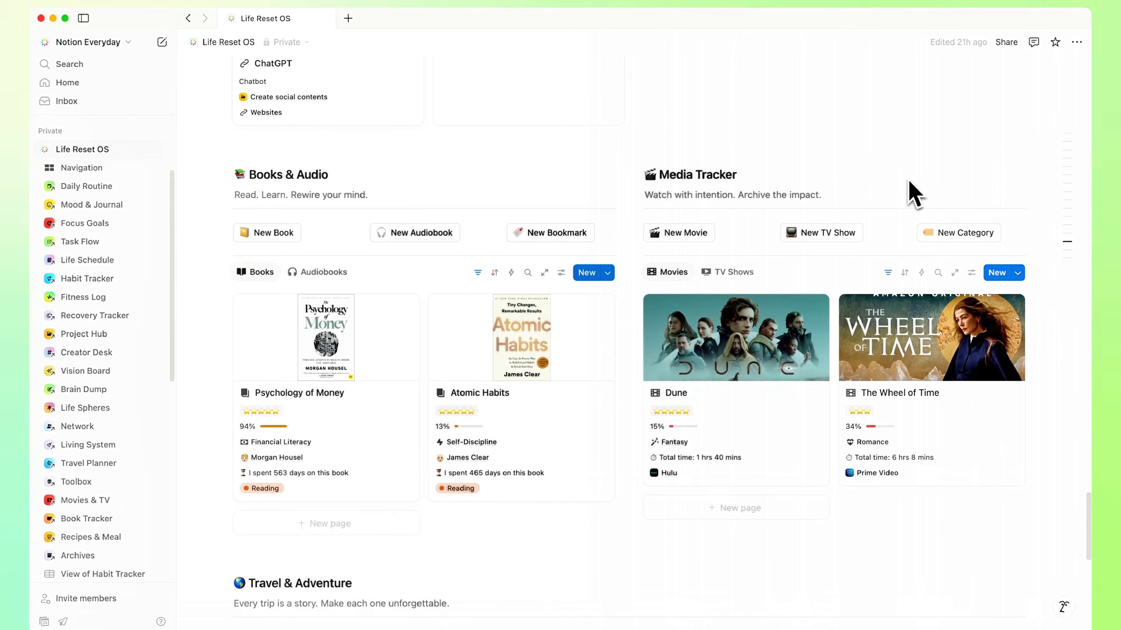
{"action": "scroll", "scroll_direction": "down", "scroll_amount": 3}
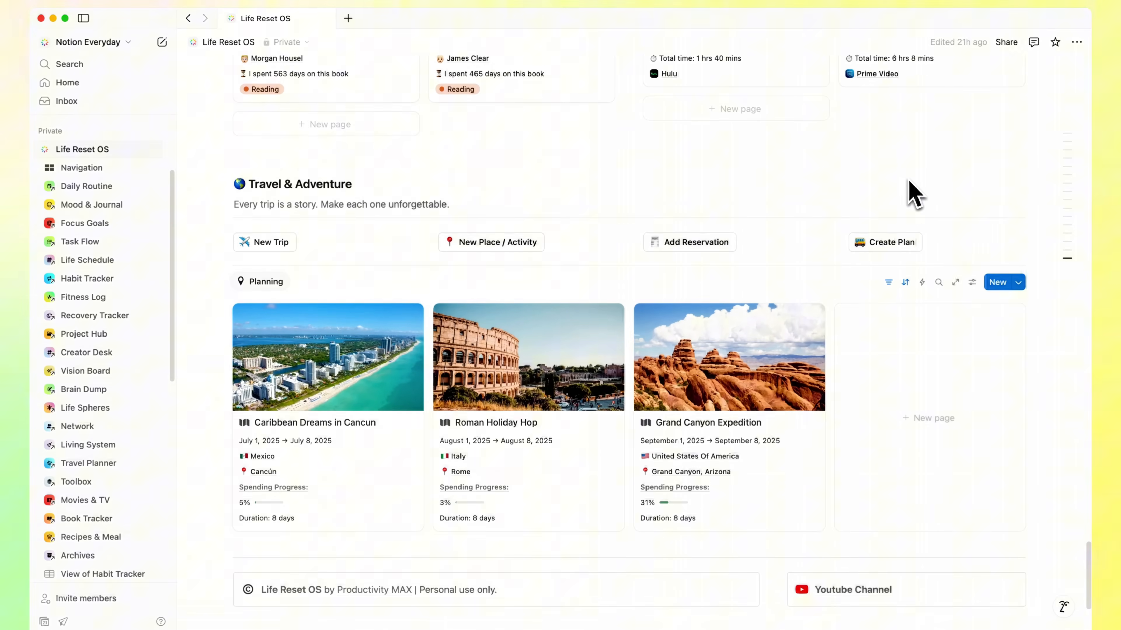
{"action": "left_click", "coordinate": [726, 421]}
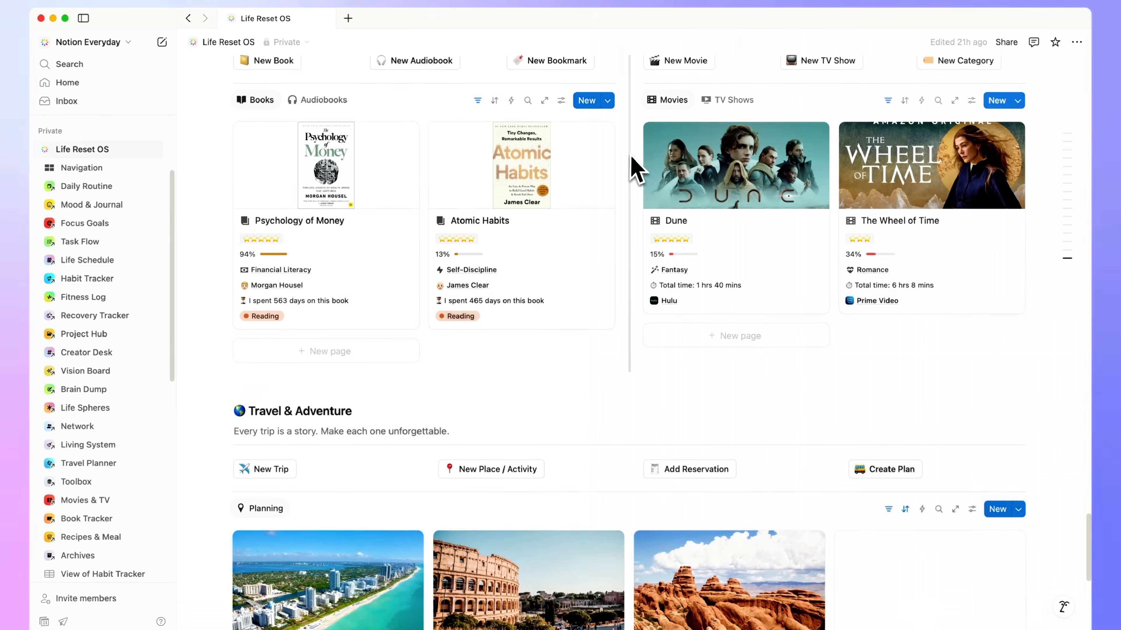
{"action": "scroll", "scroll_direction": "down", "scroll_amount": 3}
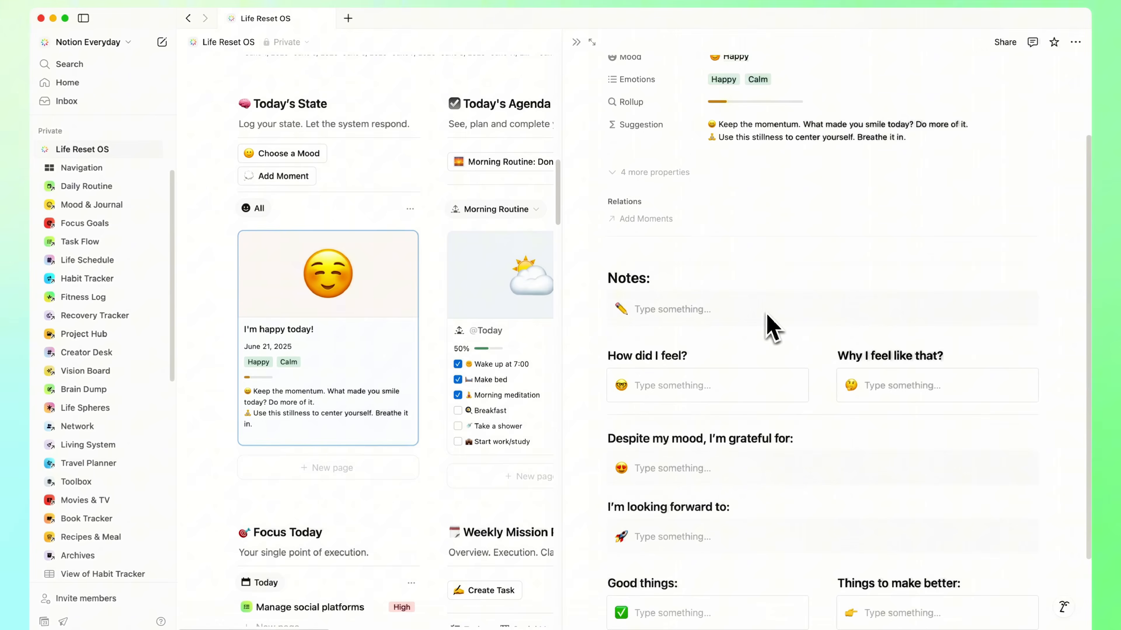
{"action": "scroll", "scroll_direction": "down", "scroll_amount": 3}
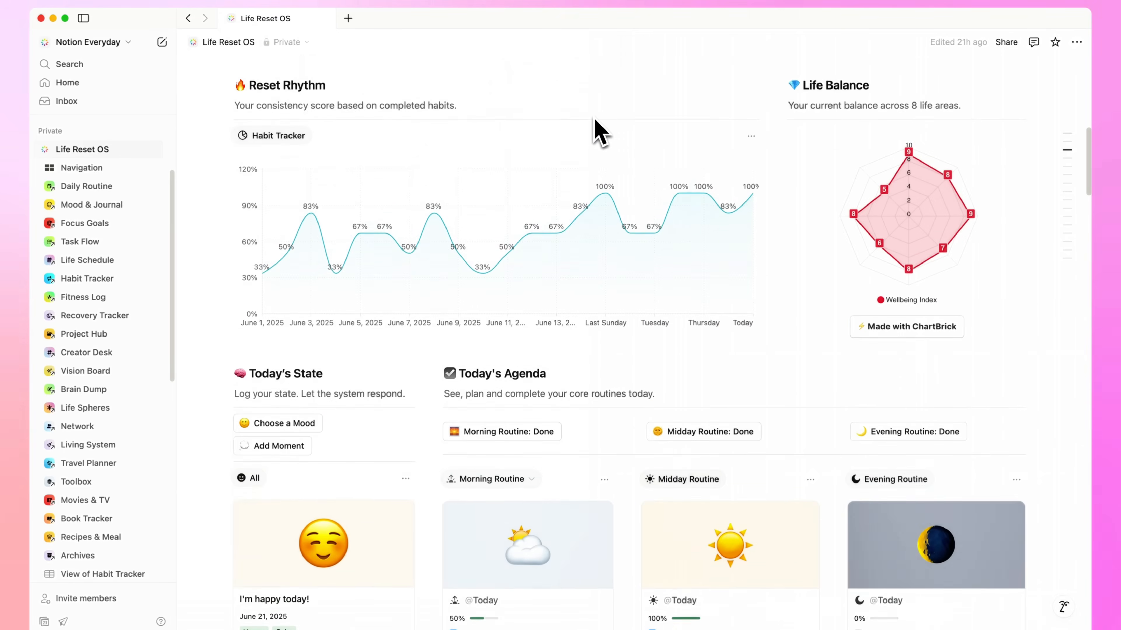
{"action": "scroll", "scroll_direction": "up", "scroll_amount": 3}
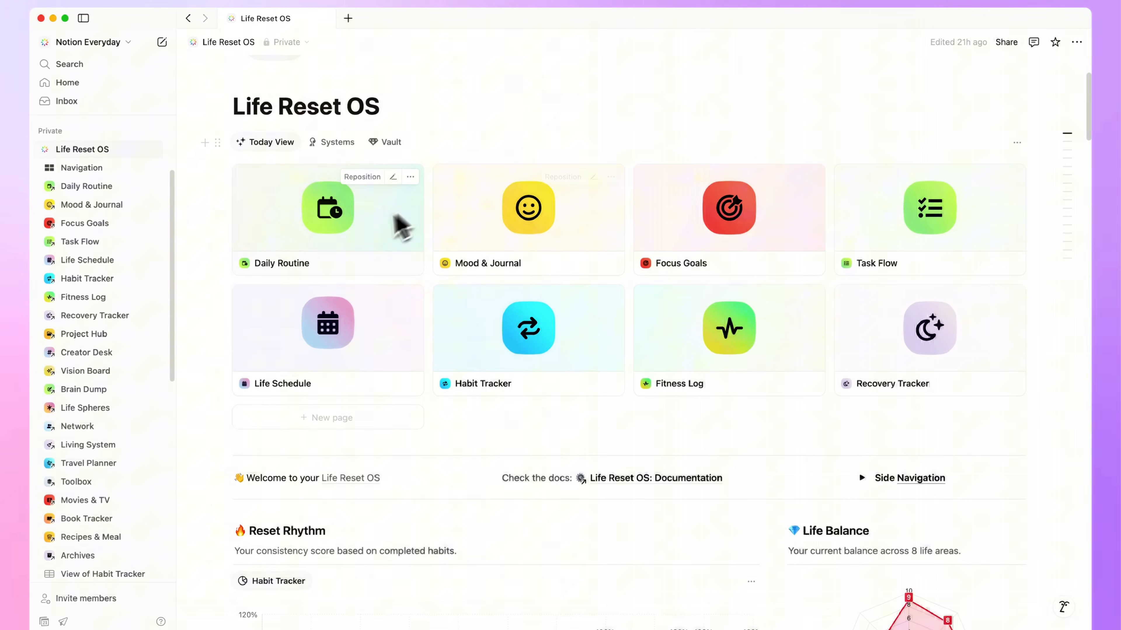
Tour the Daily Routine page's sections, then move to the Mood & Journal page.
{"action": "left_click", "coordinate": [327, 208]}
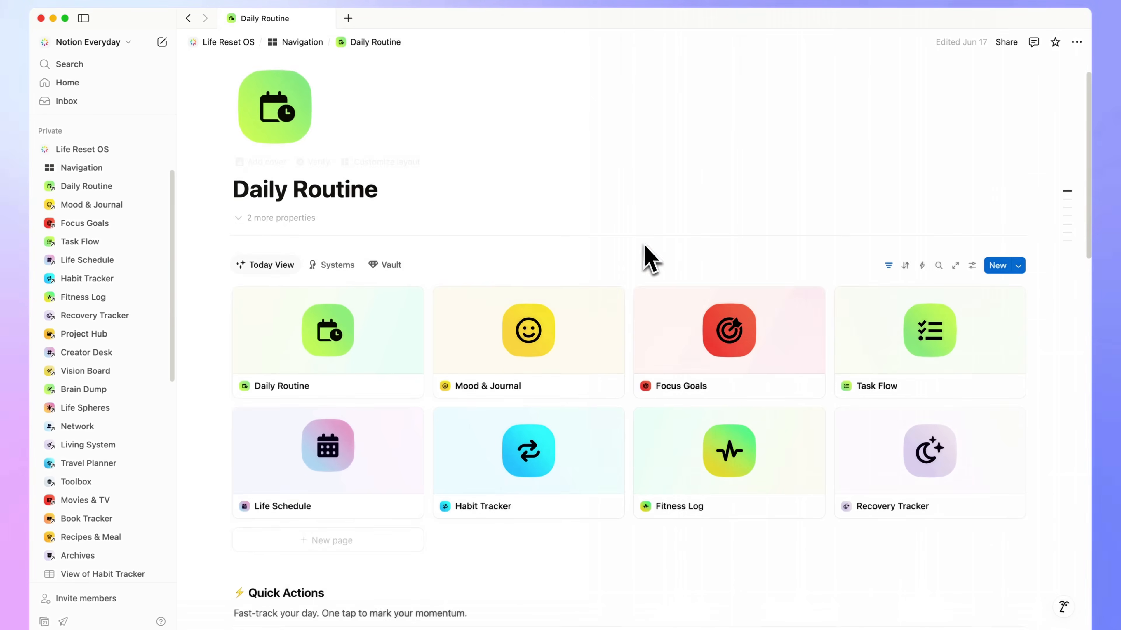
{"action": "scroll", "scroll_direction": "down", "scroll_amount": 3}
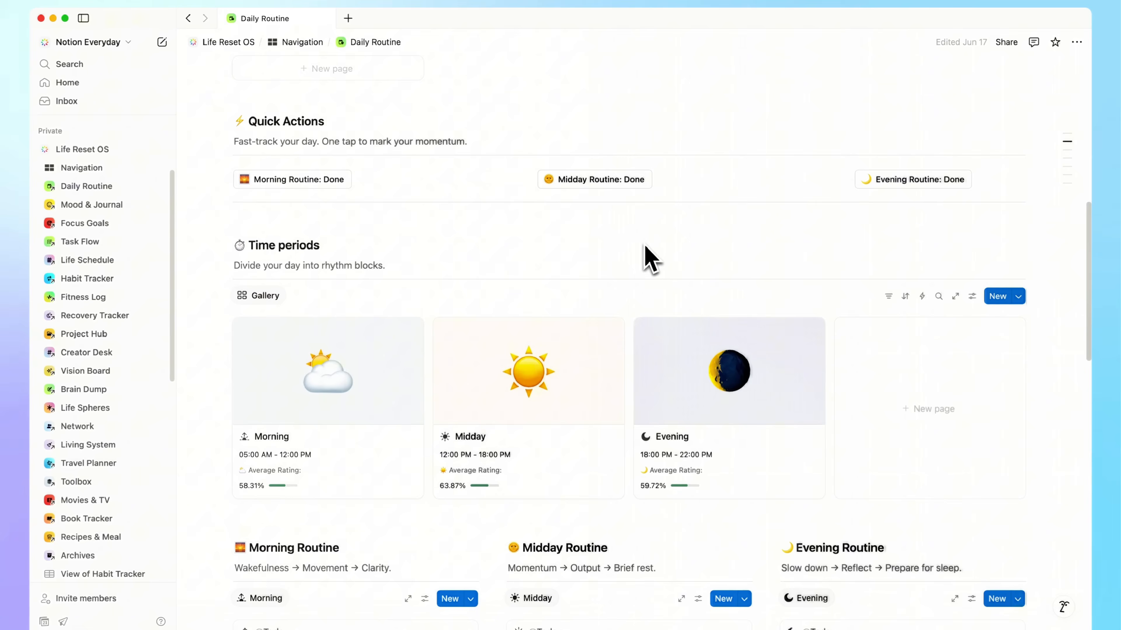
{"action": "scroll", "scroll_direction": "down", "scroll_amount": 3}
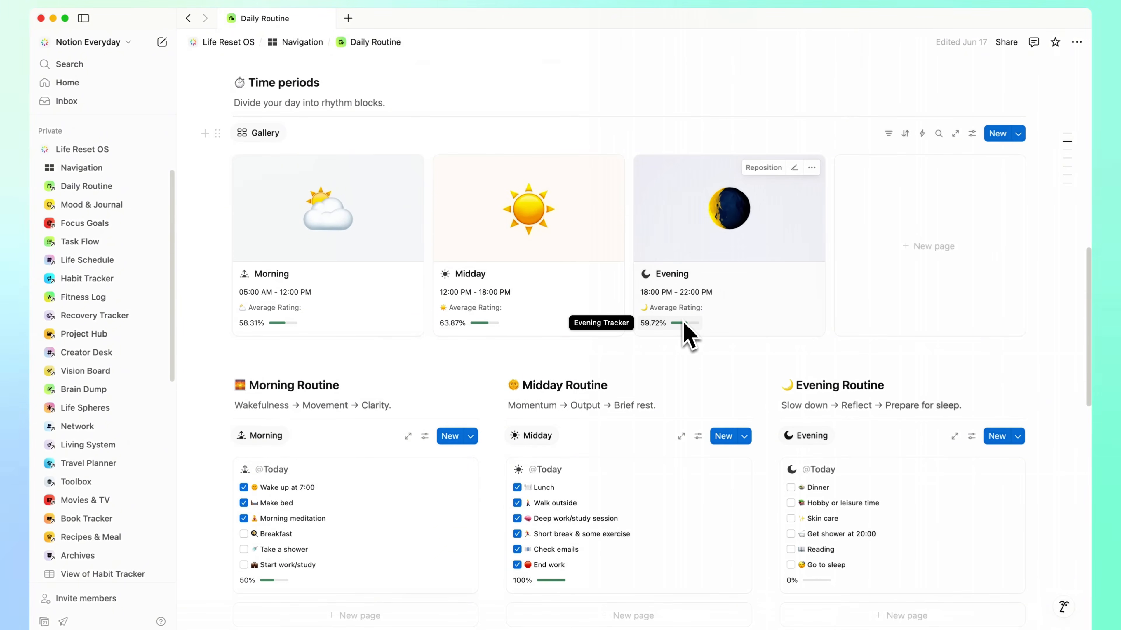
{"action": "scroll", "scroll_direction": "down", "scroll_amount": 3}
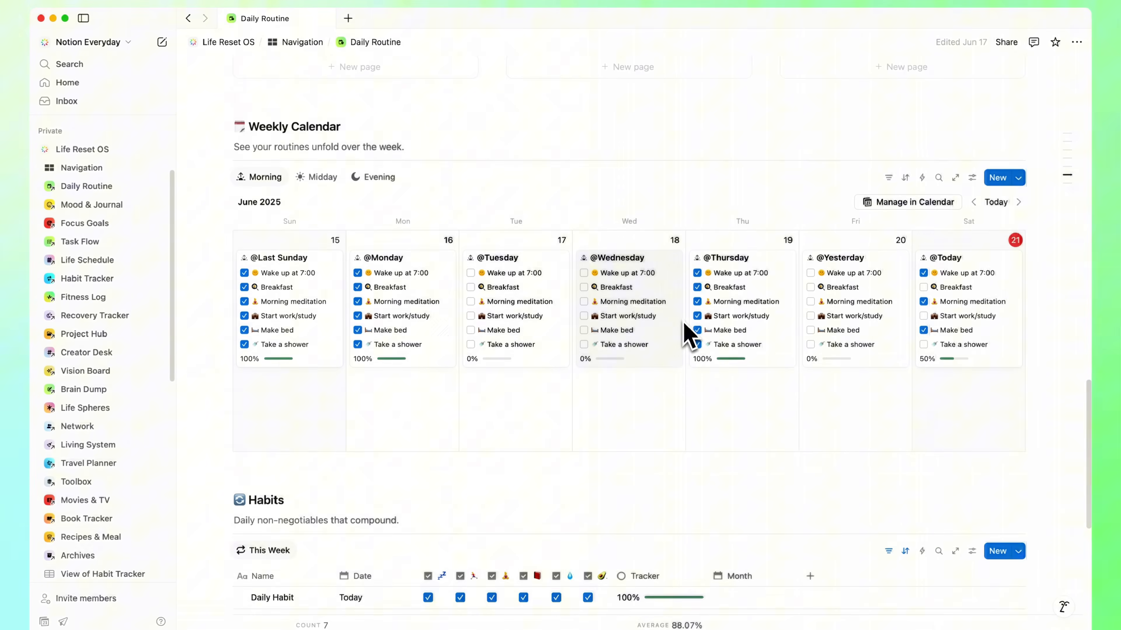
{"action": "left_click", "coordinate": [91, 205]}
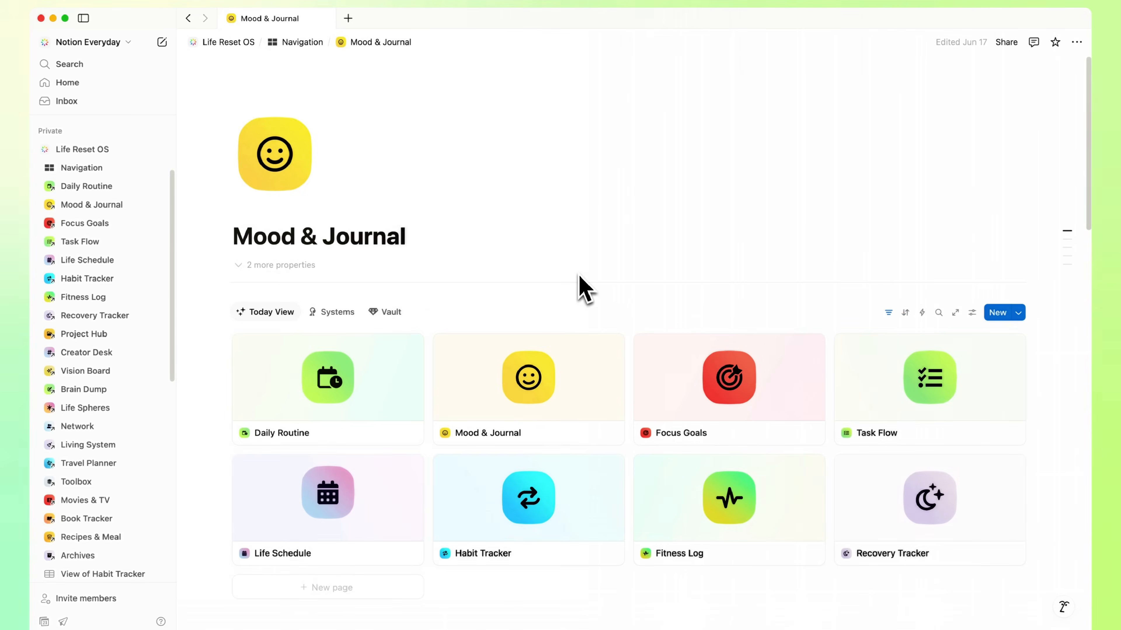
Review Mood Stats, visit Focus Goals, then move on to the Task Flow page.
{"action": "scroll", "scroll_direction": "down", "scroll_amount": 3}
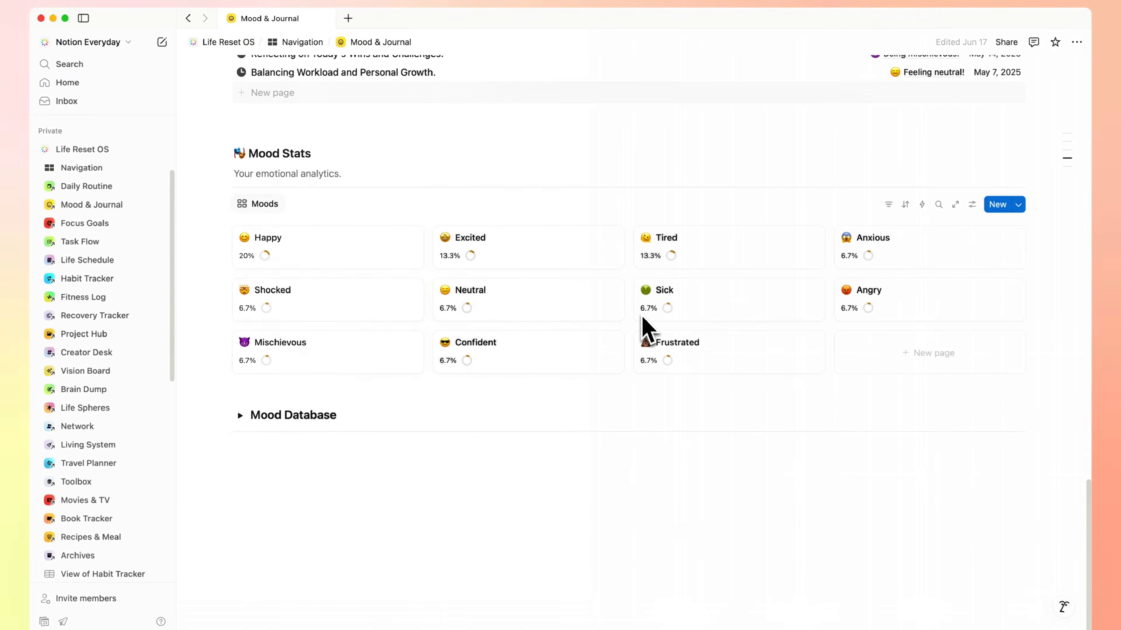
{"action": "left_click", "coordinate": [84, 223]}
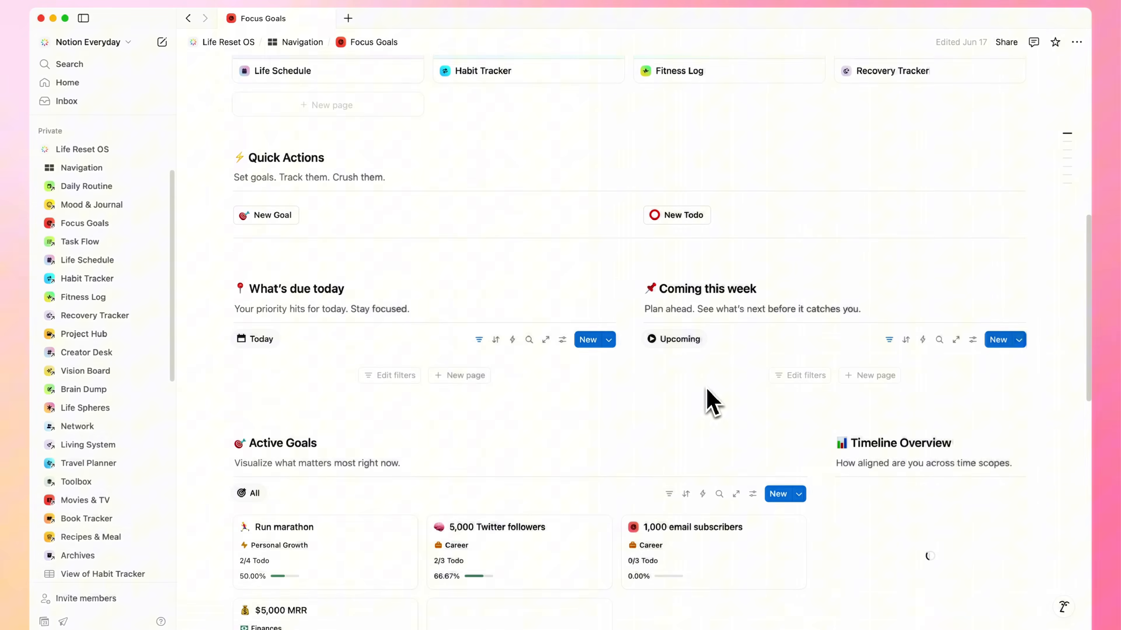
{"action": "scroll", "scroll_direction": "down", "scroll_amount": 3}
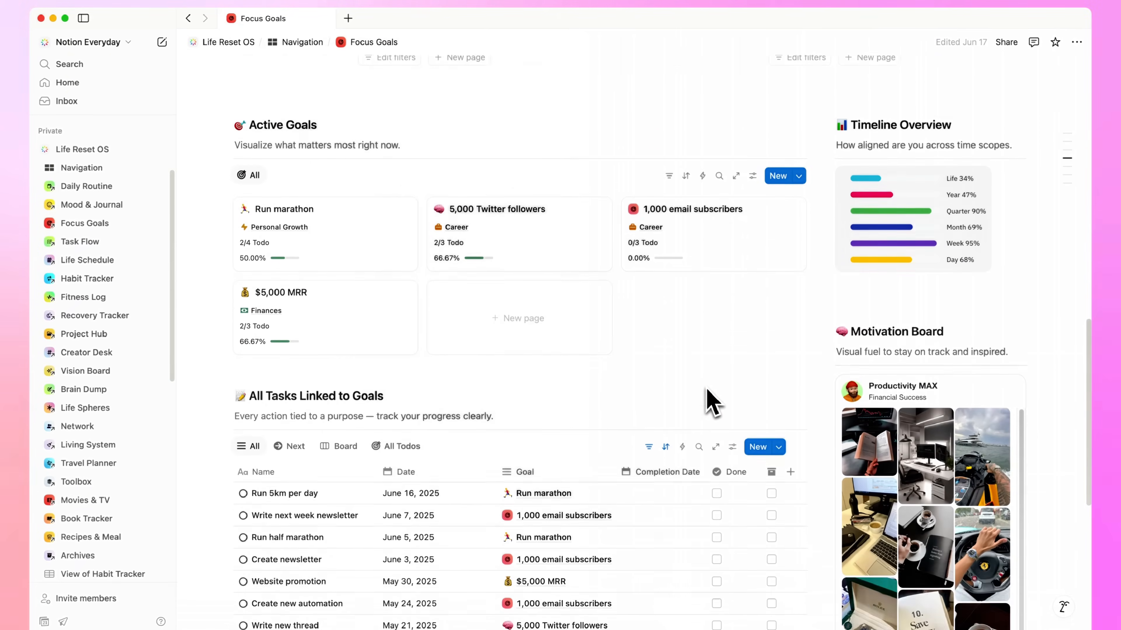
{"action": "left_click", "coordinate": [80, 241]}
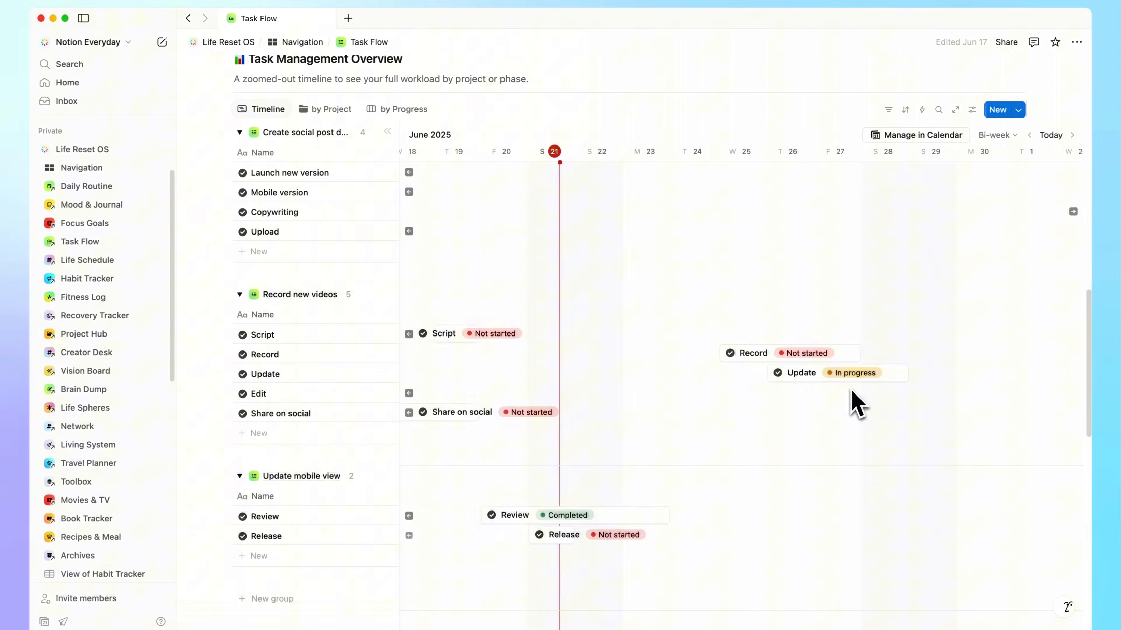
Scroll the Task Flow timeline and Life Schedule, then move to the Habit Tracker page.
{"action": "scroll", "scroll_direction": "down", "scroll_amount": 3}
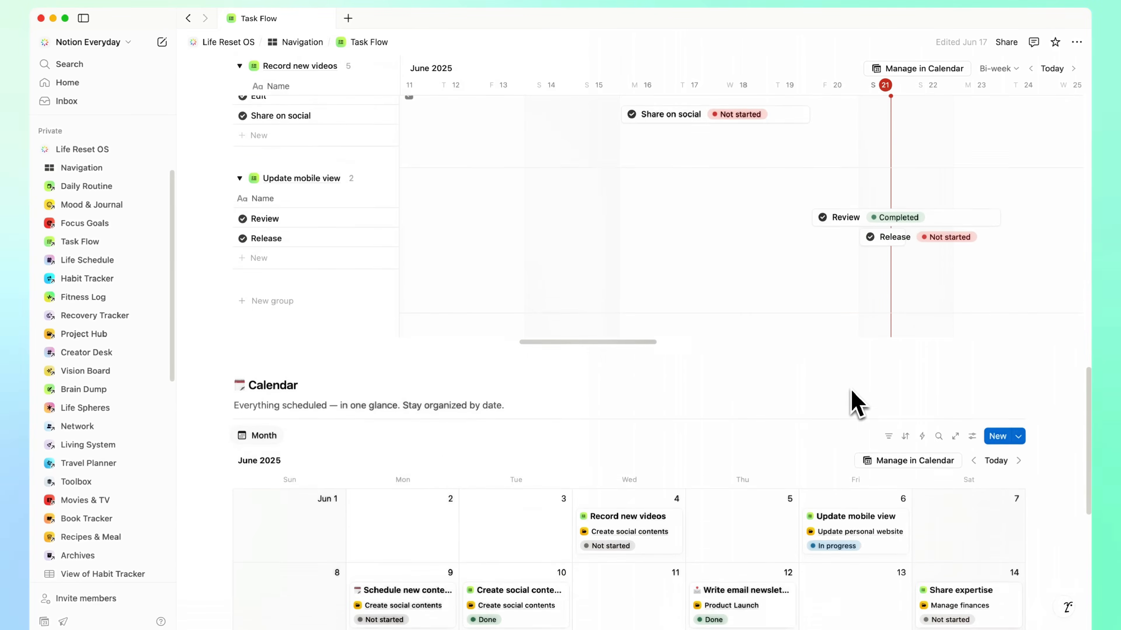
{"action": "scroll", "scroll_direction": "down", "scroll_amount": 3}
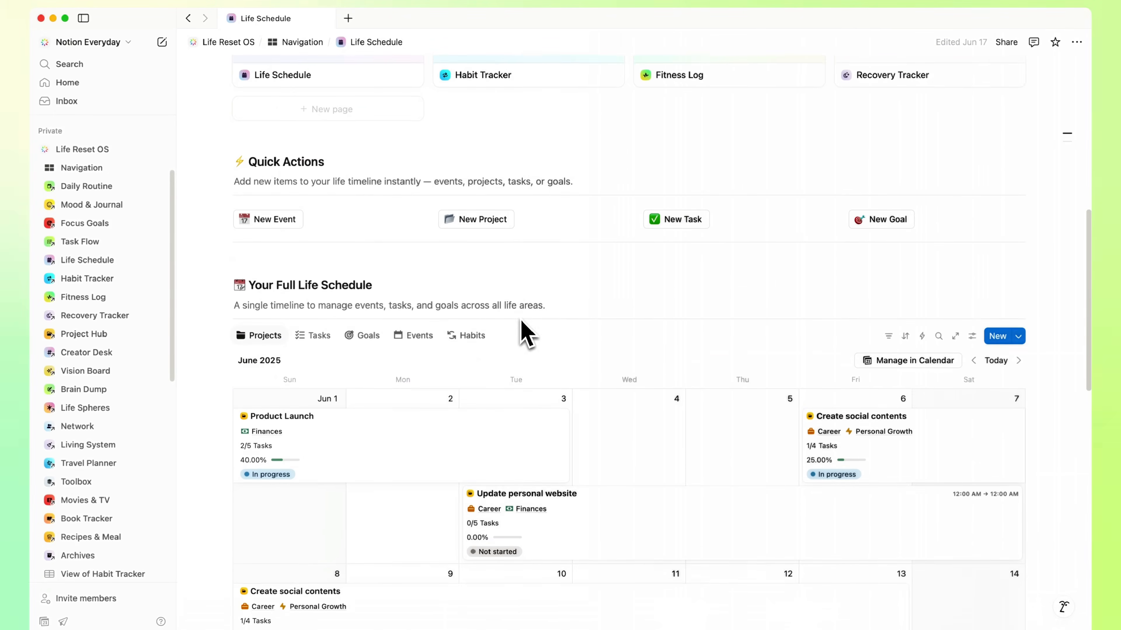
{"action": "scroll", "scroll_direction": "down", "scroll_amount": 3}
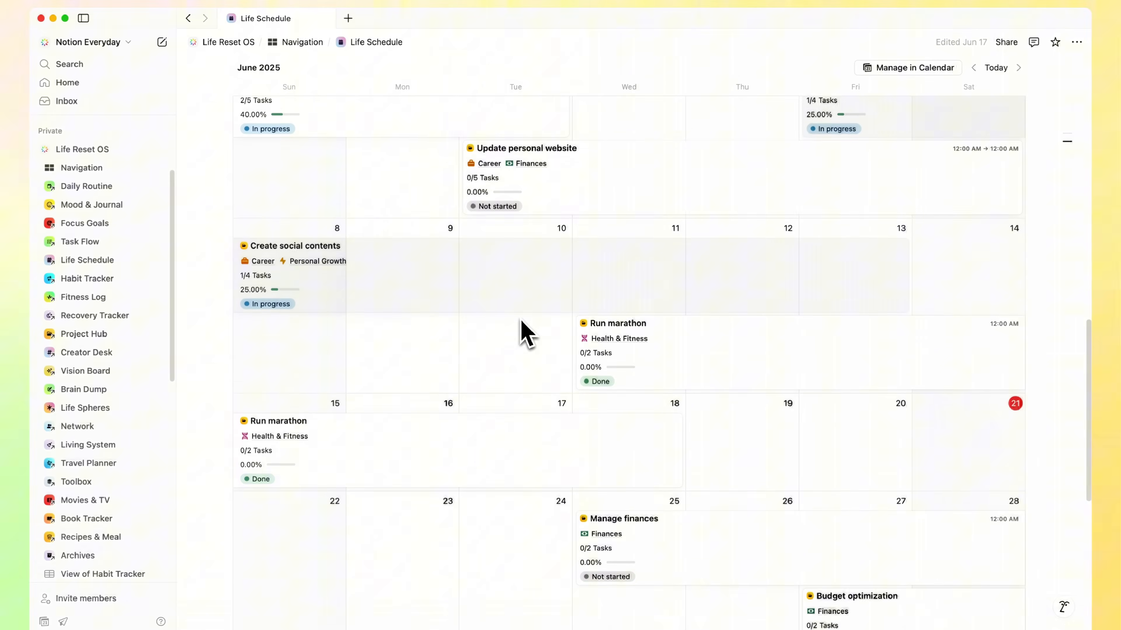
{"action": "left_click", "coordinate": [87, 278]}
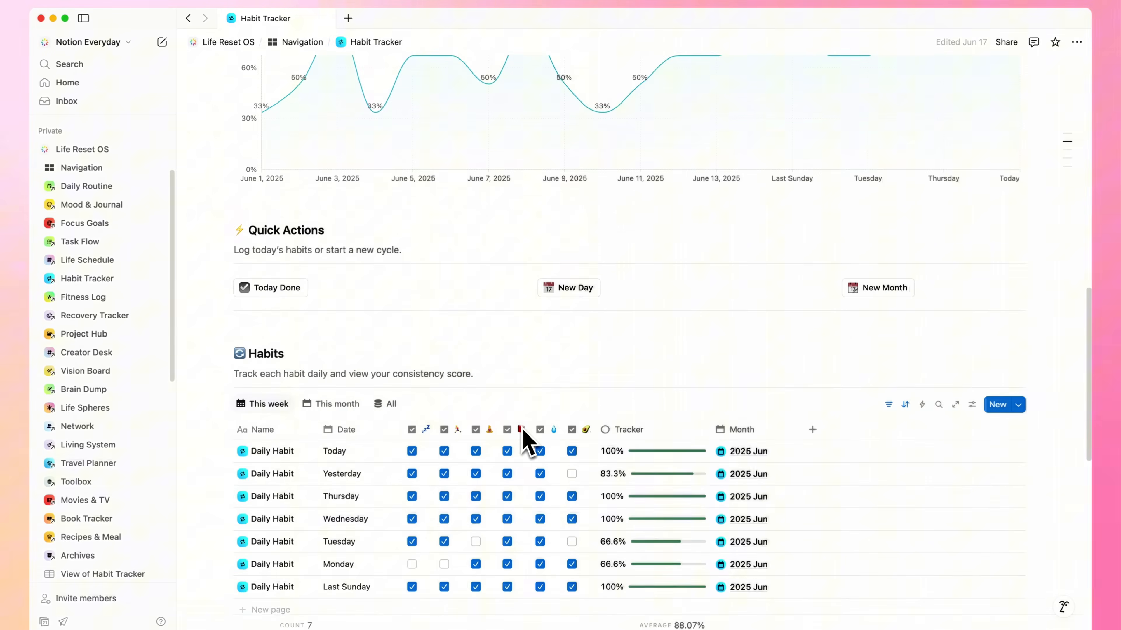
Review Habit Tracker's Habits, Overview and Months sections, then move to Fitness Log.
{"action": "scroll", "scroll_direction": "down", "scroll_amount": 3}
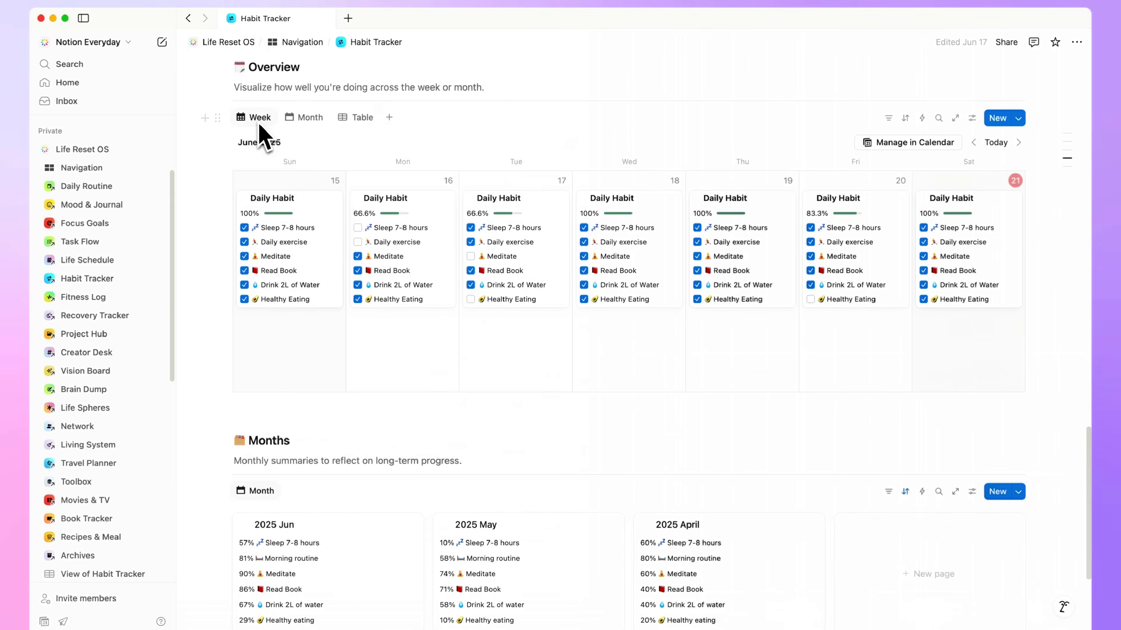
{"action": "scroll", "scroll_direction": "down", "scroll_amount": 3}
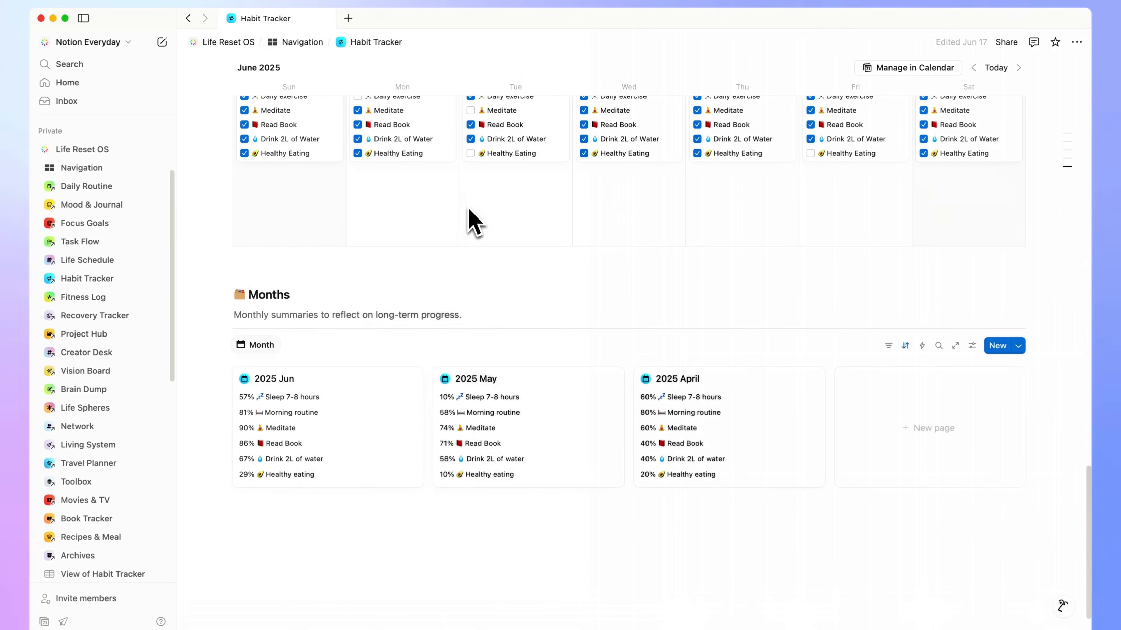
{"action": "left_click", "coordinate": [83, 297]}
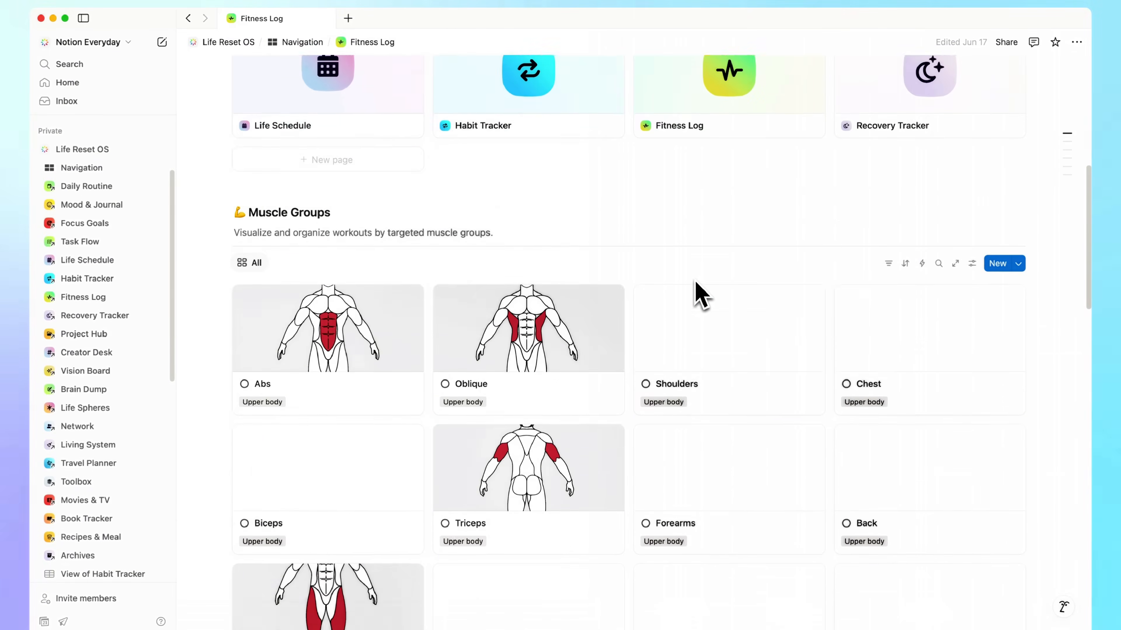
Scroll Fitness Log's muscle groups, schedule, equipment and history, then move to Recovery Tracker.
{"action": "scroll", "scroll_direction": "down", "scroll_amount": 3}
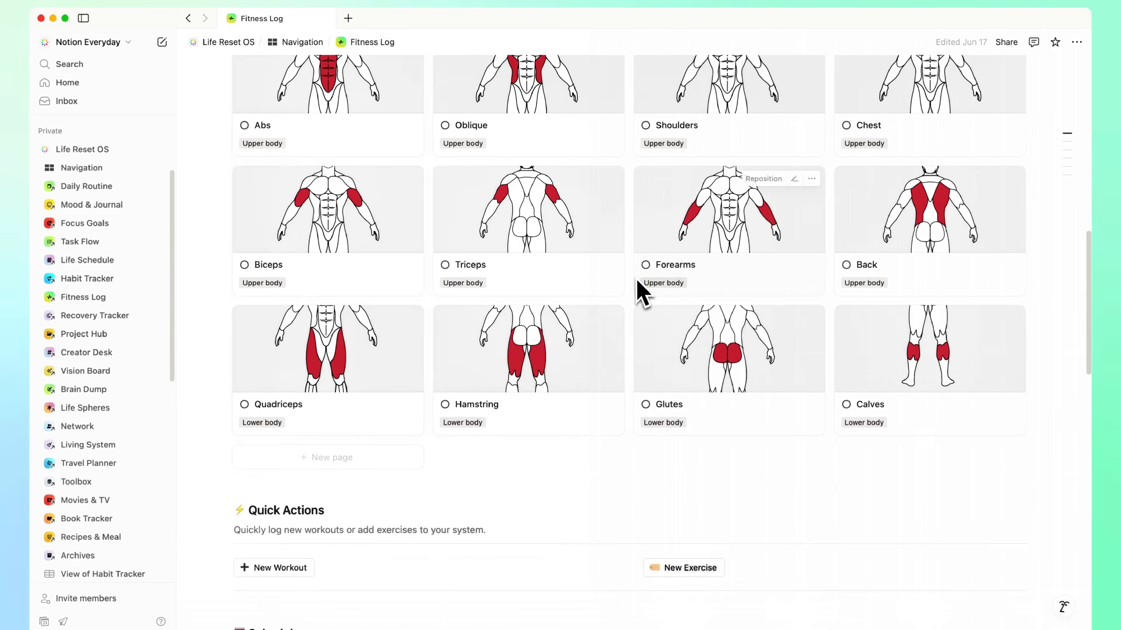
{"action": "scroll", "scroll_direction": "down", "scroll_amount": 3}
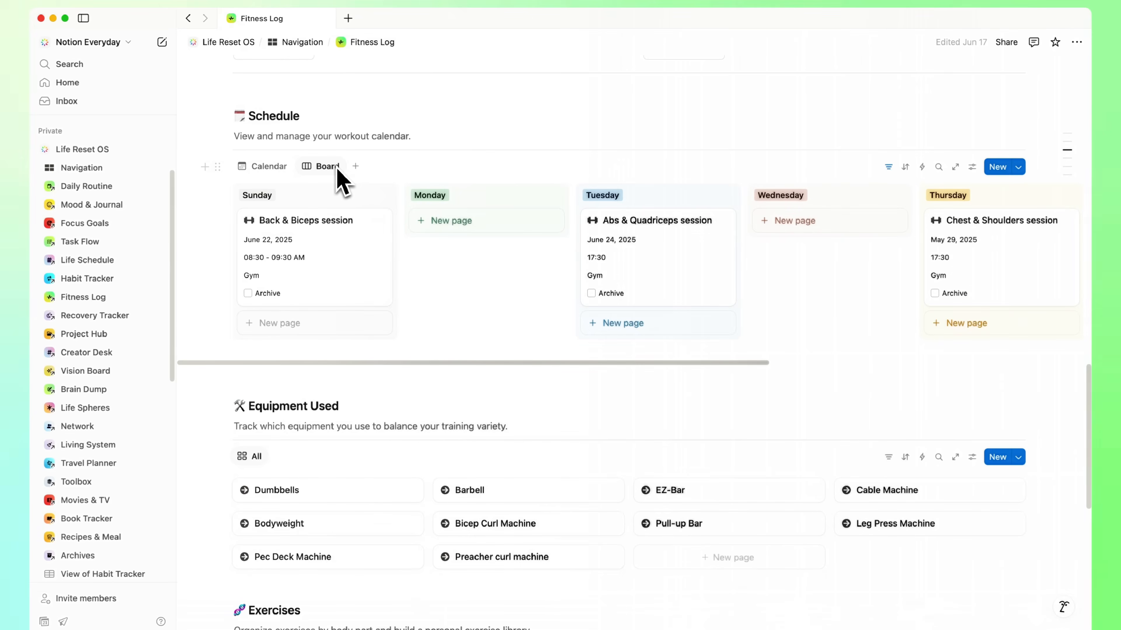
{"action": "scroll", "scroll_direction": "down", "scroll_amount": 3}
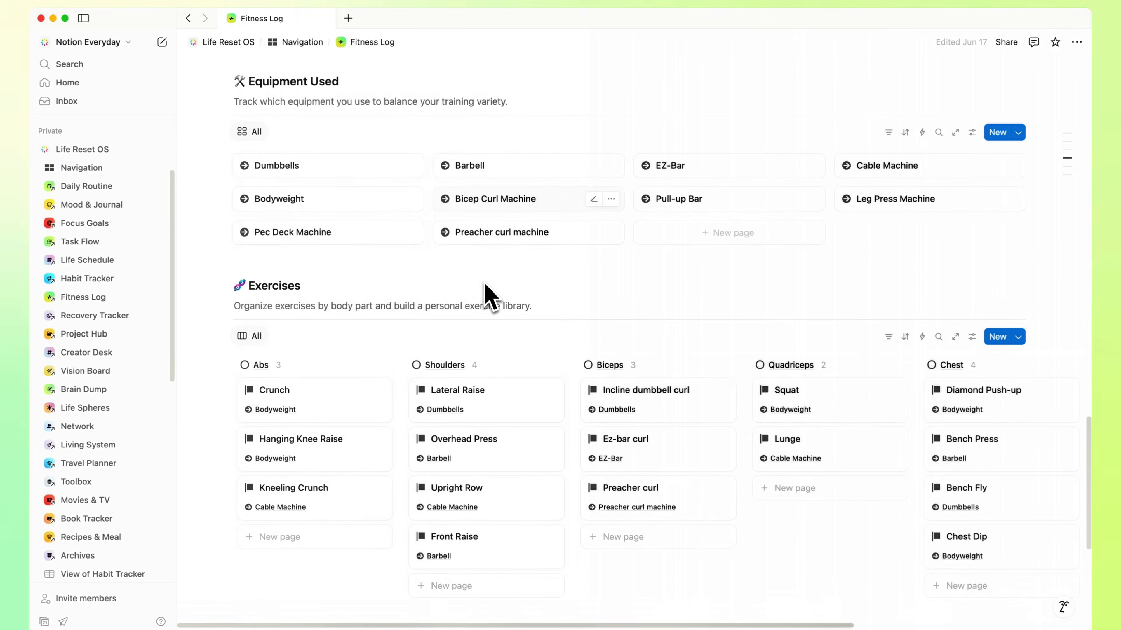
{"action": "scroll", "scroll_direction": "down", "scroll_amount": 3}
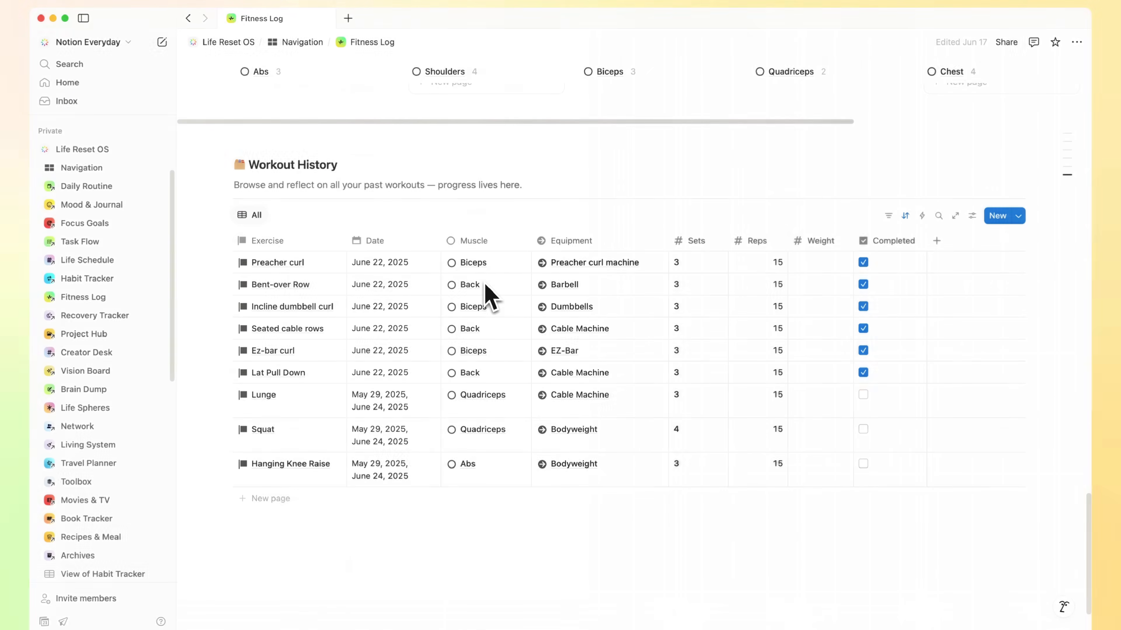
{"action": "left_click", "coordinate": [94, 315]}
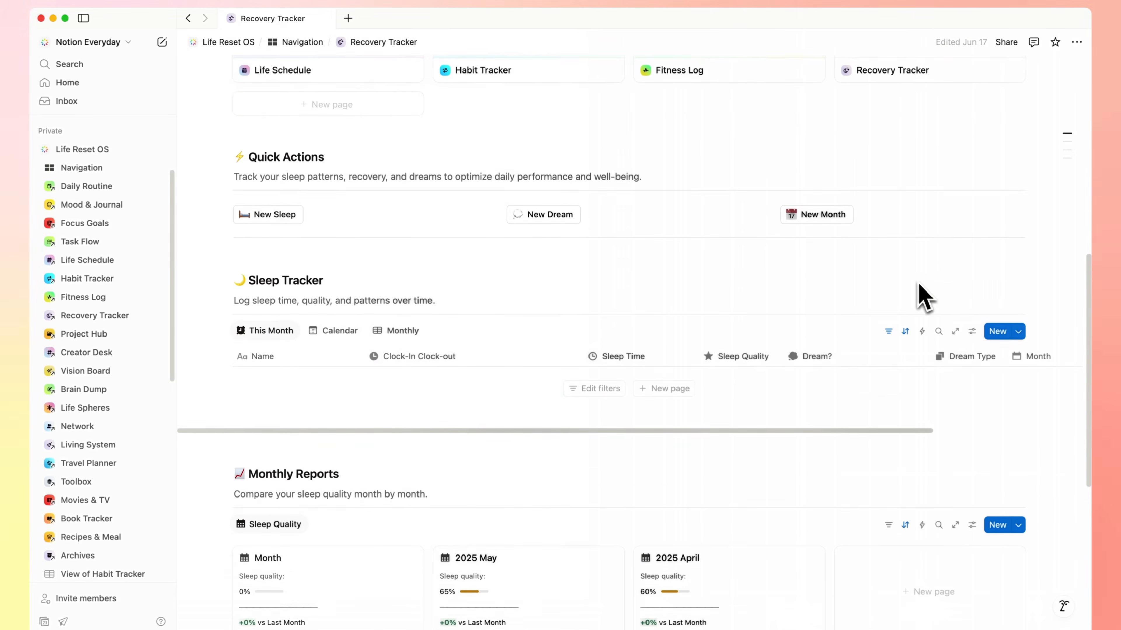
Visit Project Hub's Tasks and Timeline, then move on to the Creator Desk page.
{"action": "scroll", "scroll_direction": "down", "scroll_amount": 3}
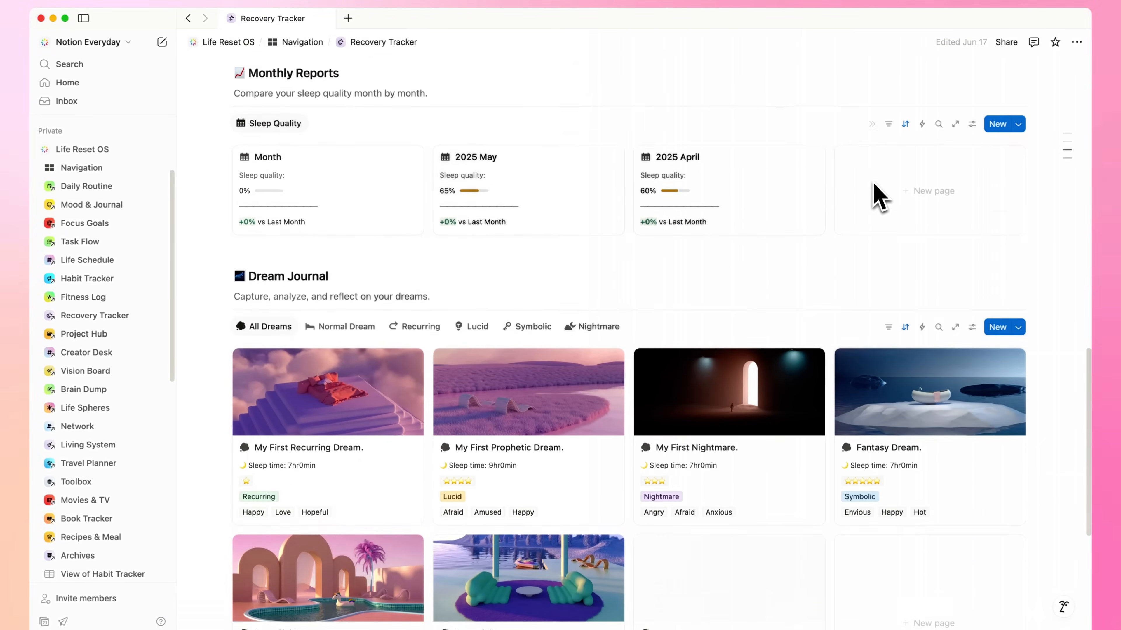
{"action": "left_click", "coordinate": [84, 334]}
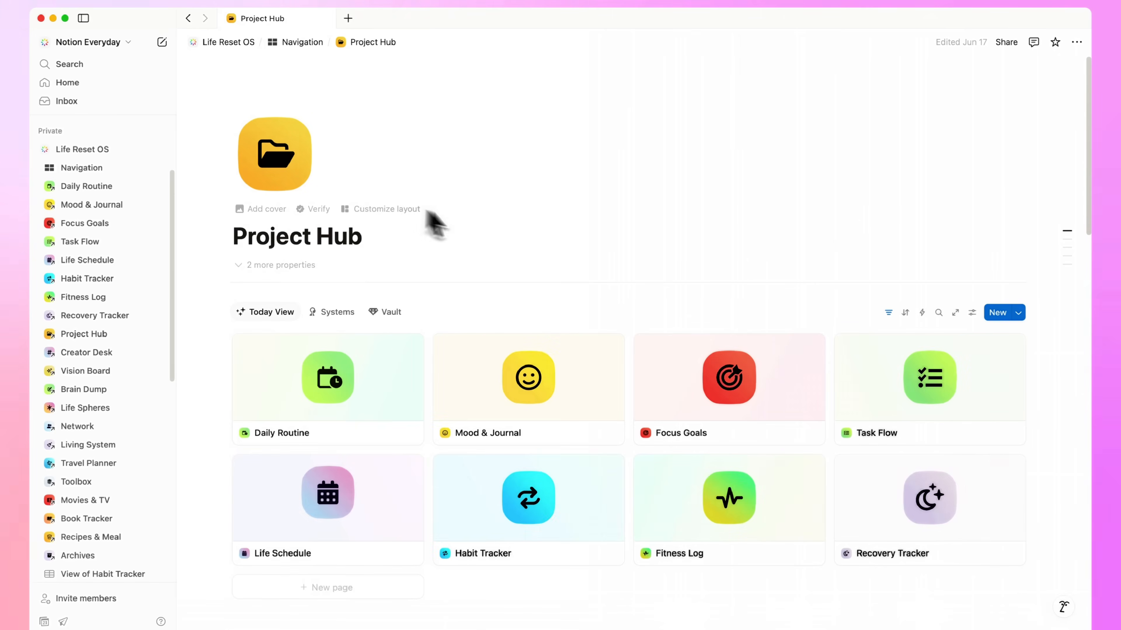
{"action": "scroll", "scroll_direction": "down", "scroll_amount": 3}
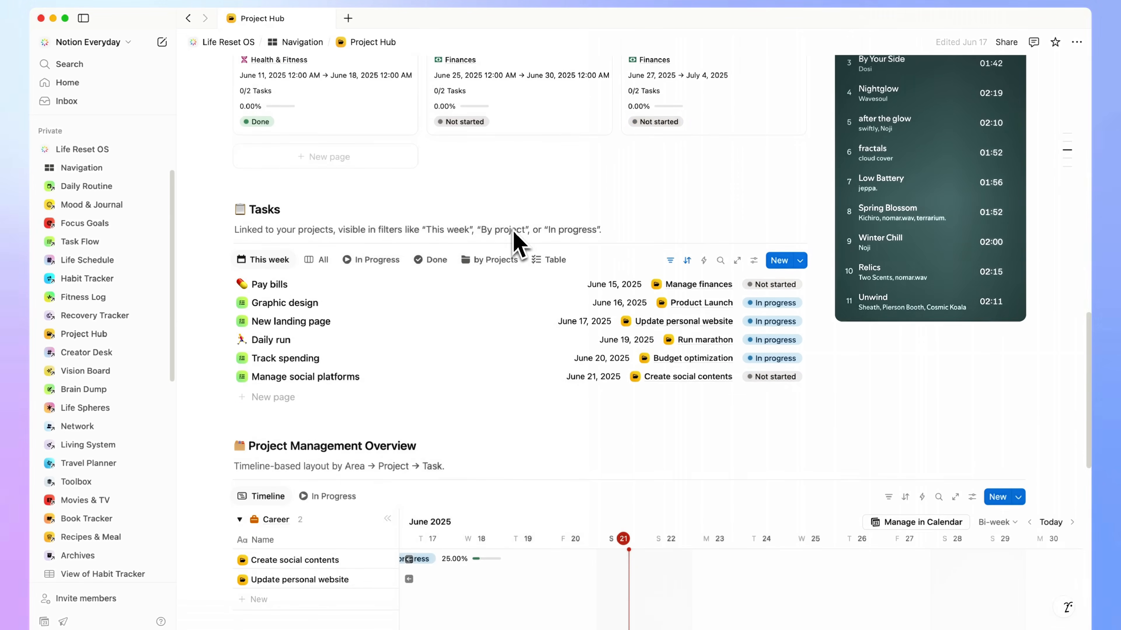
{"action": "scroll", "scroll_direction": "down", "scroll_amount": 3}
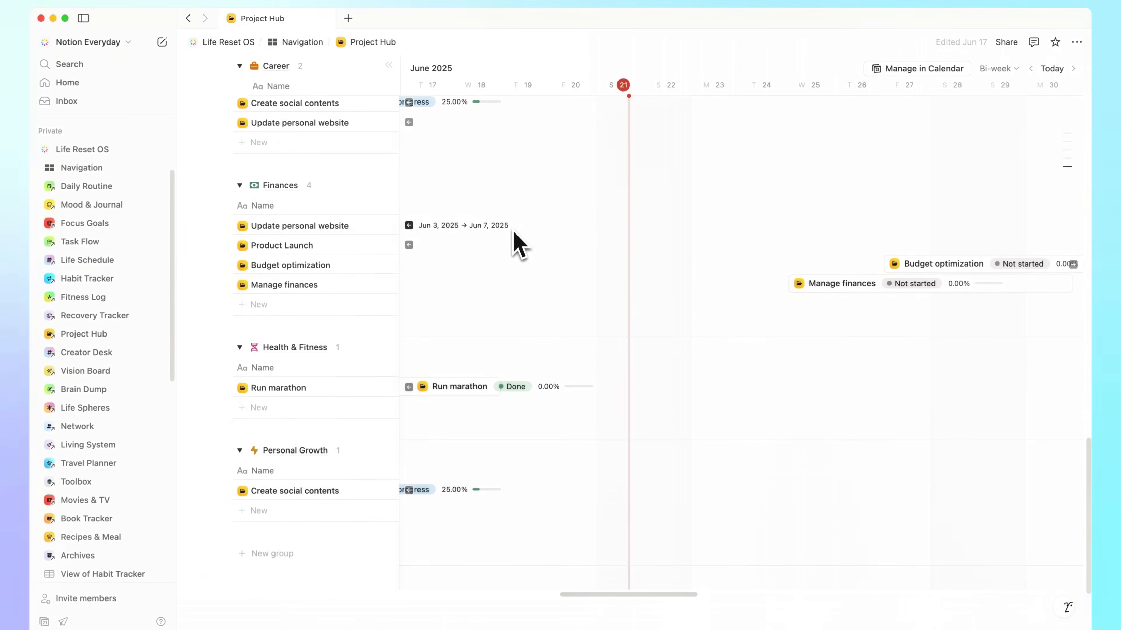
{"action": "left_click", "coordinate": [86, 353]}
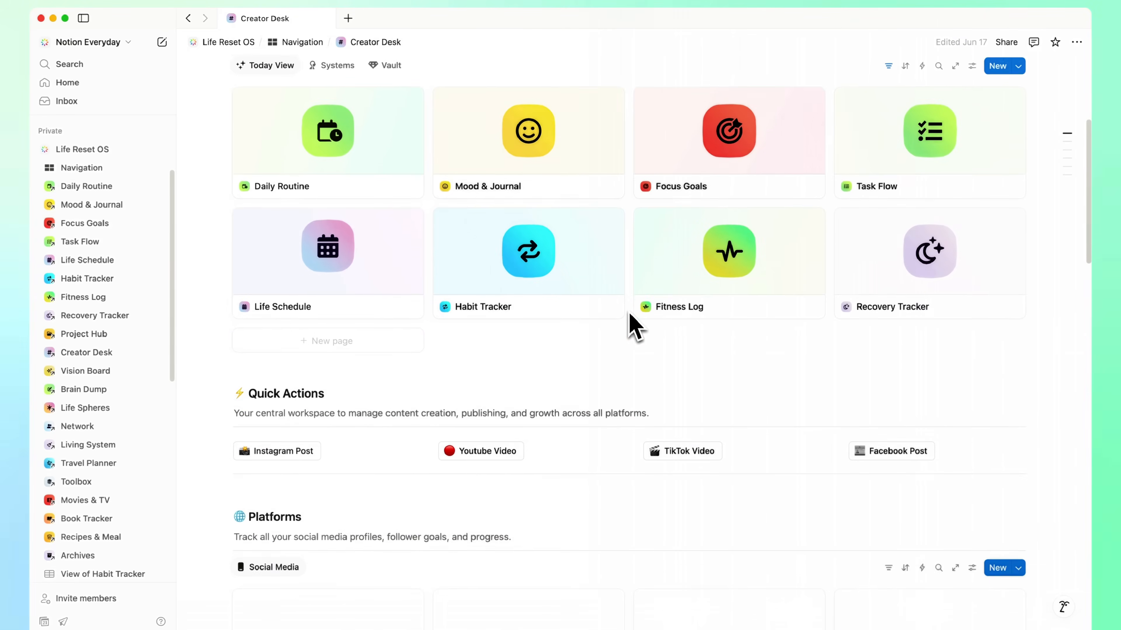
Scroll down through the Creator Desk page to review its remaining sections.
{"action": "scroll", "scroll_direction": "down", "scroll_amount": 3}
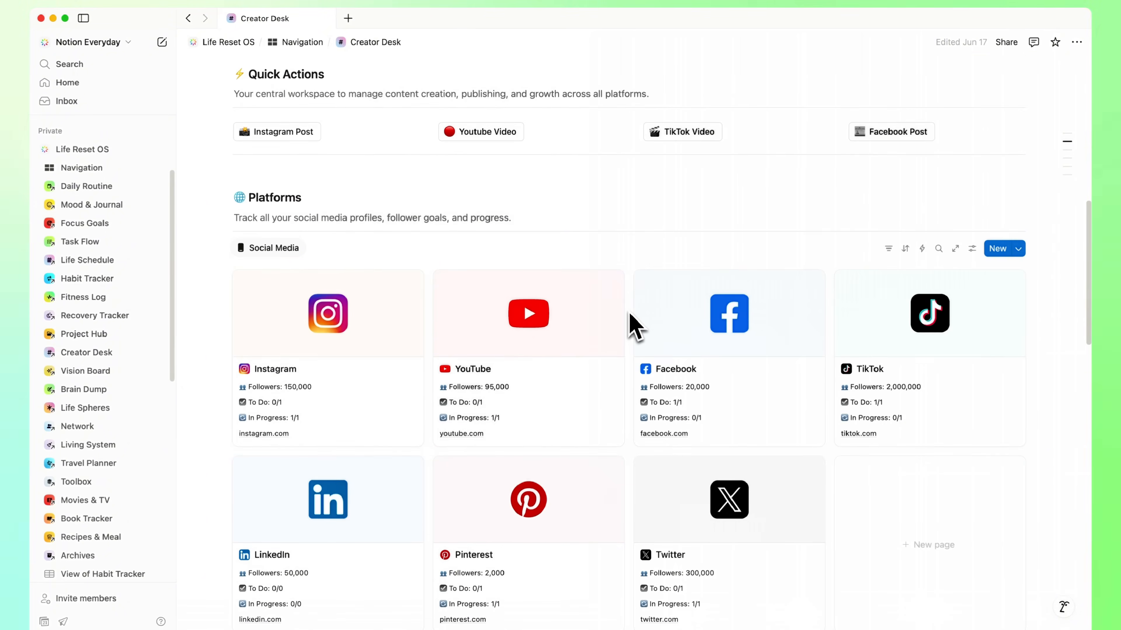
{"action": "scroll", "scroll_direction": "down", "scroll_amount": 3}
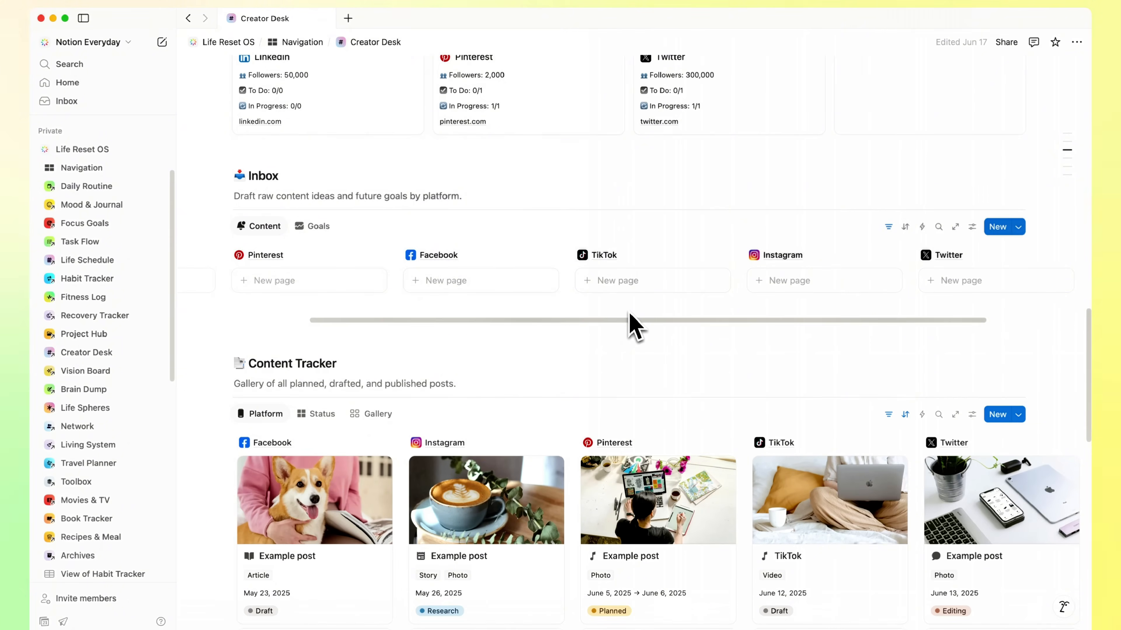
{"action": "scroll", "scroll_direction": "down", "scroll_amount": 3}
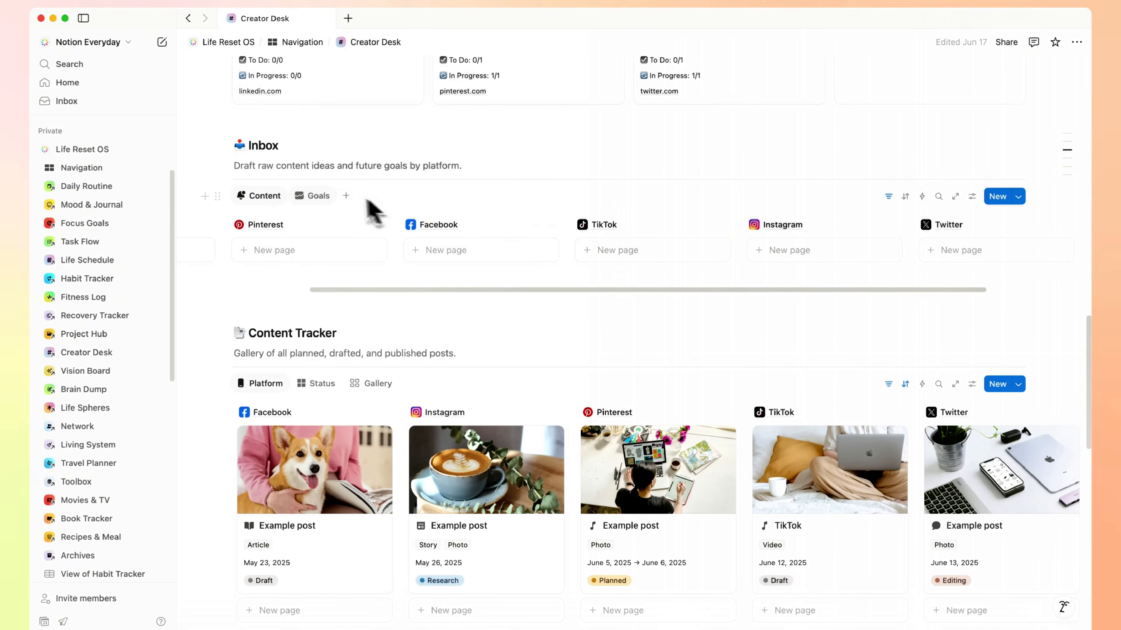
{"action": "scroll", "scroll_direction": "down", "scroll_amount": 3}
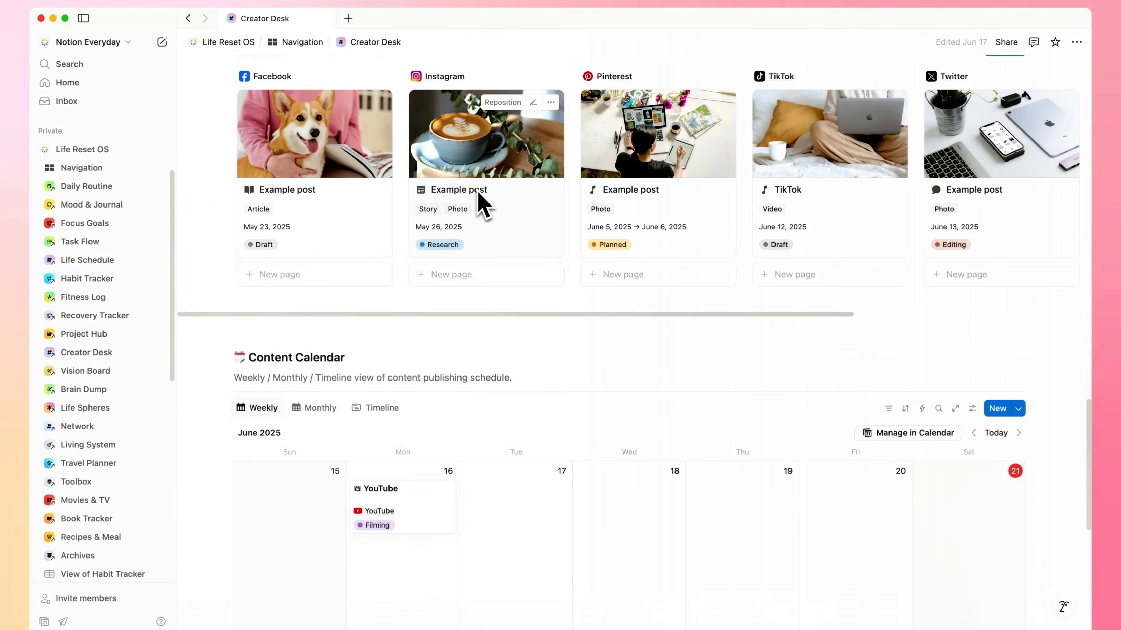
{"action": "scroll", "scroll_direction": "down", "scroll_amount": 3}
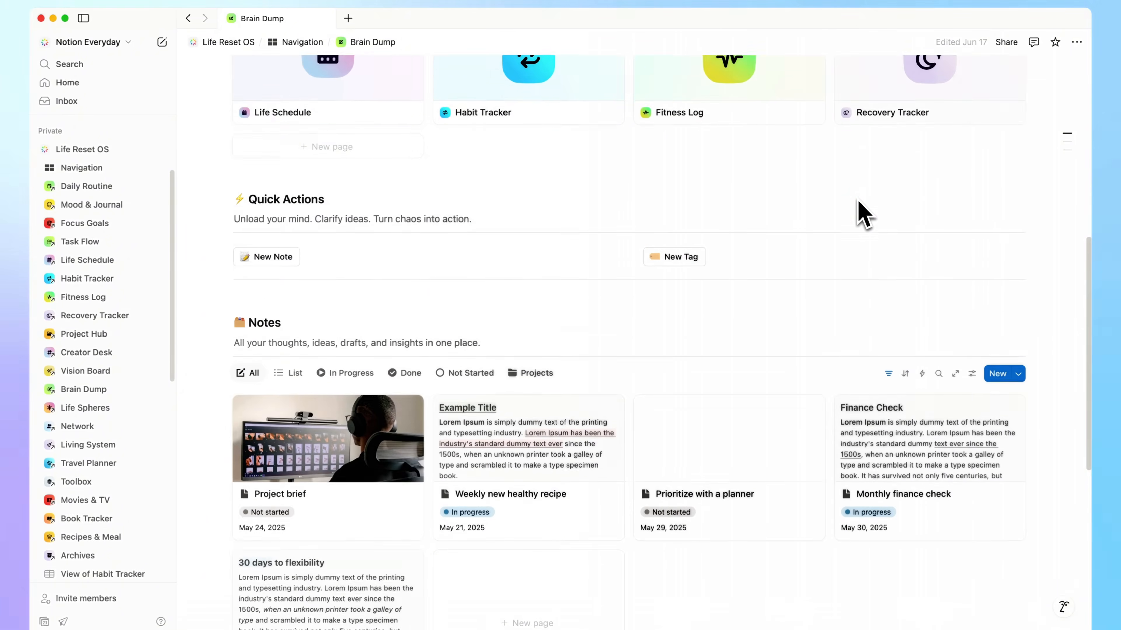
Preview the 'Prioritize with a planner' note in Brain Dump, then go to the Life Spheres page.
{"action": "scroll", "scroll_direction": "down", "scroll_amount": 3}
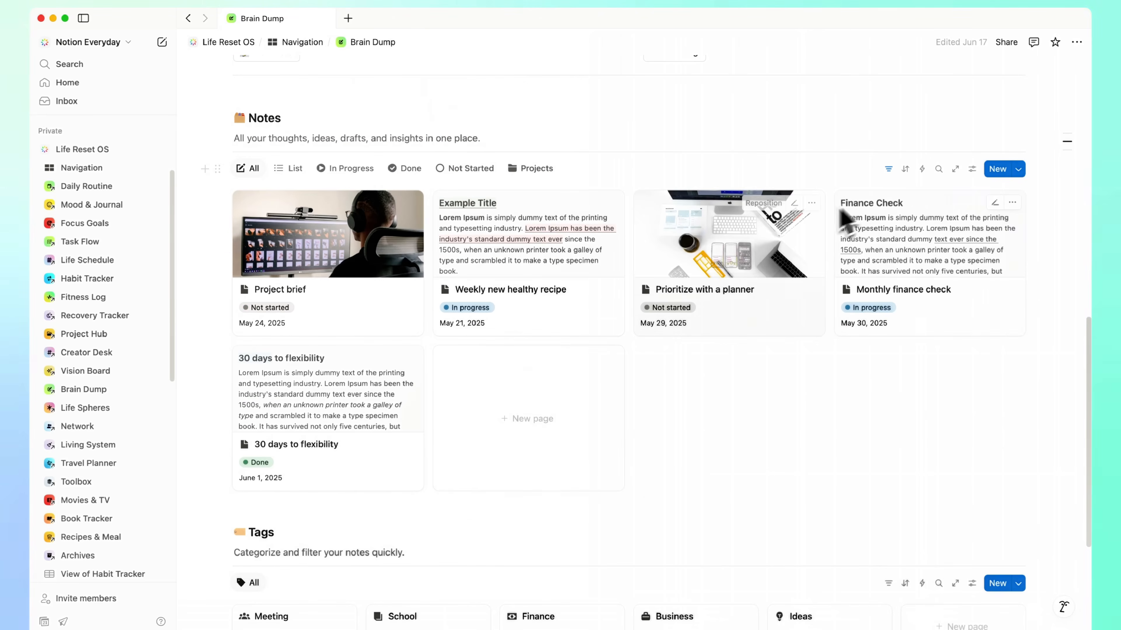
{"action": "left_click", "coordinate": [704, 290]}
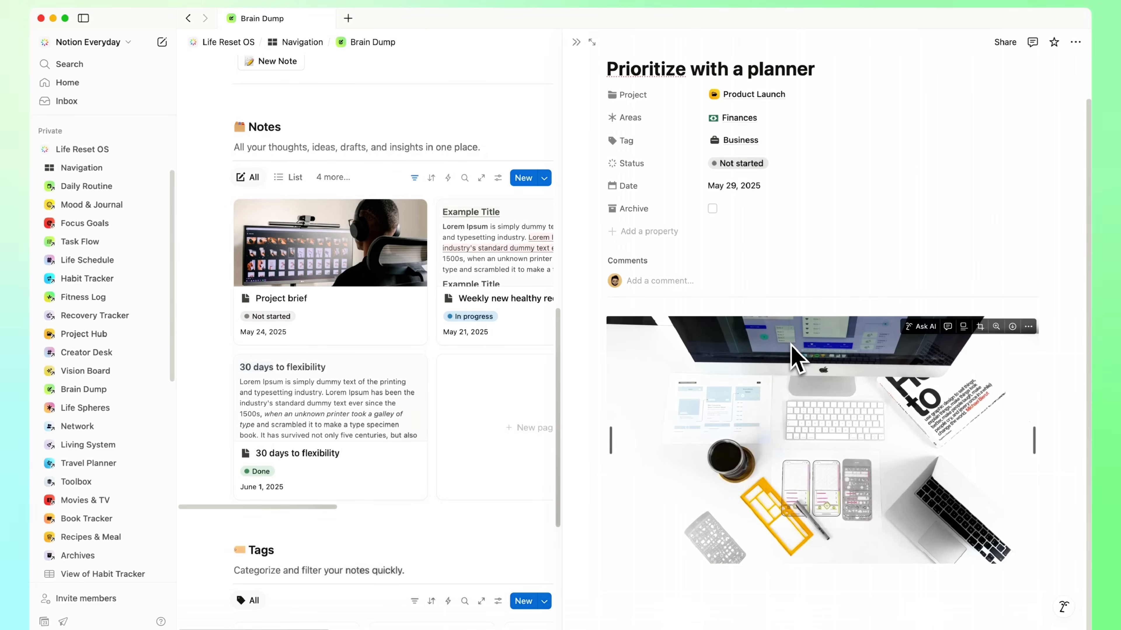
{"action": "left_click", "coordinate": [86, 407]}
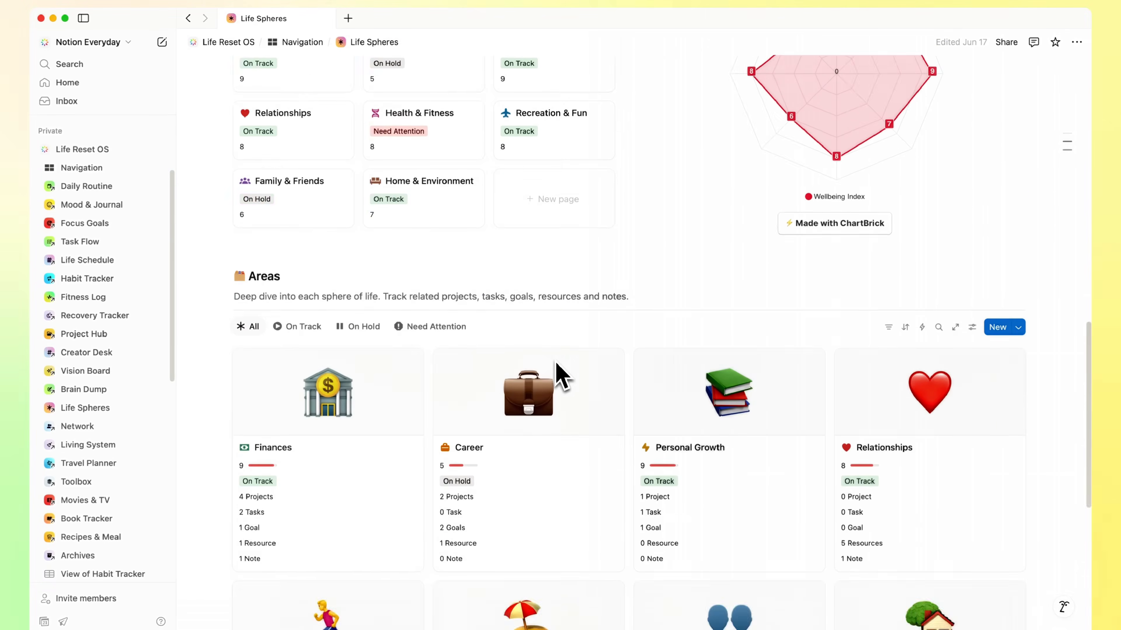
Scroll through the Career area's projects, tasks, goals and resources sections.
{"action": "scroll", "scroll_direction": "down", "scroll_amount": 3}
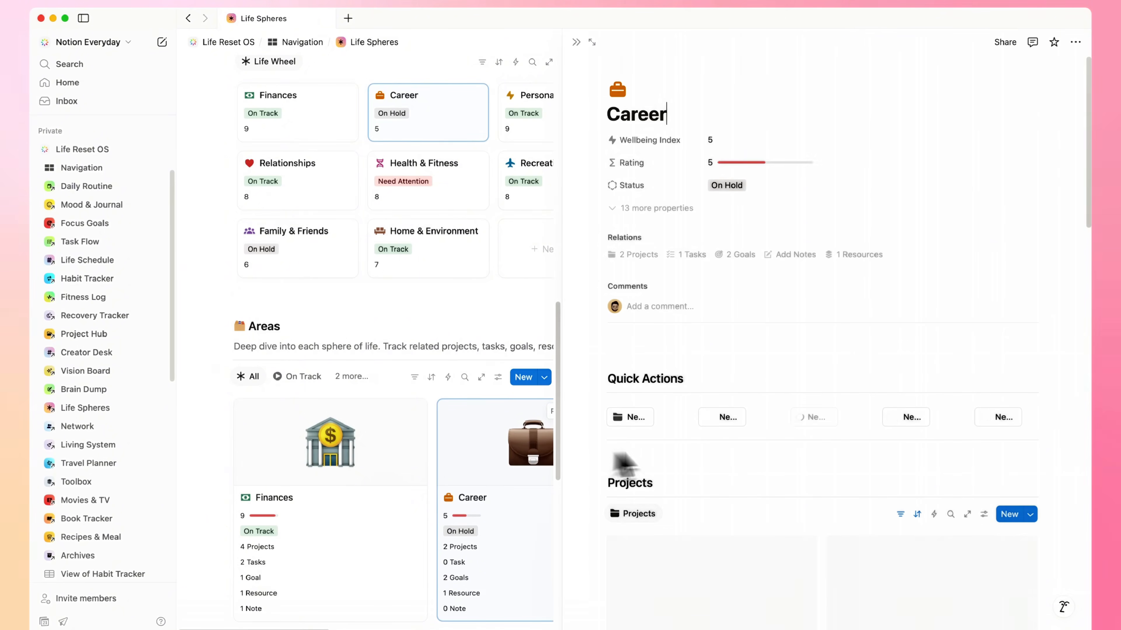
{"action": "scroll", "scroll_direction": "down", "scroll_amount": 3}
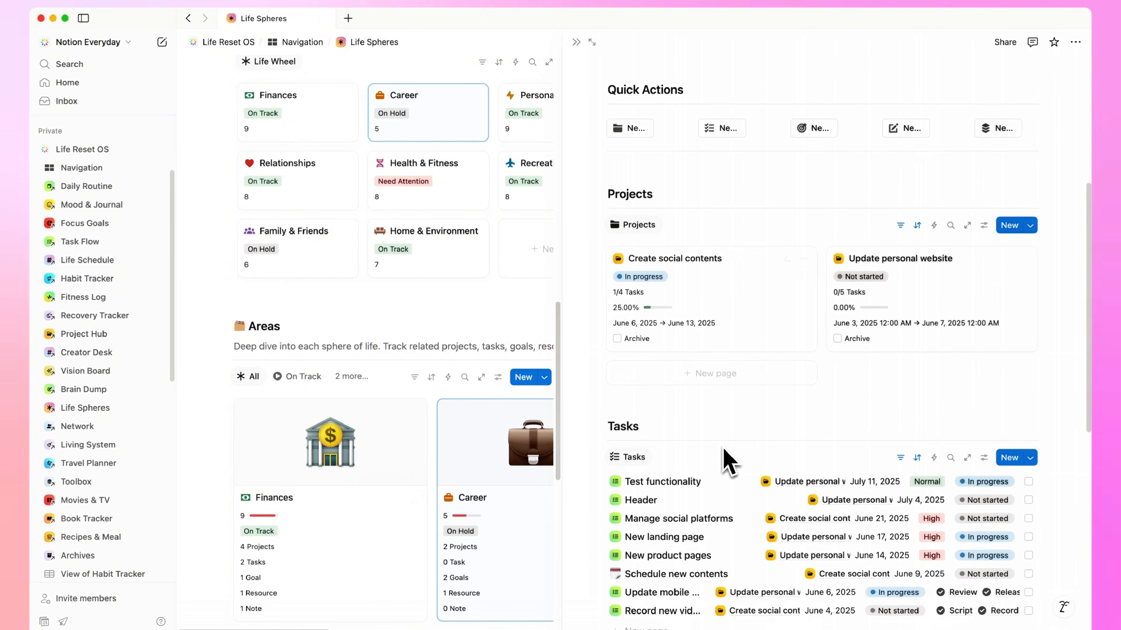
{"action": "scroll", "scroll_direction": "down", "scroll_amount": 3}
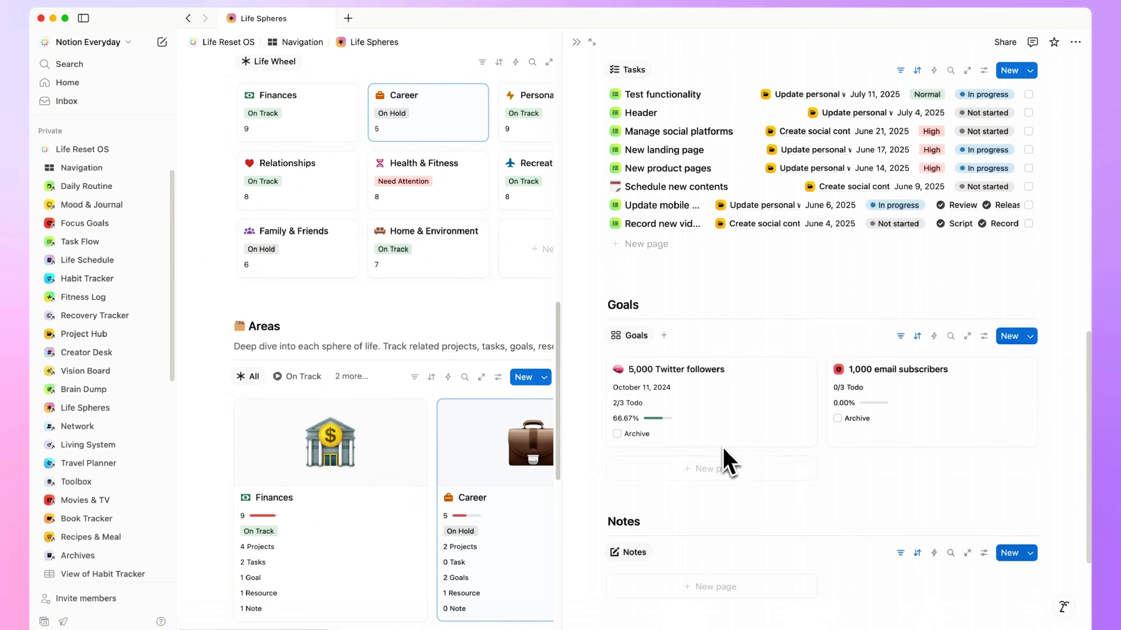
{"action": "scroll", "scroll_direction": "down", "scroll_amount": 3}
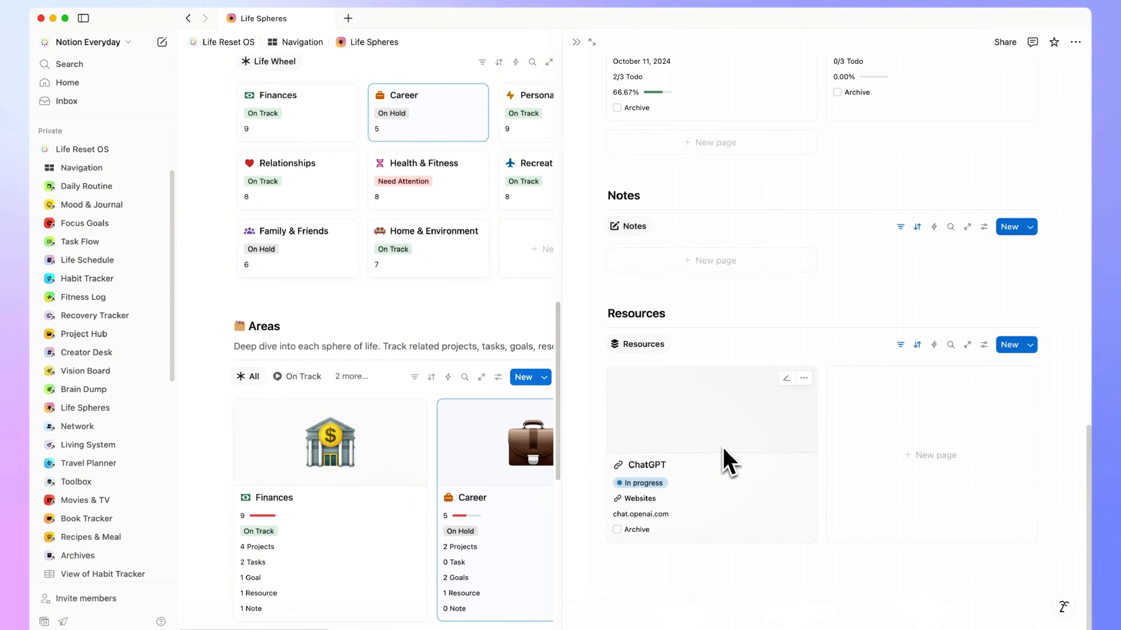
Switch to the Network page and scroll down to its Contacts.
{"action": "left_click", "coordinate": [76, 427]}
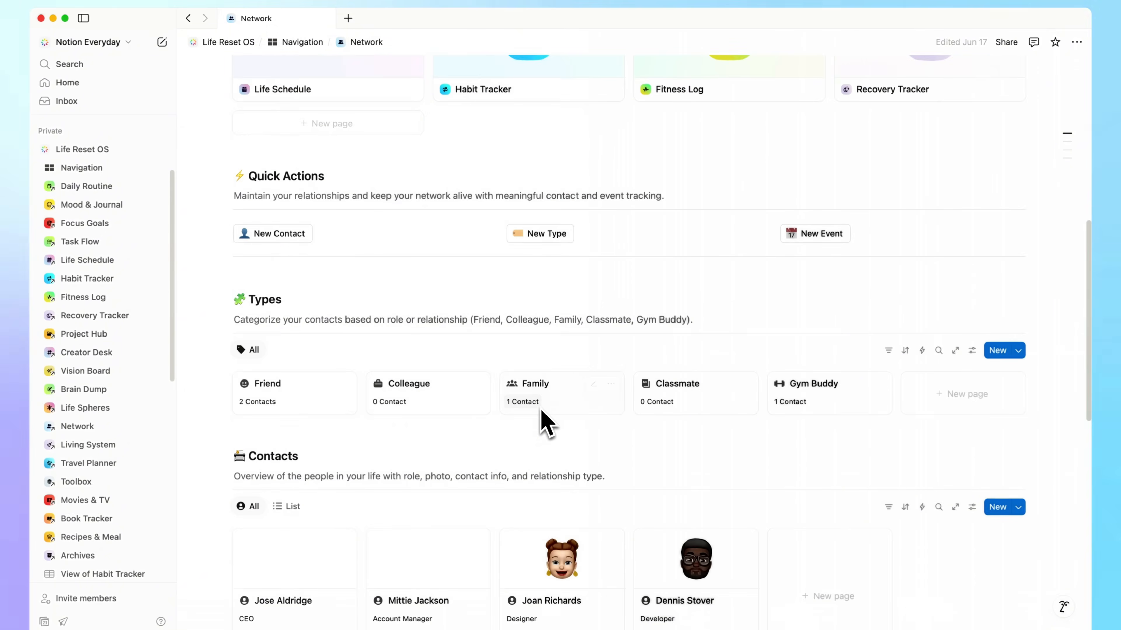
{"action": "scroll", "scroll_direction": "down", "scroll_amount": 3}
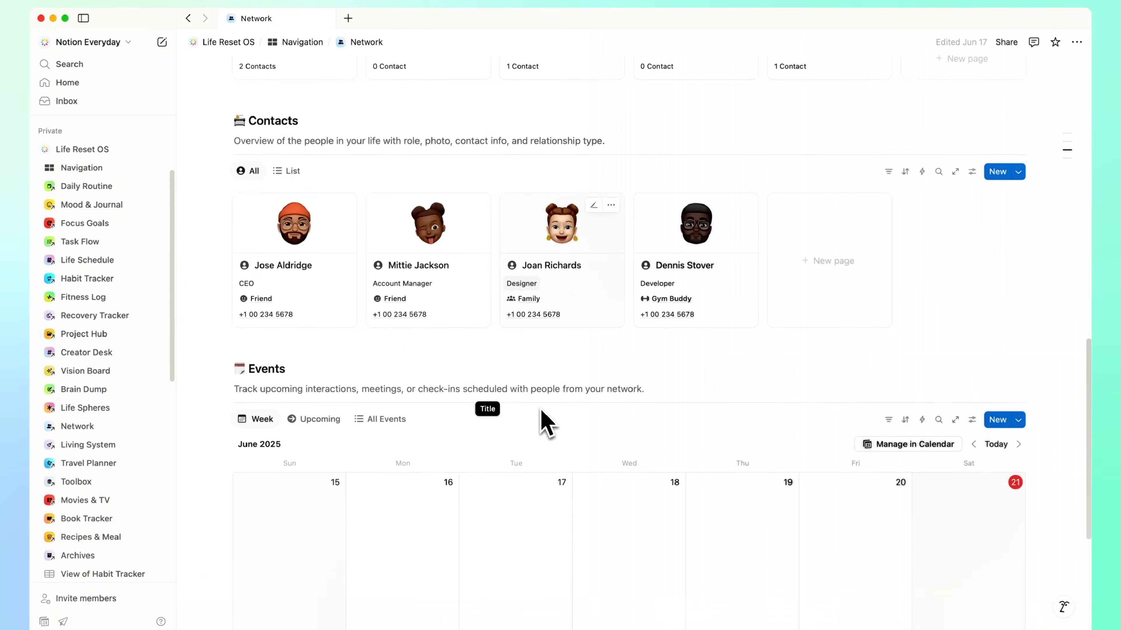
Open Living System and scroll through Rooms, Chores System, weekly overview and Seasonal Maintenance.
{"action": "left_click", "coordinate": [89, 445]}
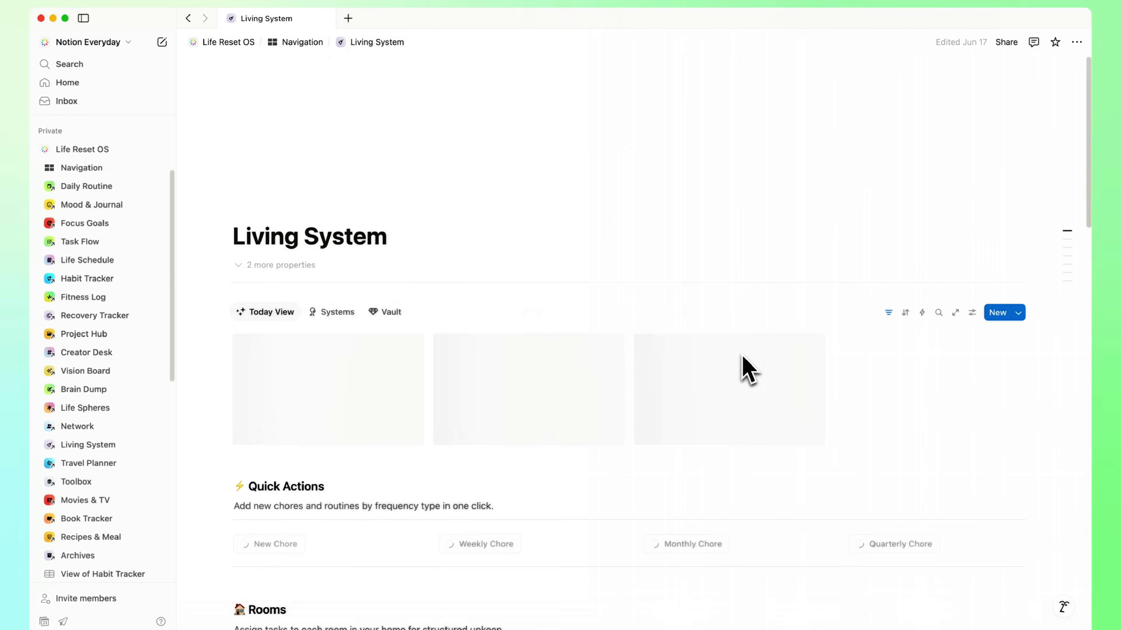
{"action": "scroll", "scroll_direction": "down", "scroll_amount": 3}
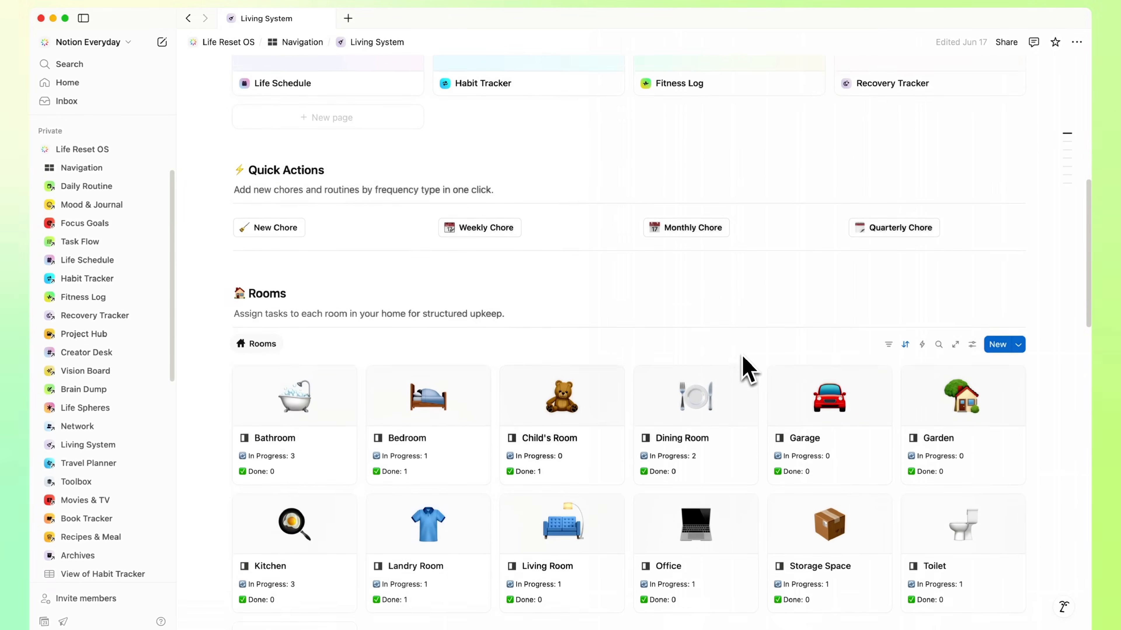
{"action": "scroll", "scroll_direction": "down", "scroll_amount": 3}
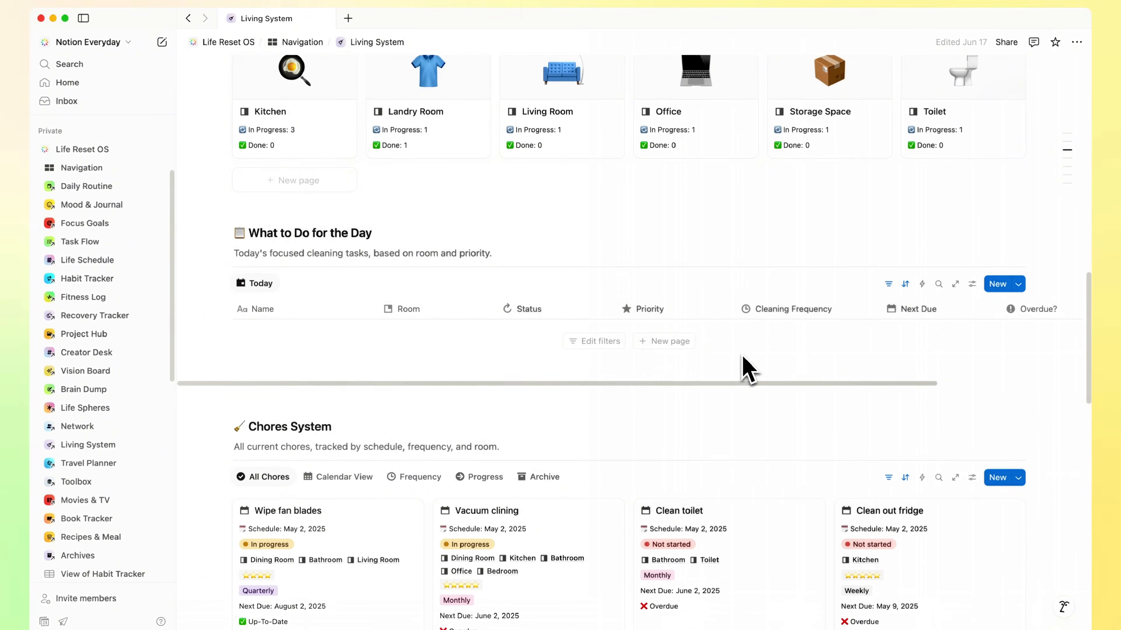
{"action": "scroll", "scroll_direction": "down", "scroll_amount": 3}
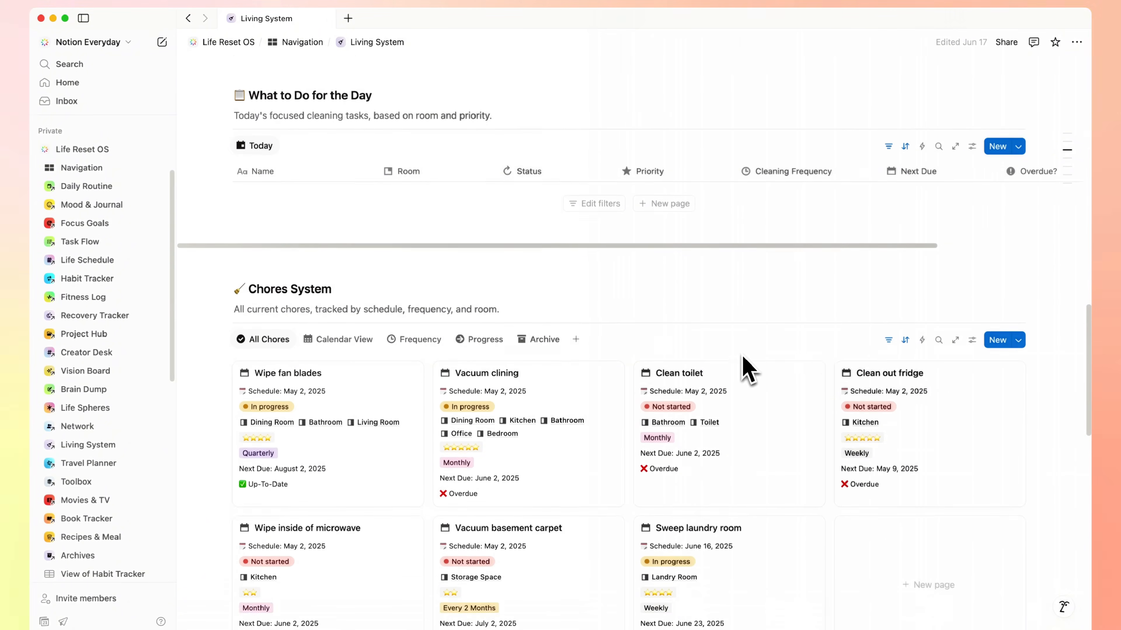
{"action": "scroll", "scroll_direction": "down", "scroll_amount": 3}
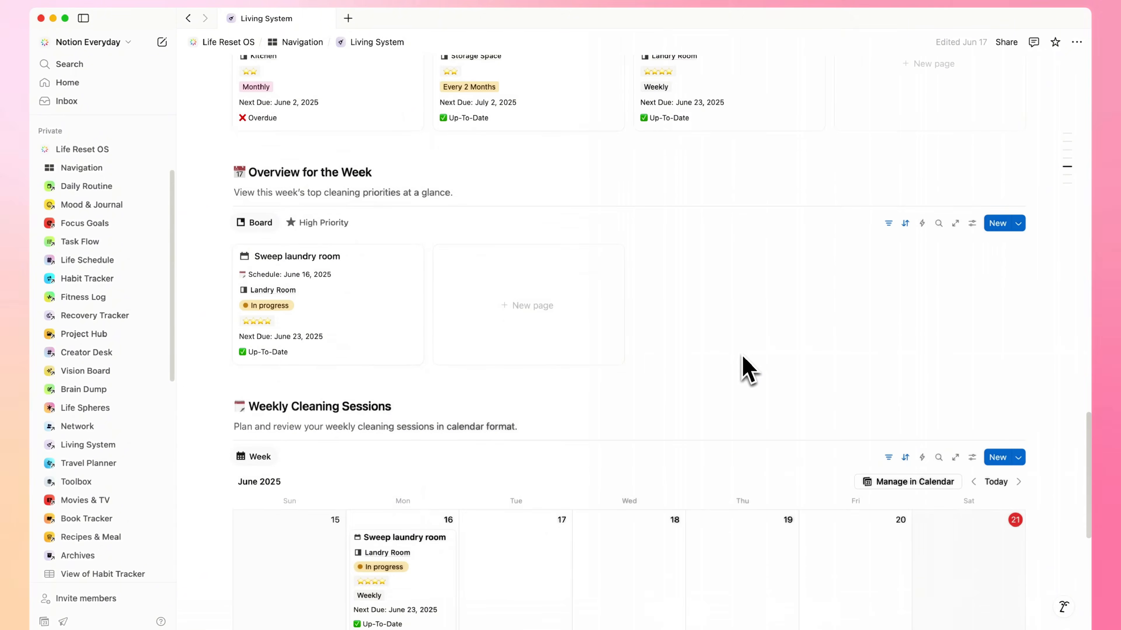
{"action": "scroll", "scroll_direction": "down", "scroll_amount": 3}
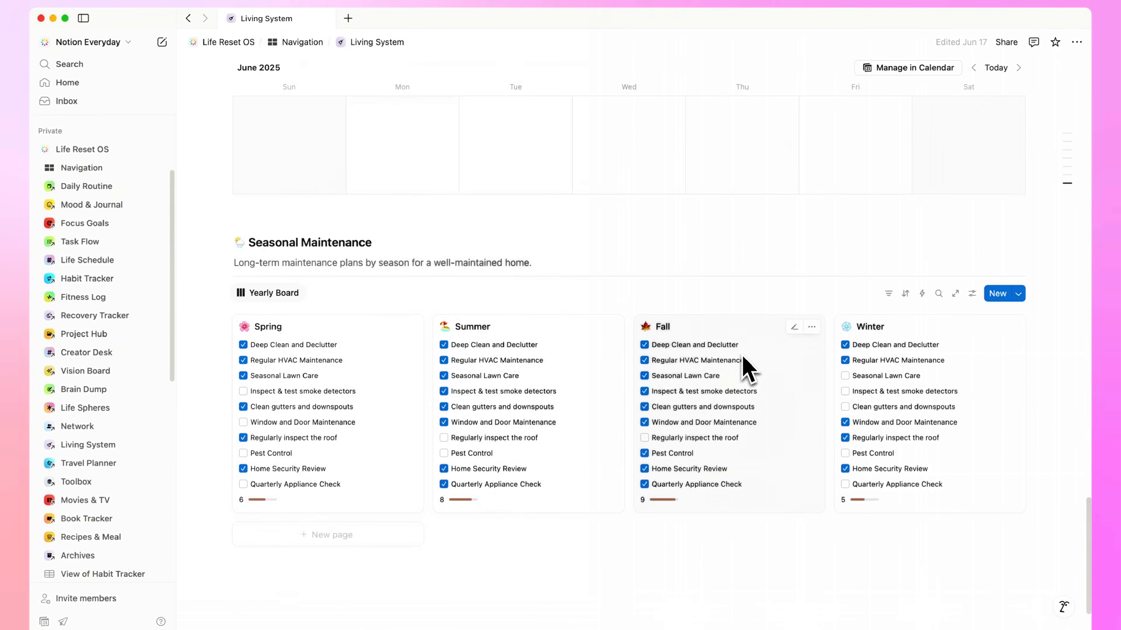
{"action": "left_click", "coordinate": [89, 463]}
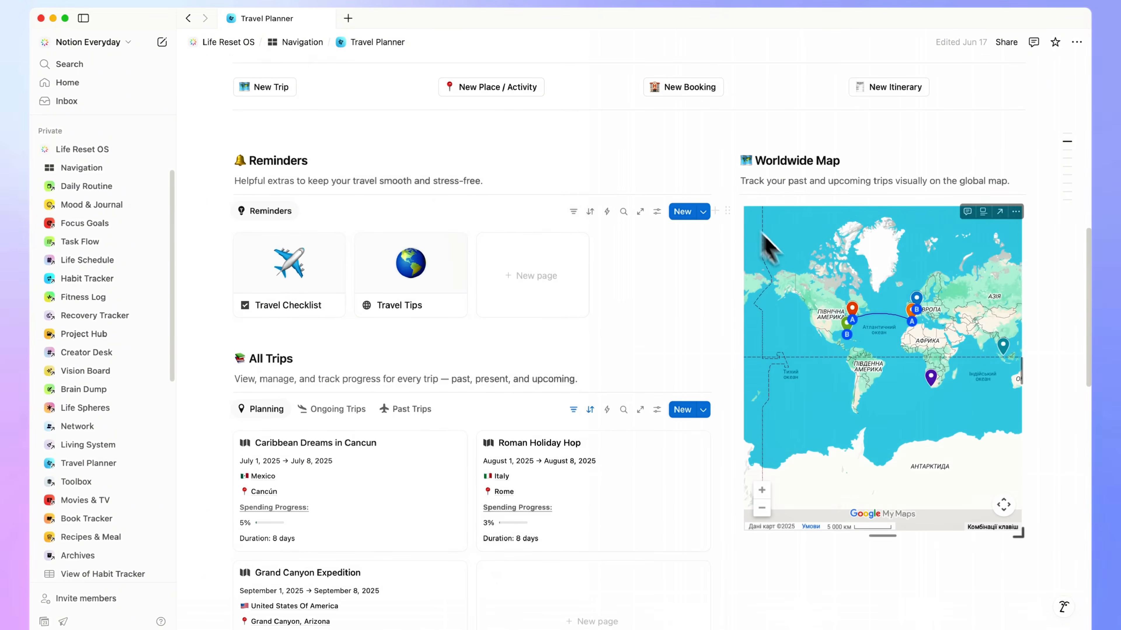
{"action": "mouse_move", "coordinate": [831, 437]}
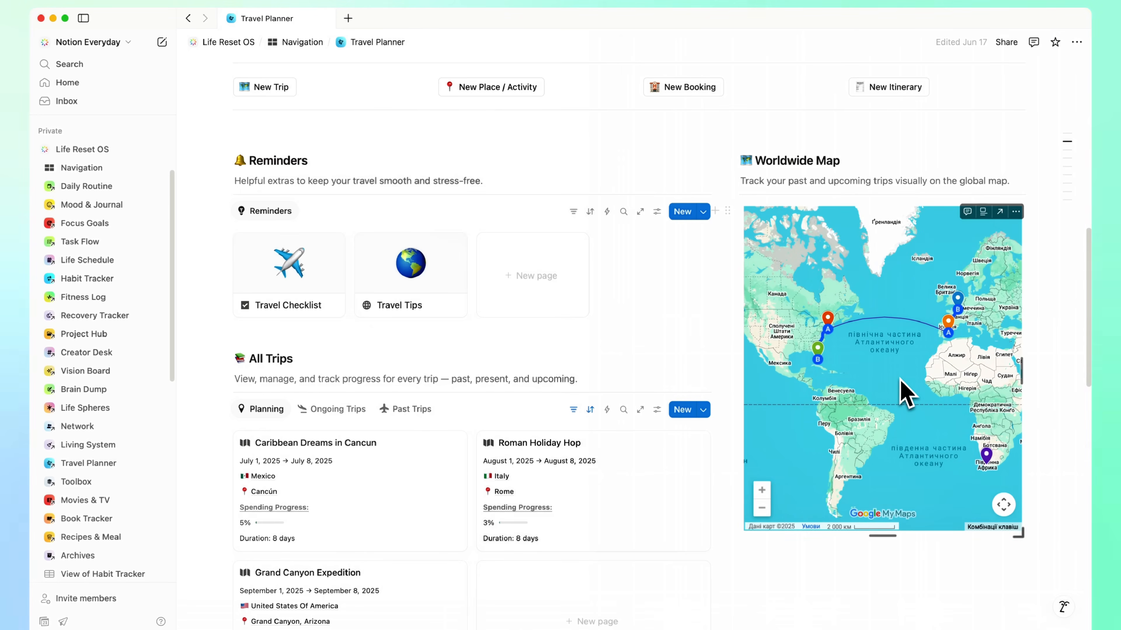
{"action": "scroll", "scroll_direction": "down", "scroll_amount": 3}
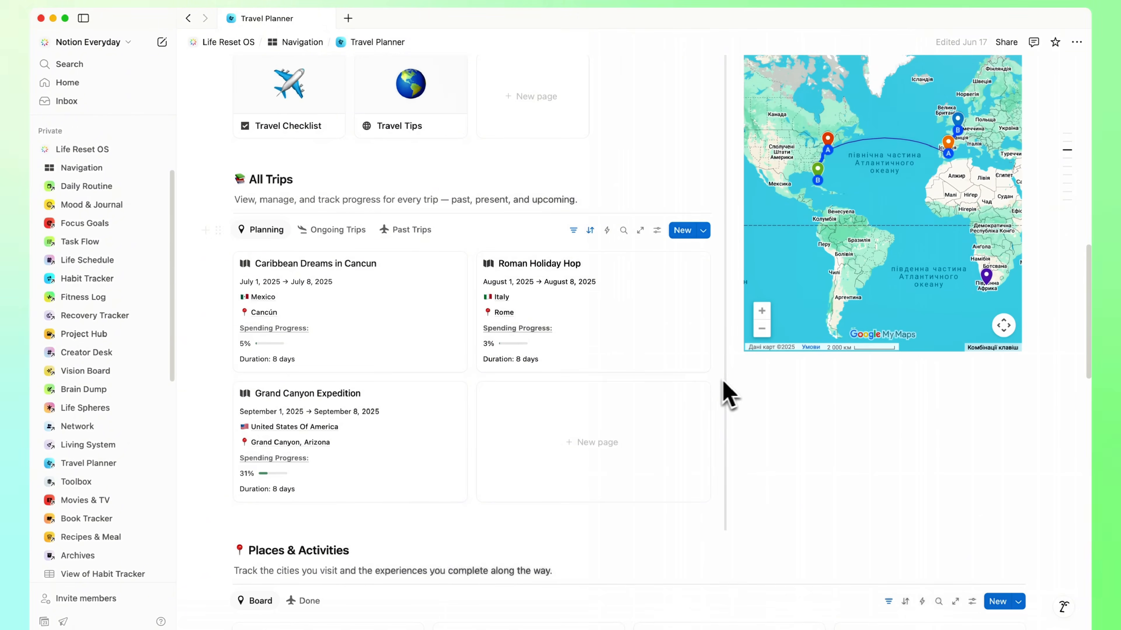
Peek at the Grand Canyon Expedition trip details, then close the peek.
{"action": "left_click", "coordinate": [307, 393]}
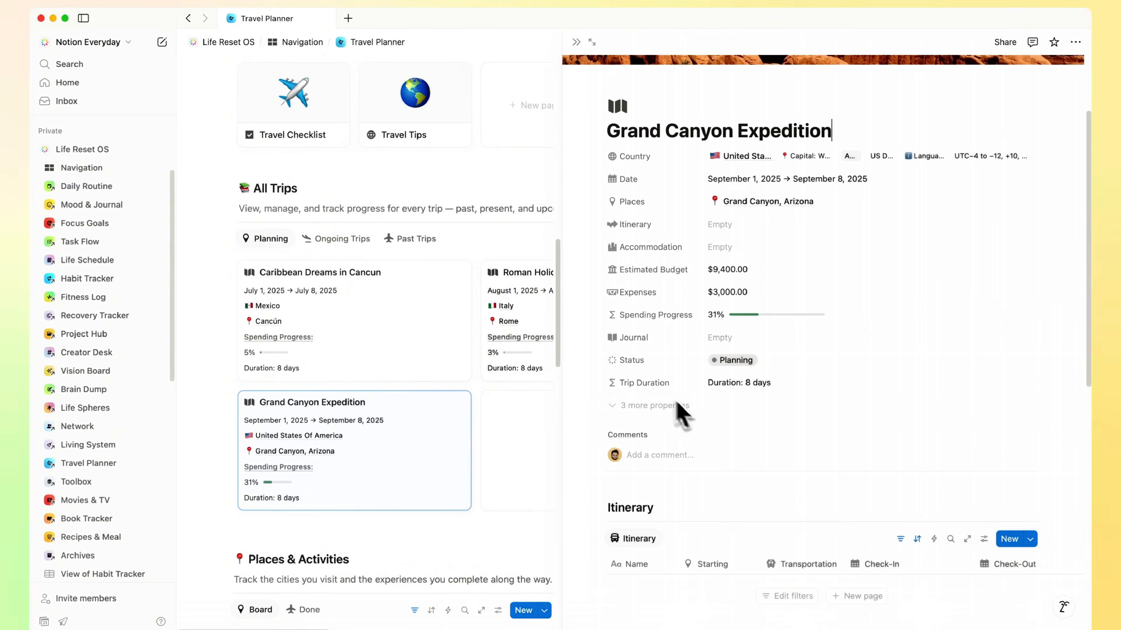
{"action": "left_click", "coordinate": [592, 41]}
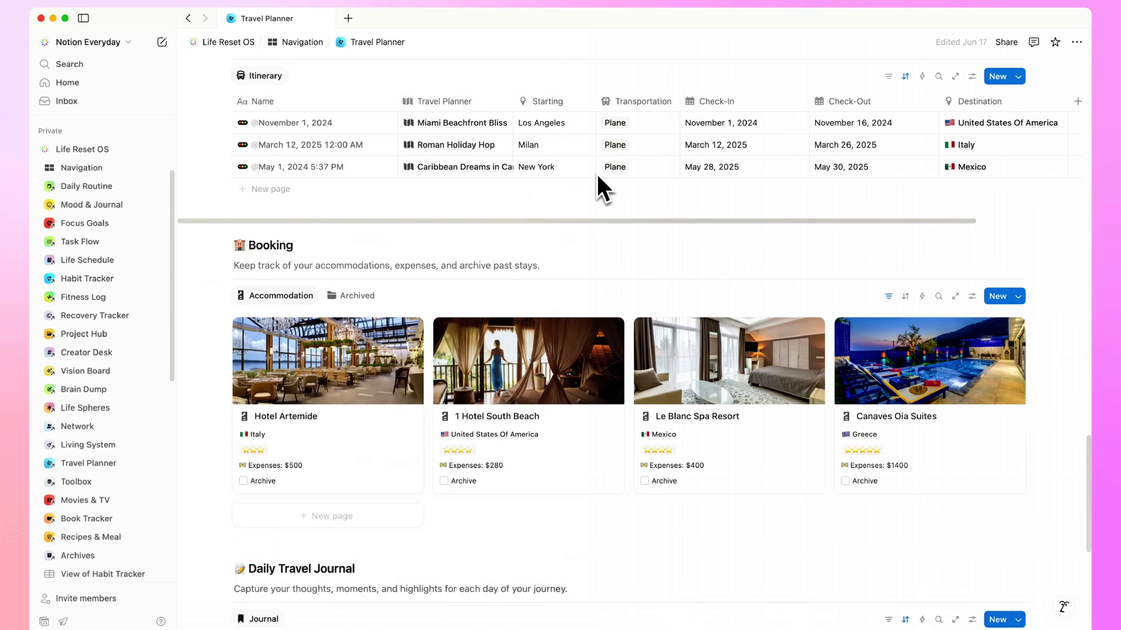
Scroll down through the Travel Planner bookings.
{"action": "scroll", "scroll_direction": "down", "scroll_amount": 3}
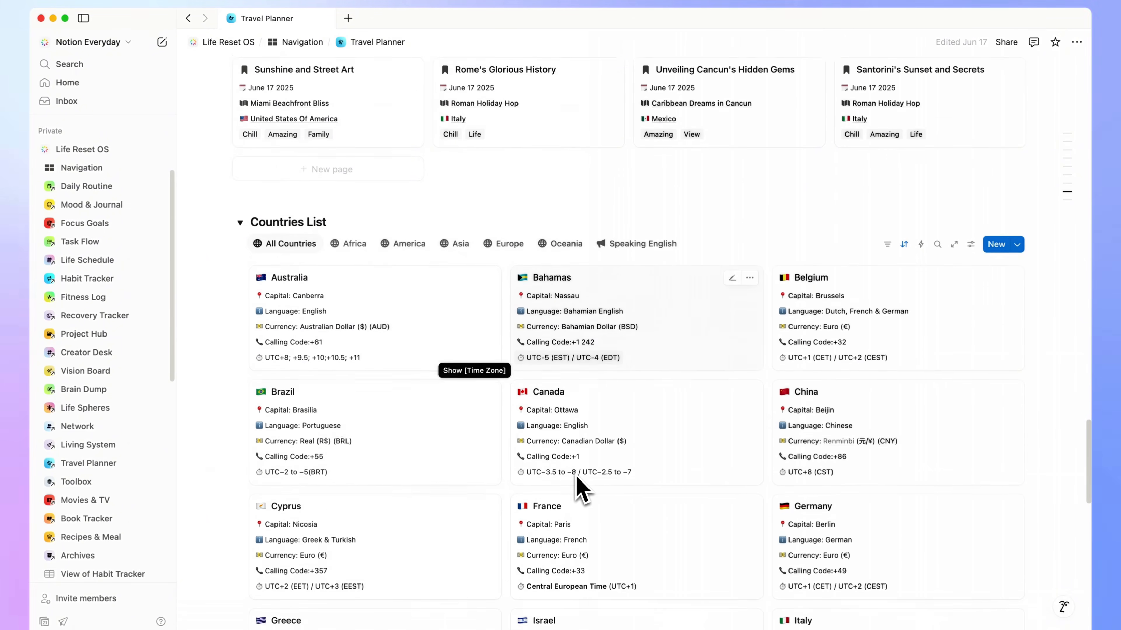
{"action": "scroll", "scroll_direction": "down", "scroll_amount": 3}
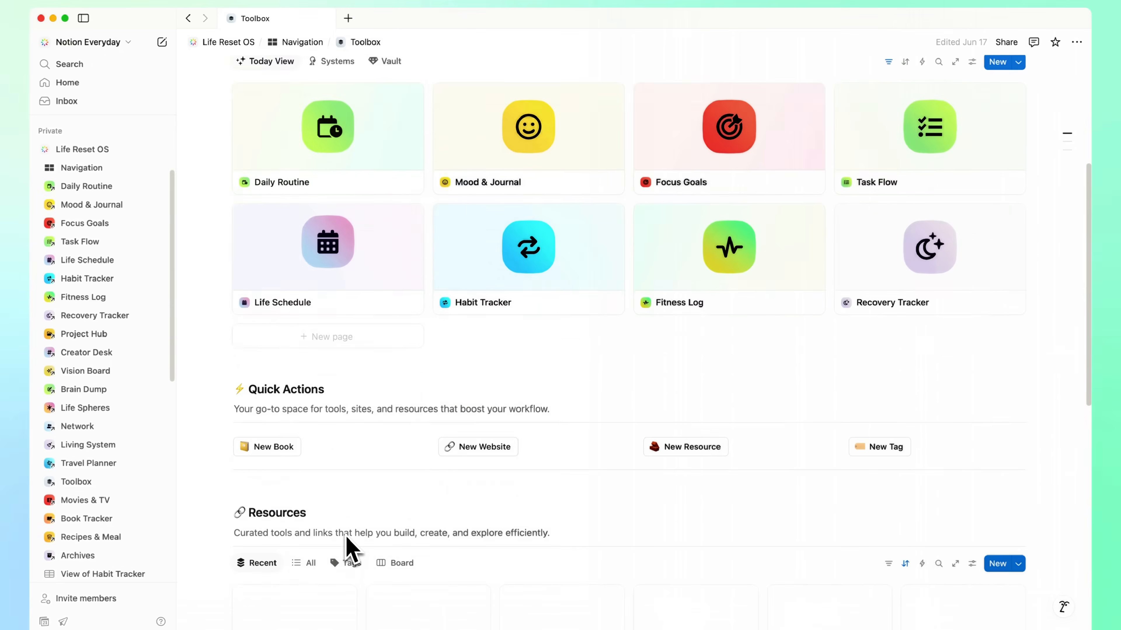
{"action": "scroll", "scroll_direction": "down", "scroll_amount": 3}
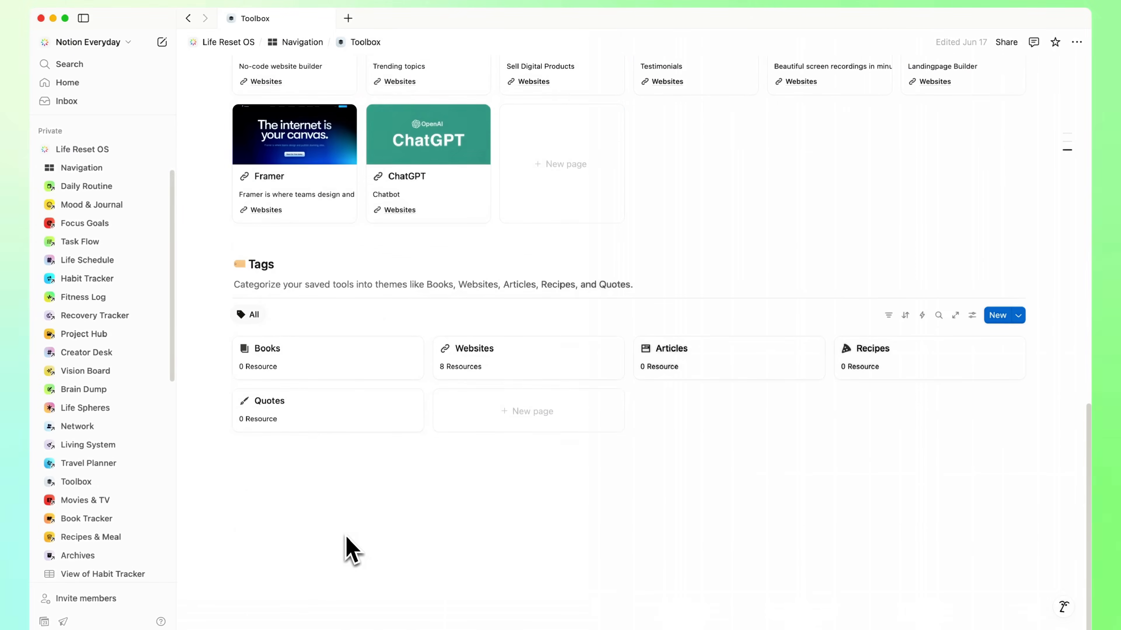
Open Book Tracker and scroll past categories, Books and Bookmarks to the Audiobooks gallery.
{"action": "left_click", "coordinate": [86, 519]}
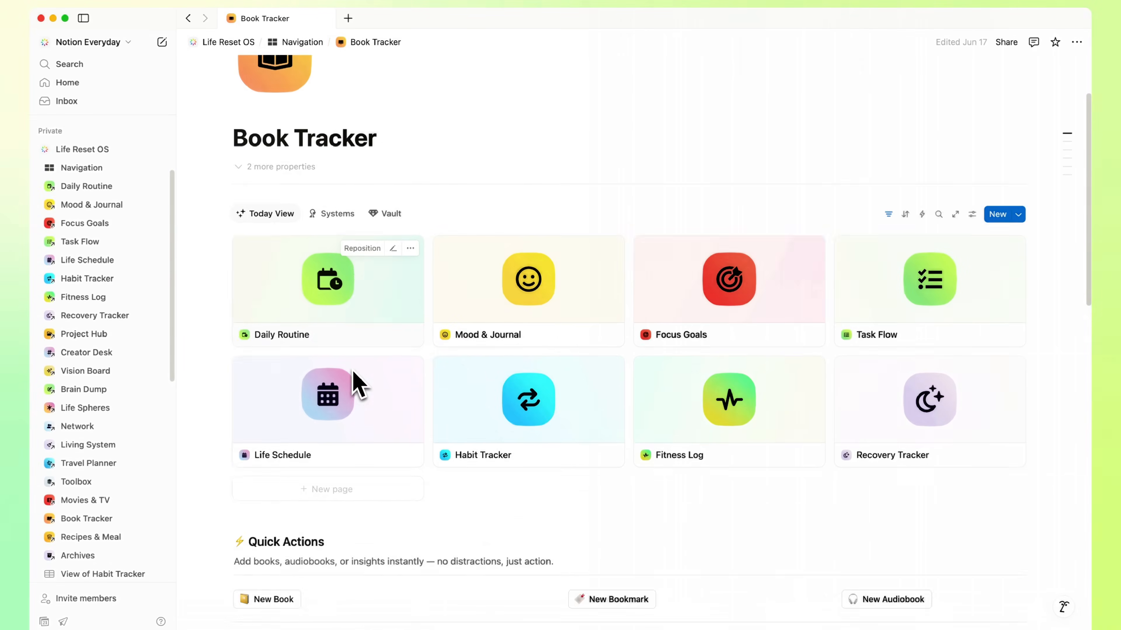
{"action": "scroll", "scroll_direction": "down", "scroll_amount": 3}
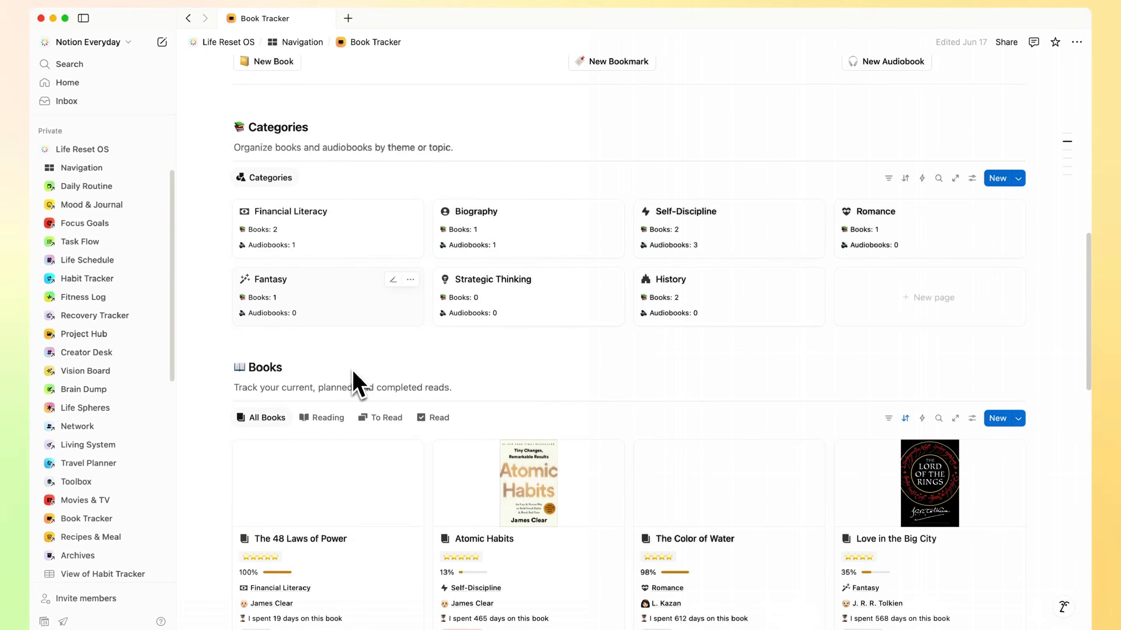
{"action": "scroll", "scroll_direction": "down", "scroll_amount": 3}
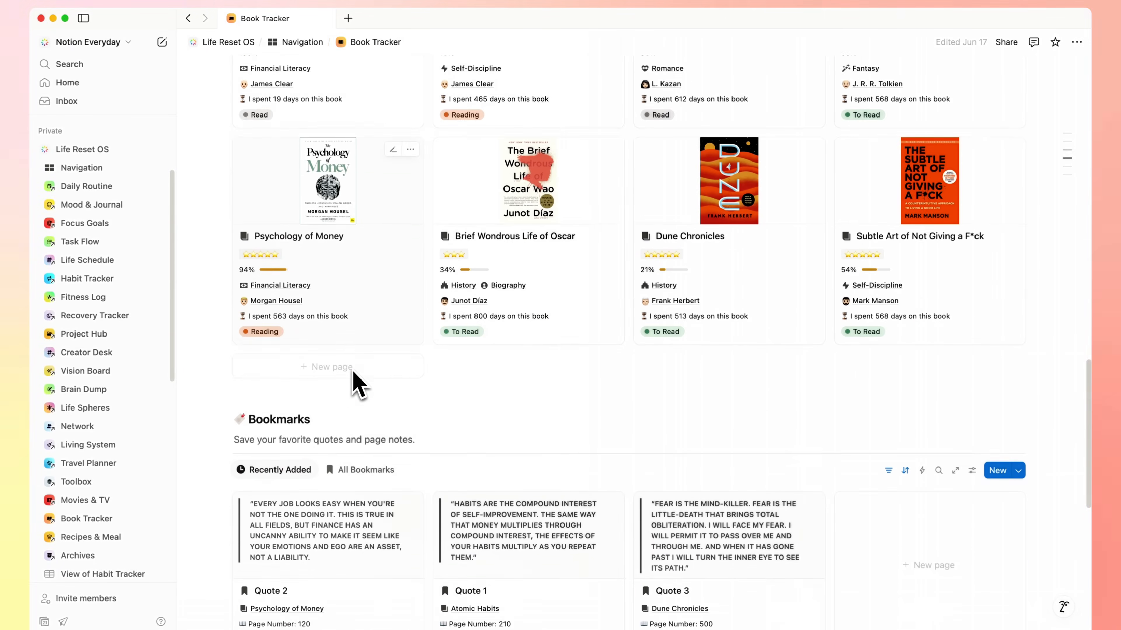
{"action": "scroll", "scroll_direction": "down", "scroll_amount": 3}
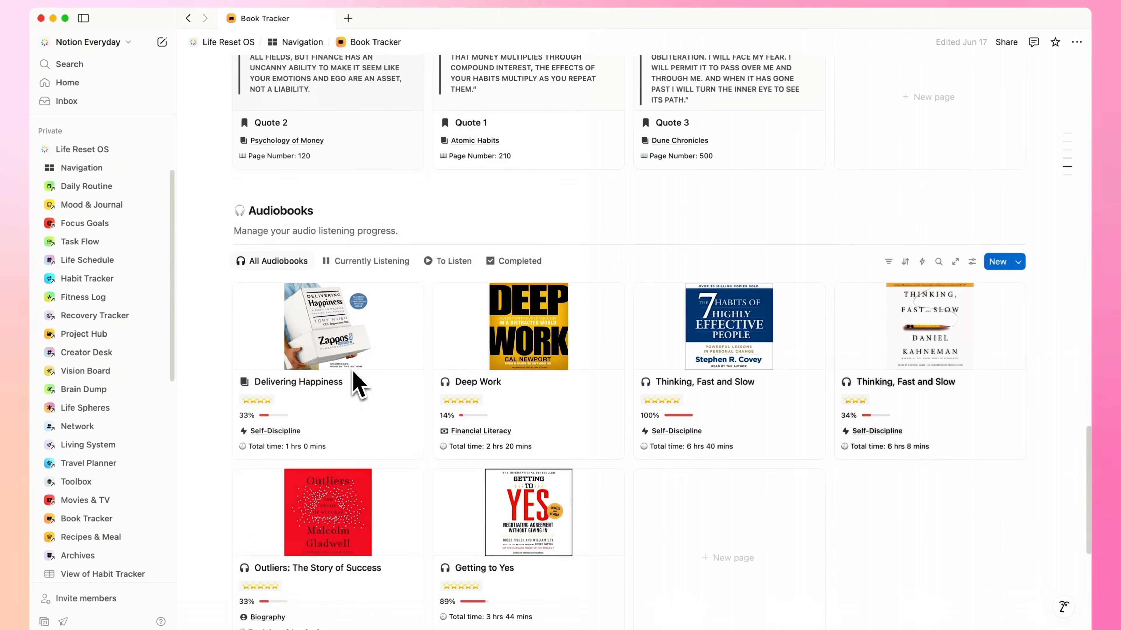
{"action": "left_click", "coordinate": [292, 382]}
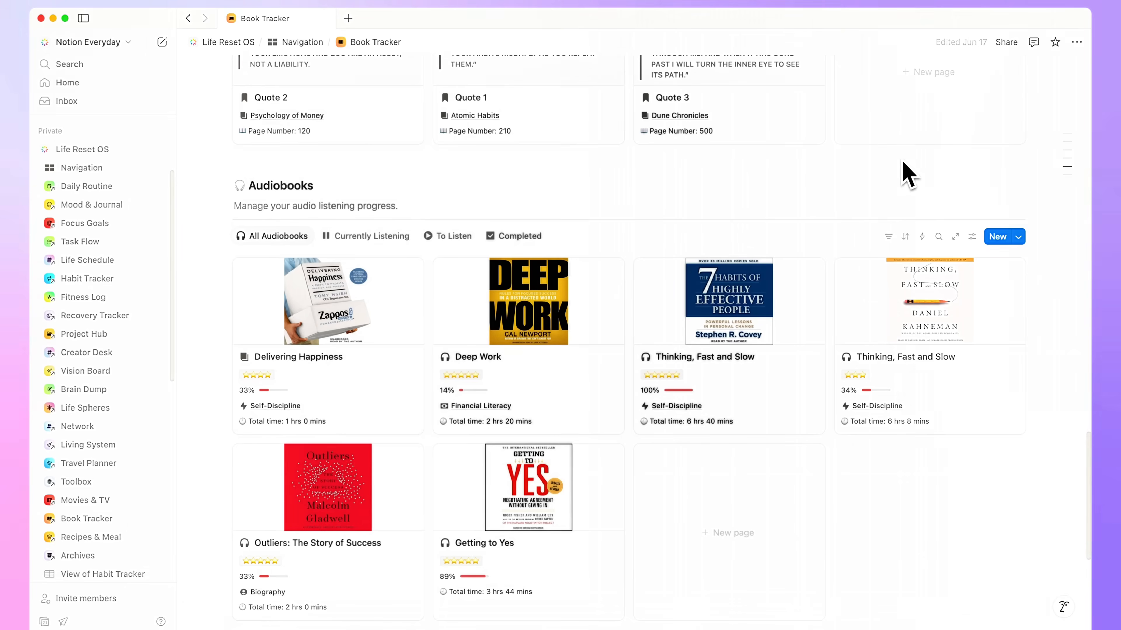
Open Movies & TV and scroll past categories, platforms and All Movies to the Series - TV Shows gallery.
{"action": "left_click", "coordinate": [84, 501]}
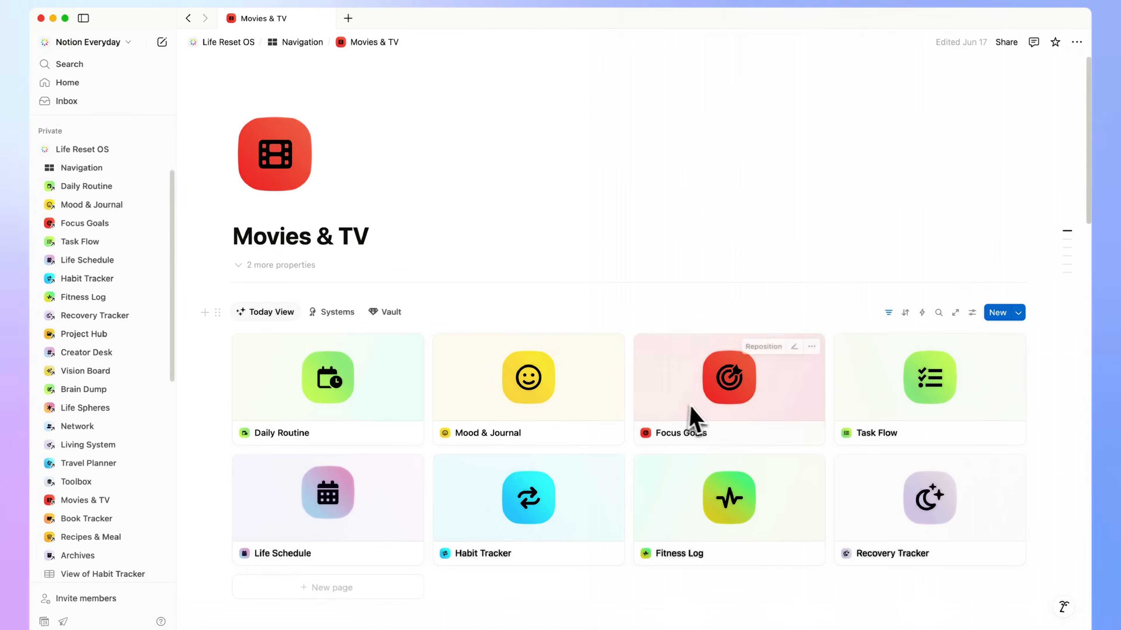
{"action": "scroll", "scroll_direction": "down", "scroll_amount": 3}
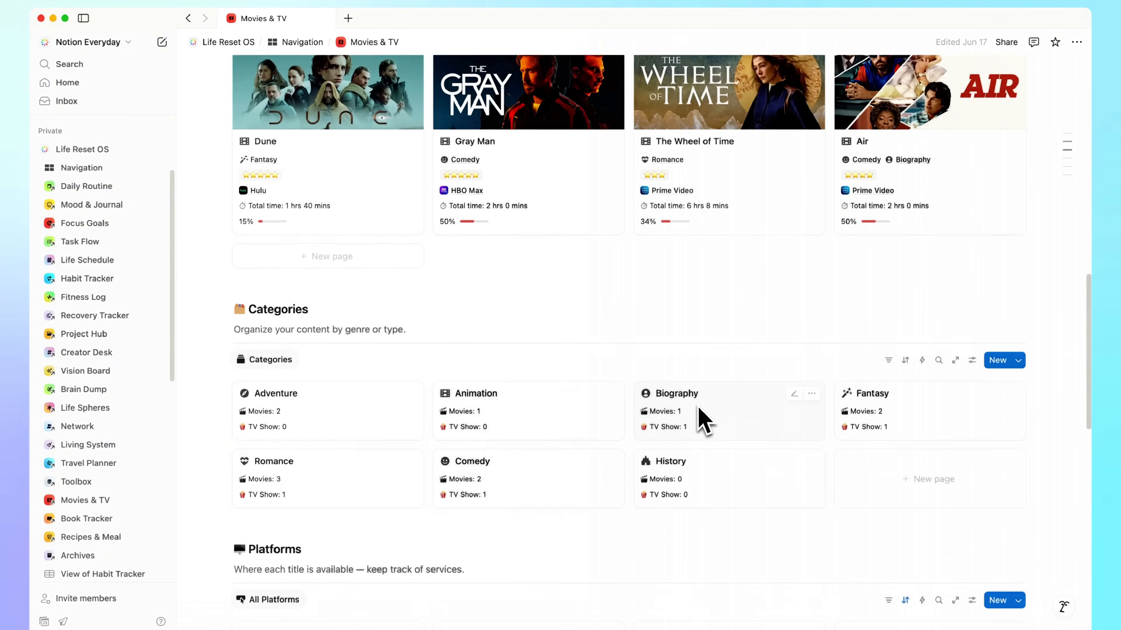
{"action": "scroll", "scroll_direction": "down", "scroll_amount": 3}
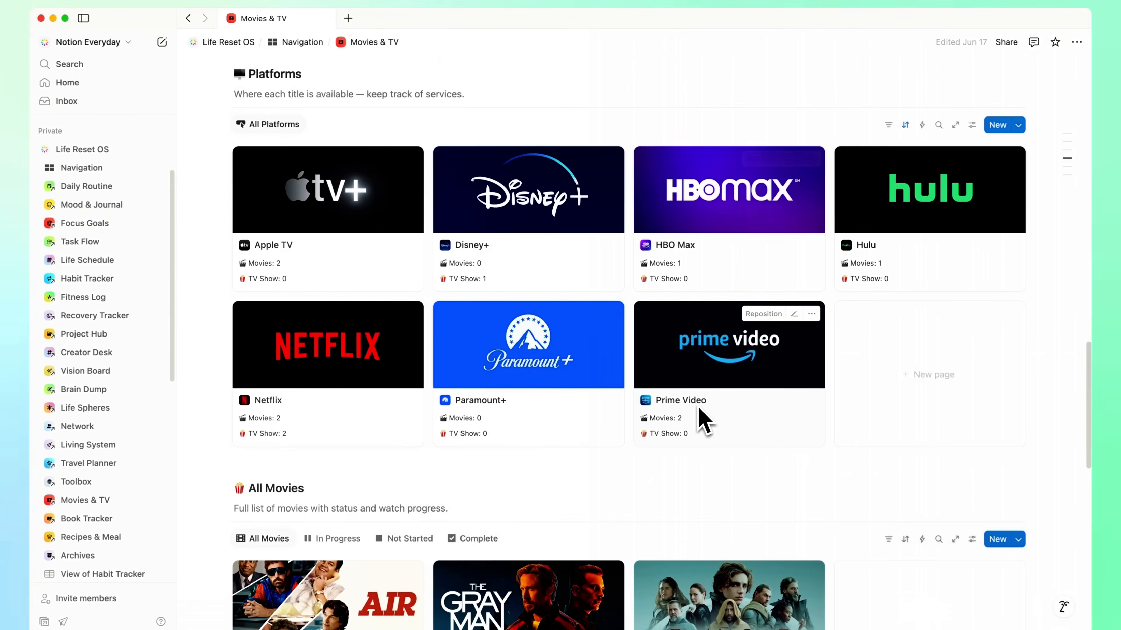
{"action": "scroll", "scroll_direction": "down", "scroll_amount": 3}
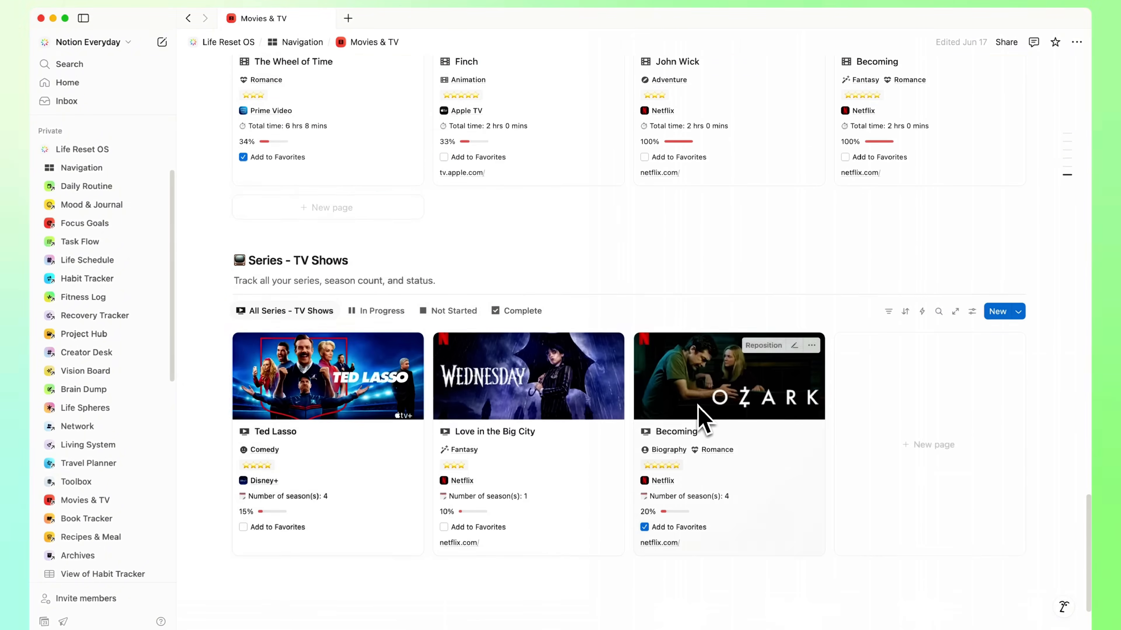
Open Recipes & Meal and scroll through the Recipes Library gallery.
{"action": "left_click", "coordinate": [91, 537]}
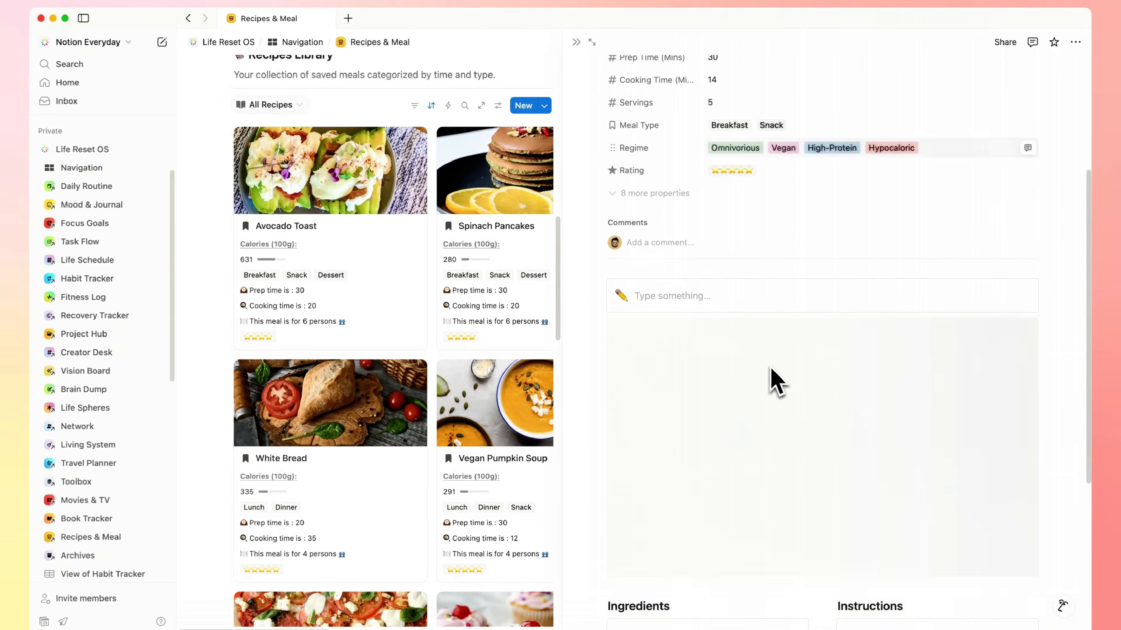
{"action": "scroll", "scroll_direction": "down", "scroll_amount": 3}
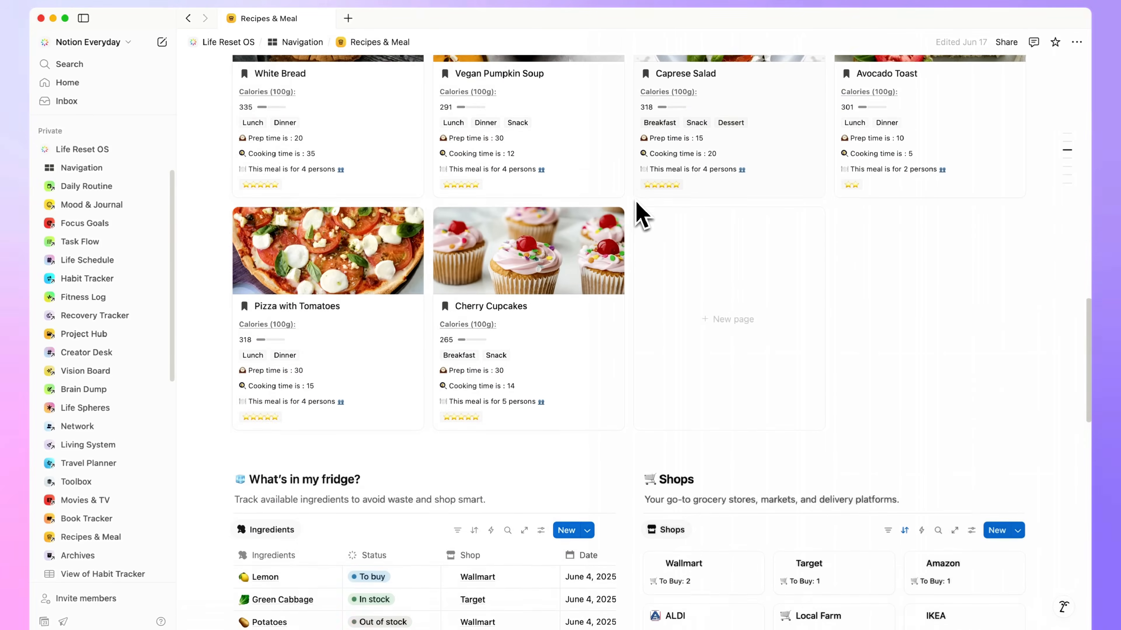
{"action": "scroll", "scroll_direction": "down", "scroll_amount": 3}
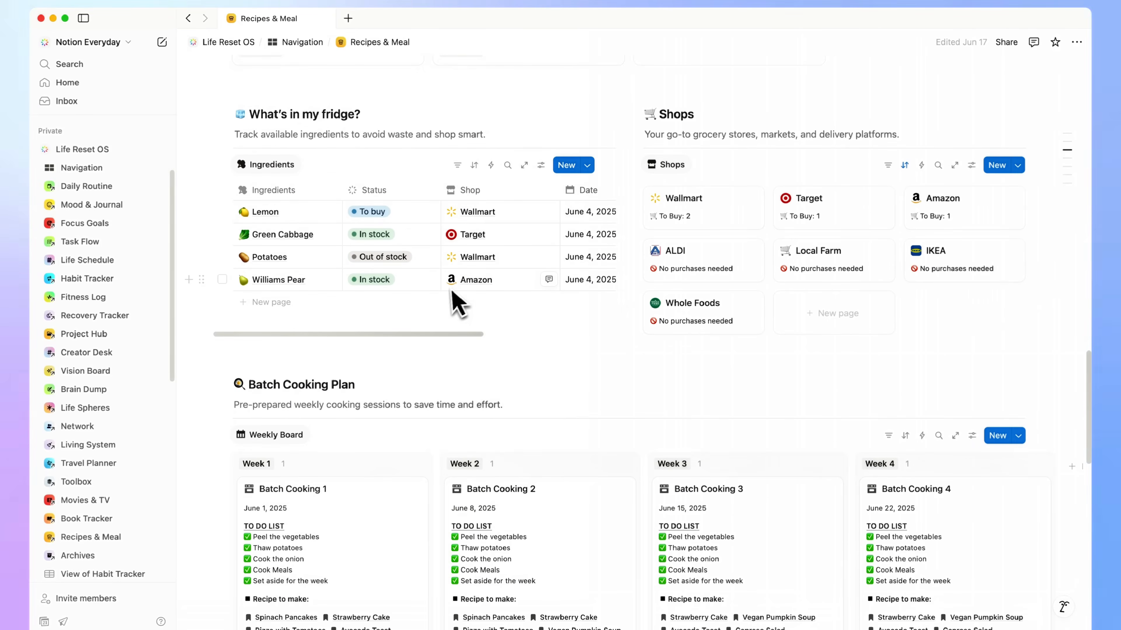
{"action": "mouse_move", "coordinate": [468, 315]}
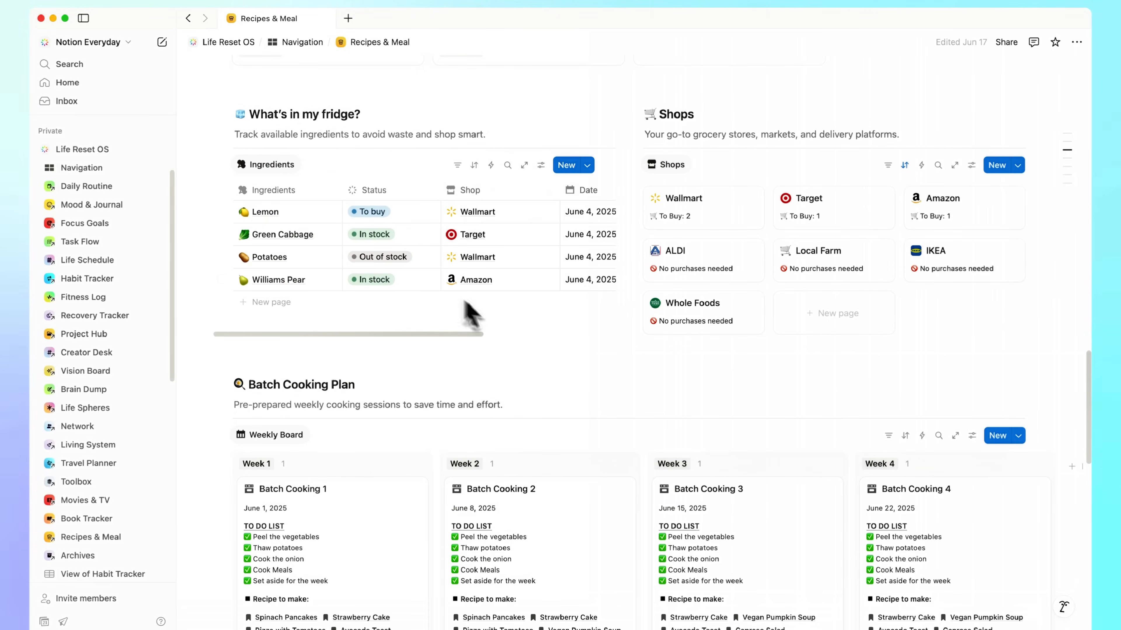
{"action": "left_click", "coordinate": [682, 198]}
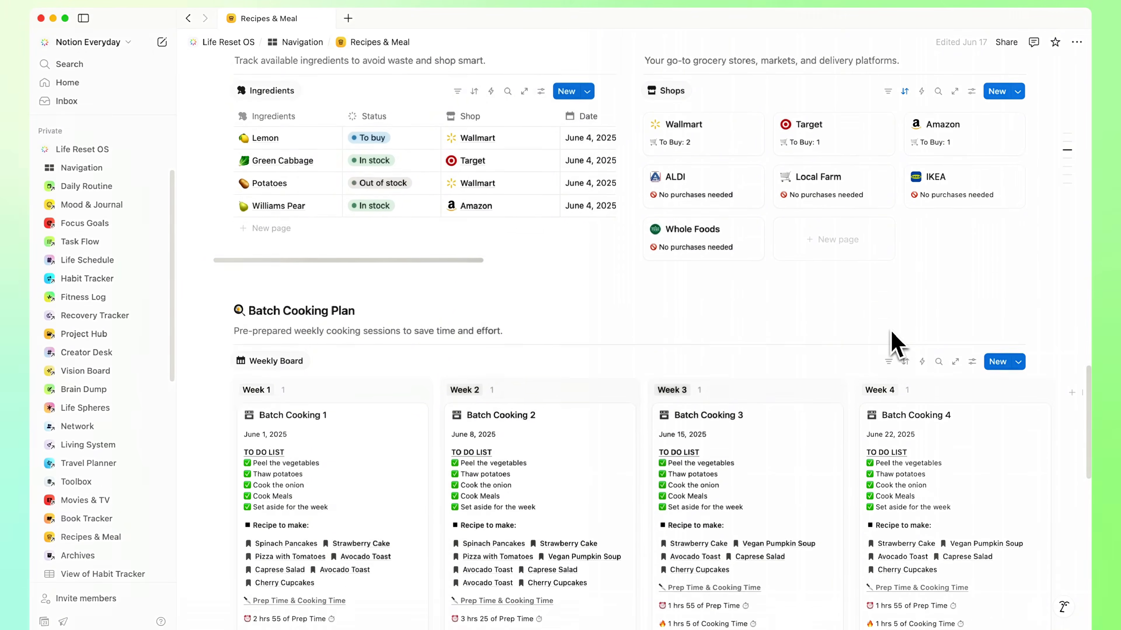
{"action": "scroll", "scroll_direction": "down", "scroll_amount": 3}
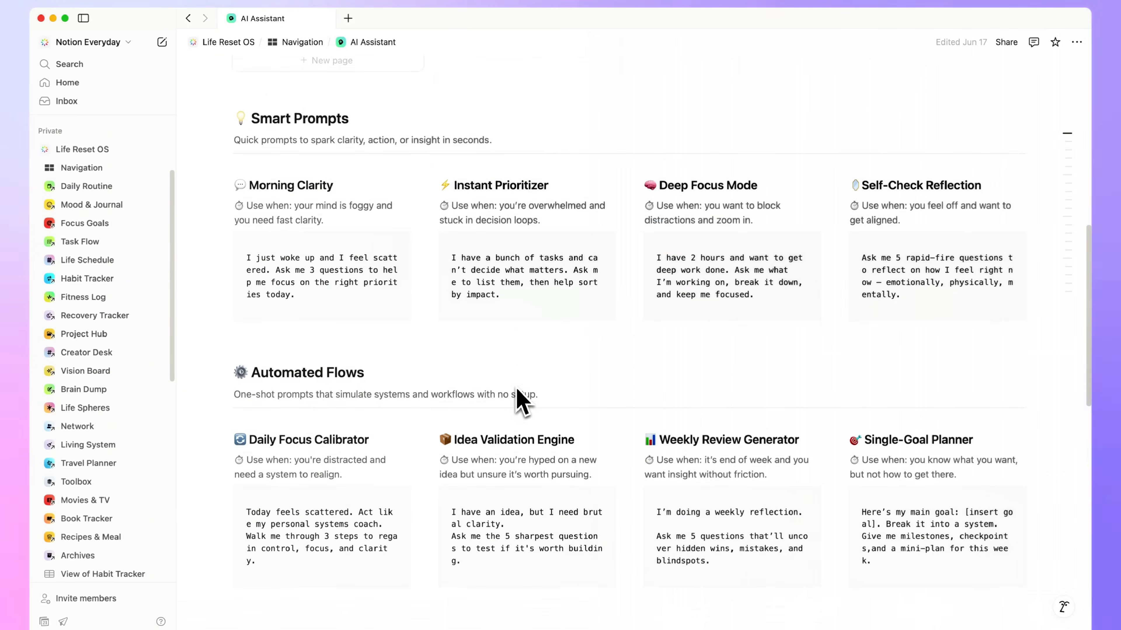
Scroll down the AI Assistant page to the AI Templates & Tools and GPT Agents sections.
{"action": "scroll", "scroll_direction": "down", "scroll_amount": 3}
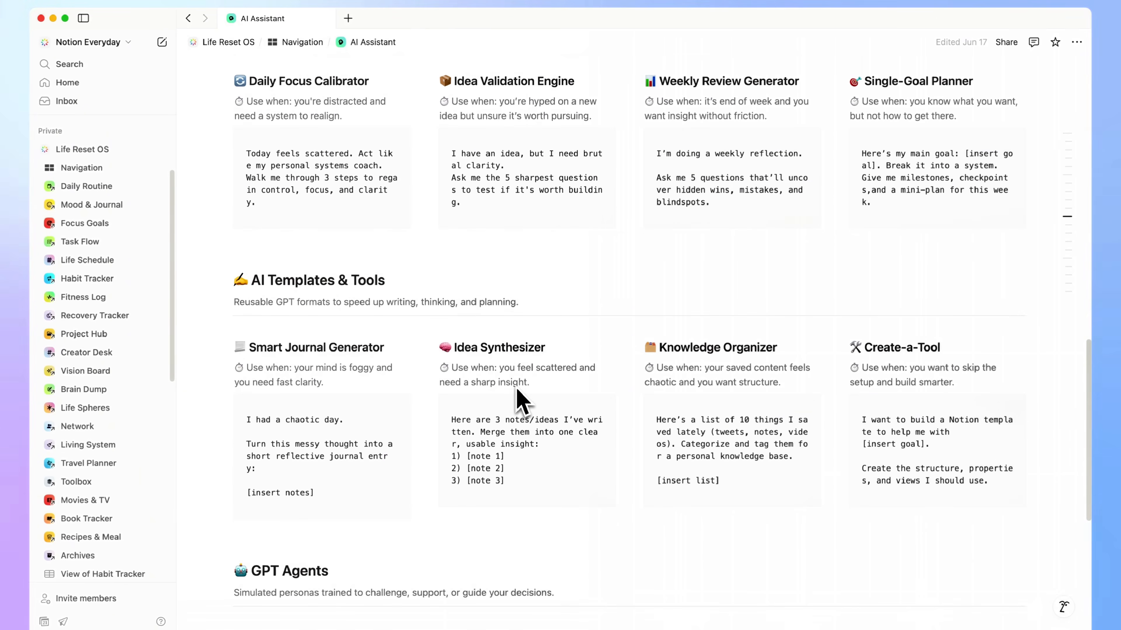
{"action": "scroll", "scroll_direction": "down", "scroll_amount": 3}
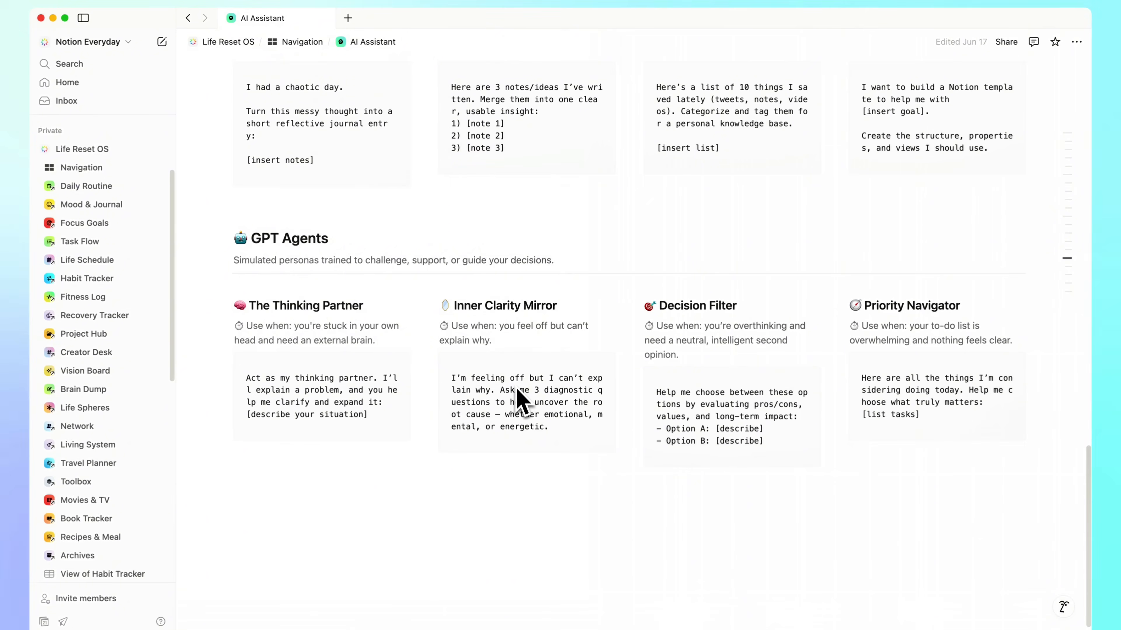